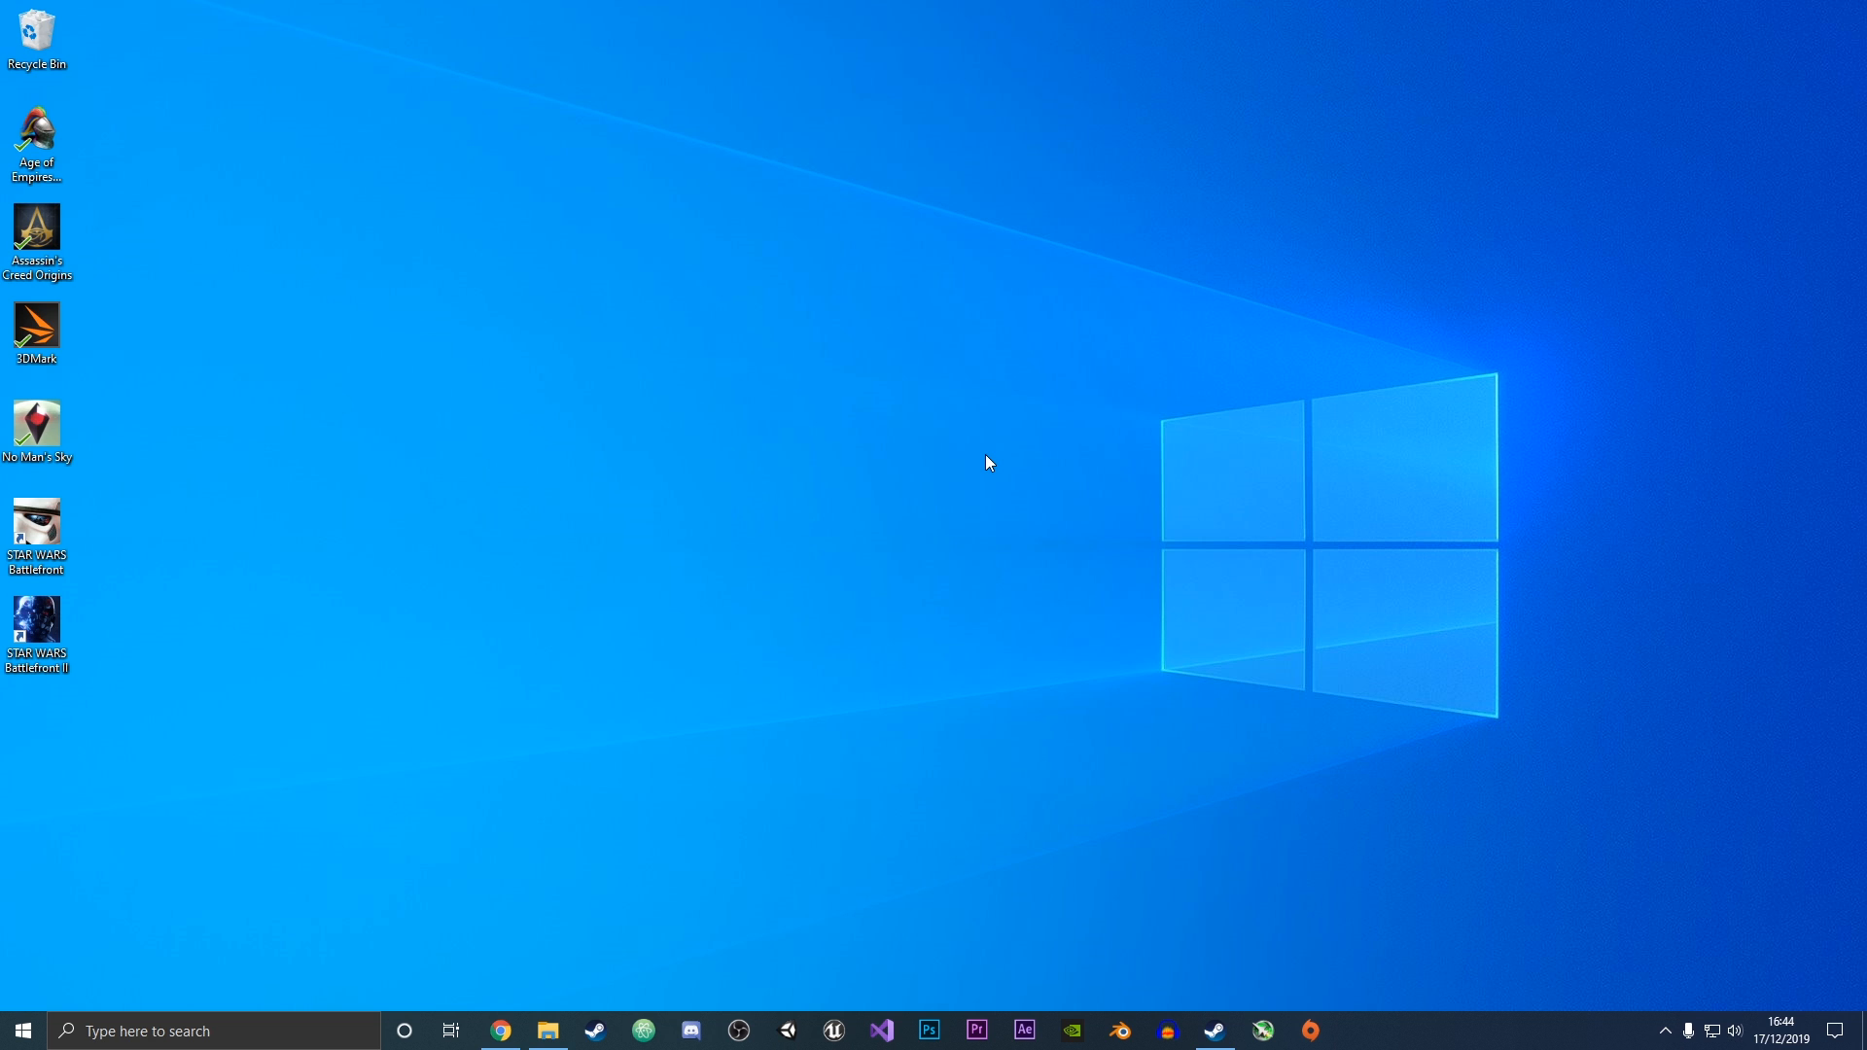
Check This PC, seeing Primary (C:) with 68.3 GB free of 232 GB
click(547, 1029)
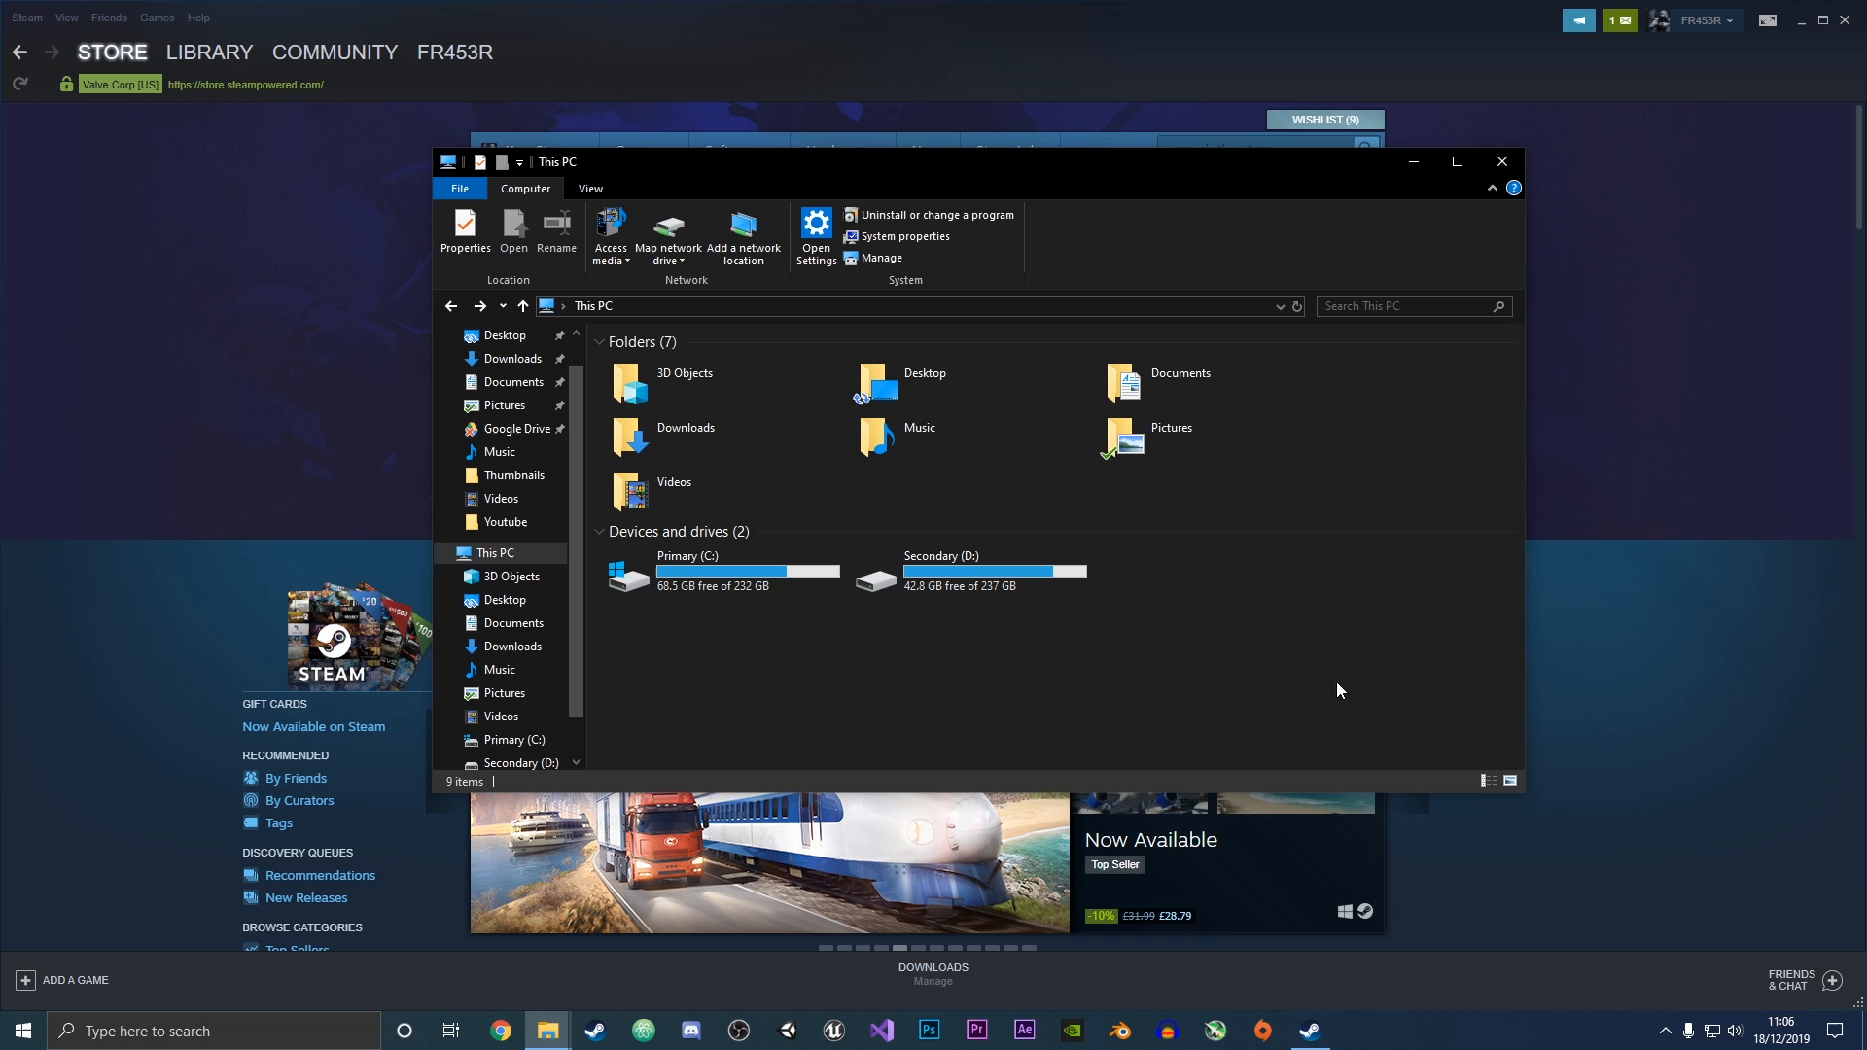
click(673, 571)
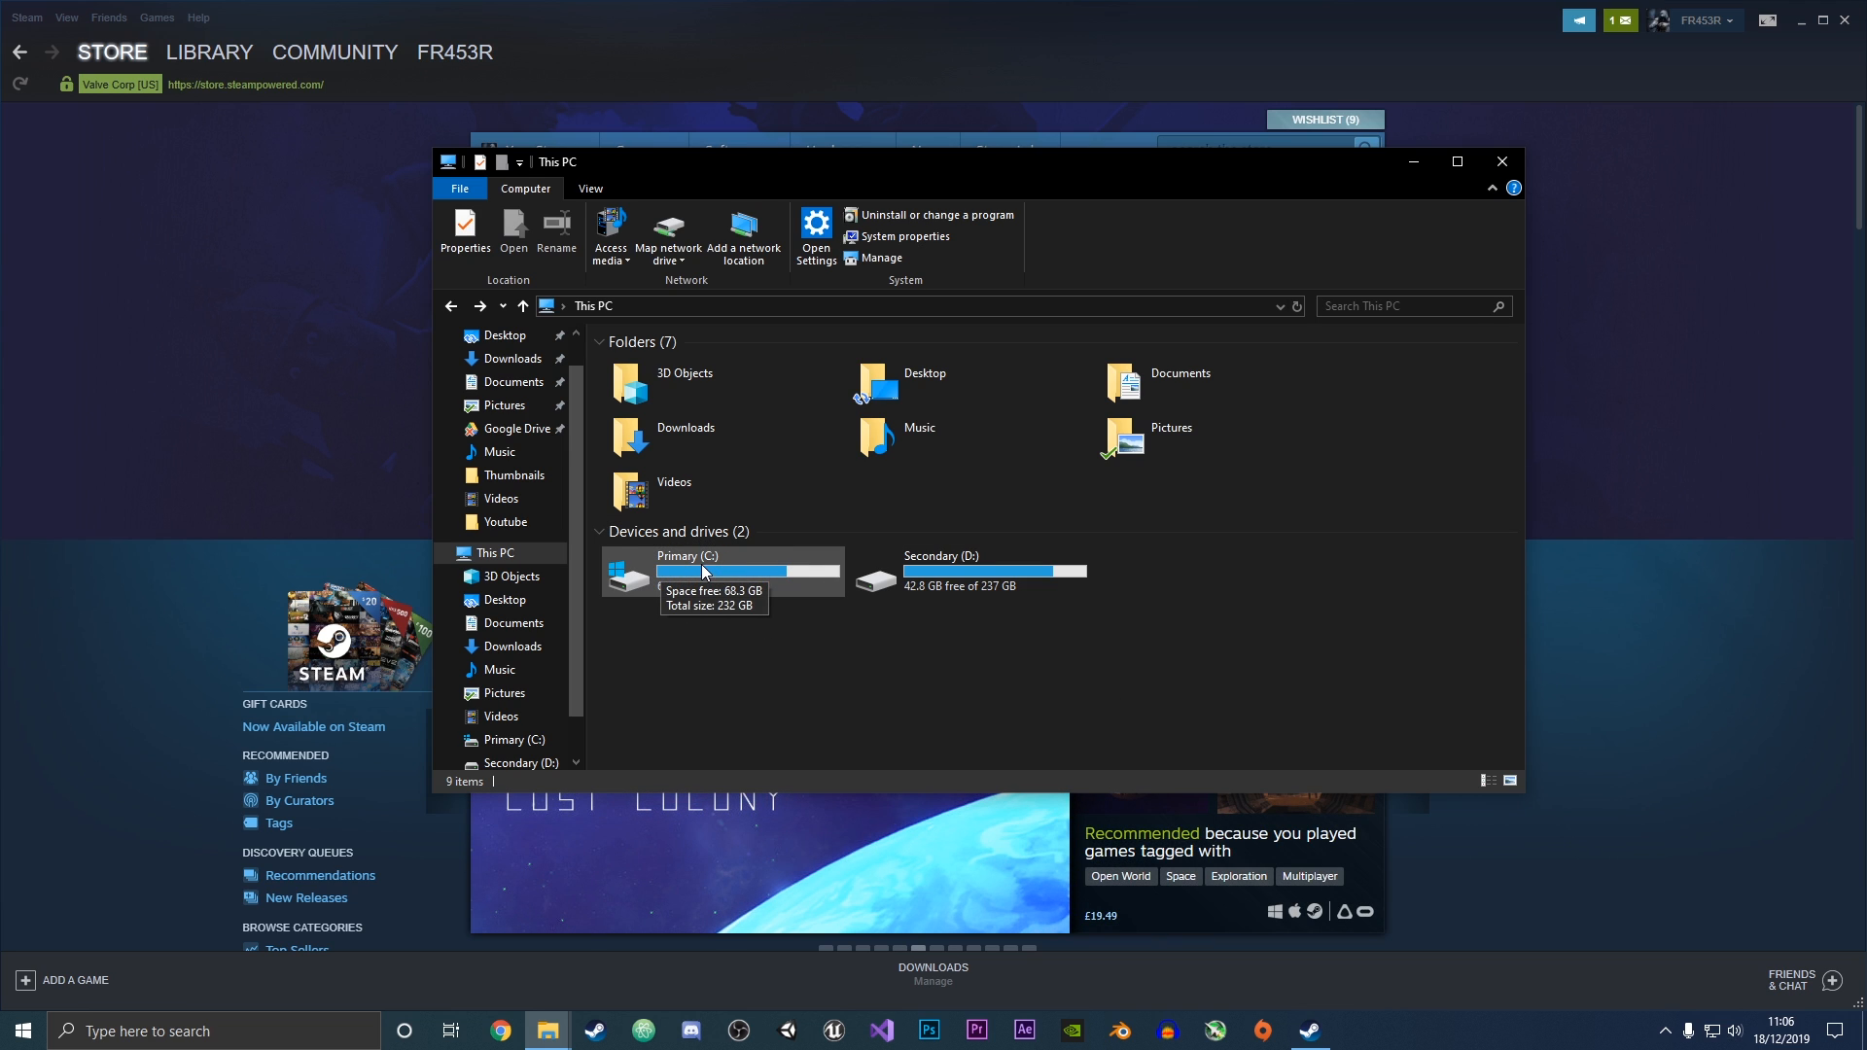
mouse_move(916, 470)
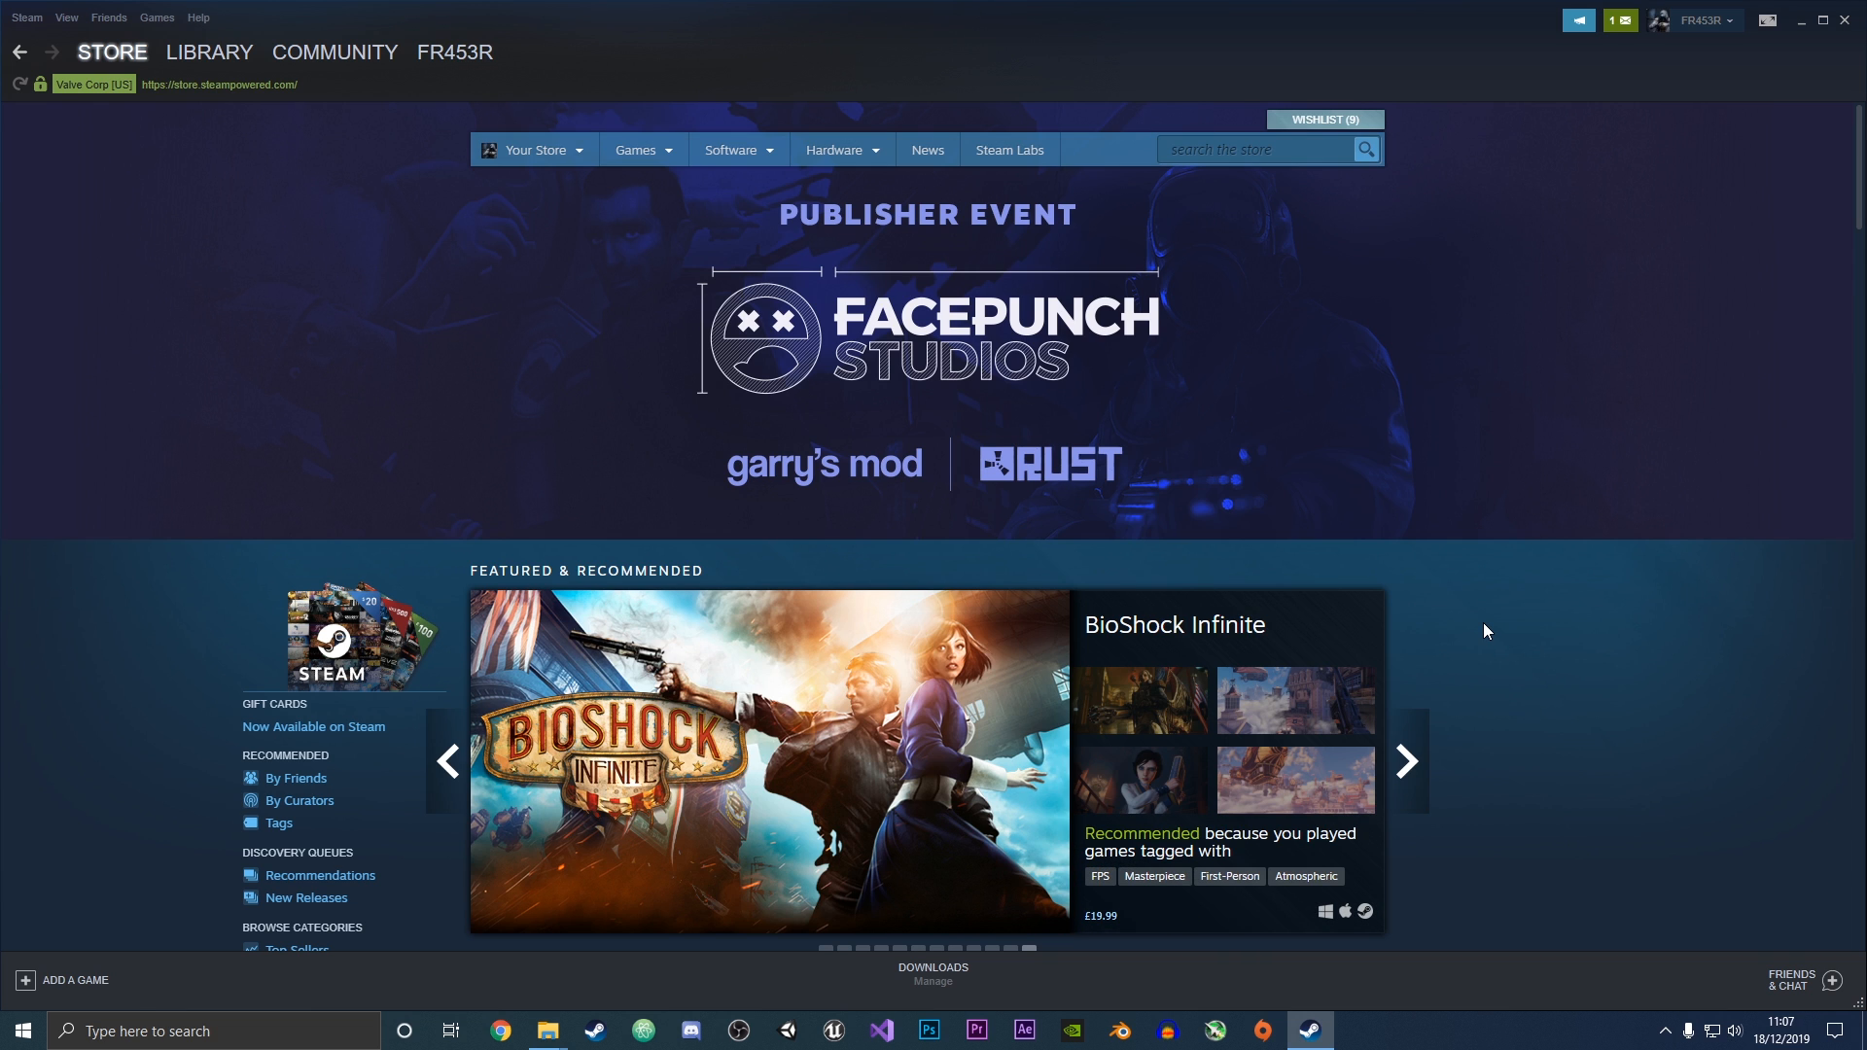
mouse_move(1485, 620)
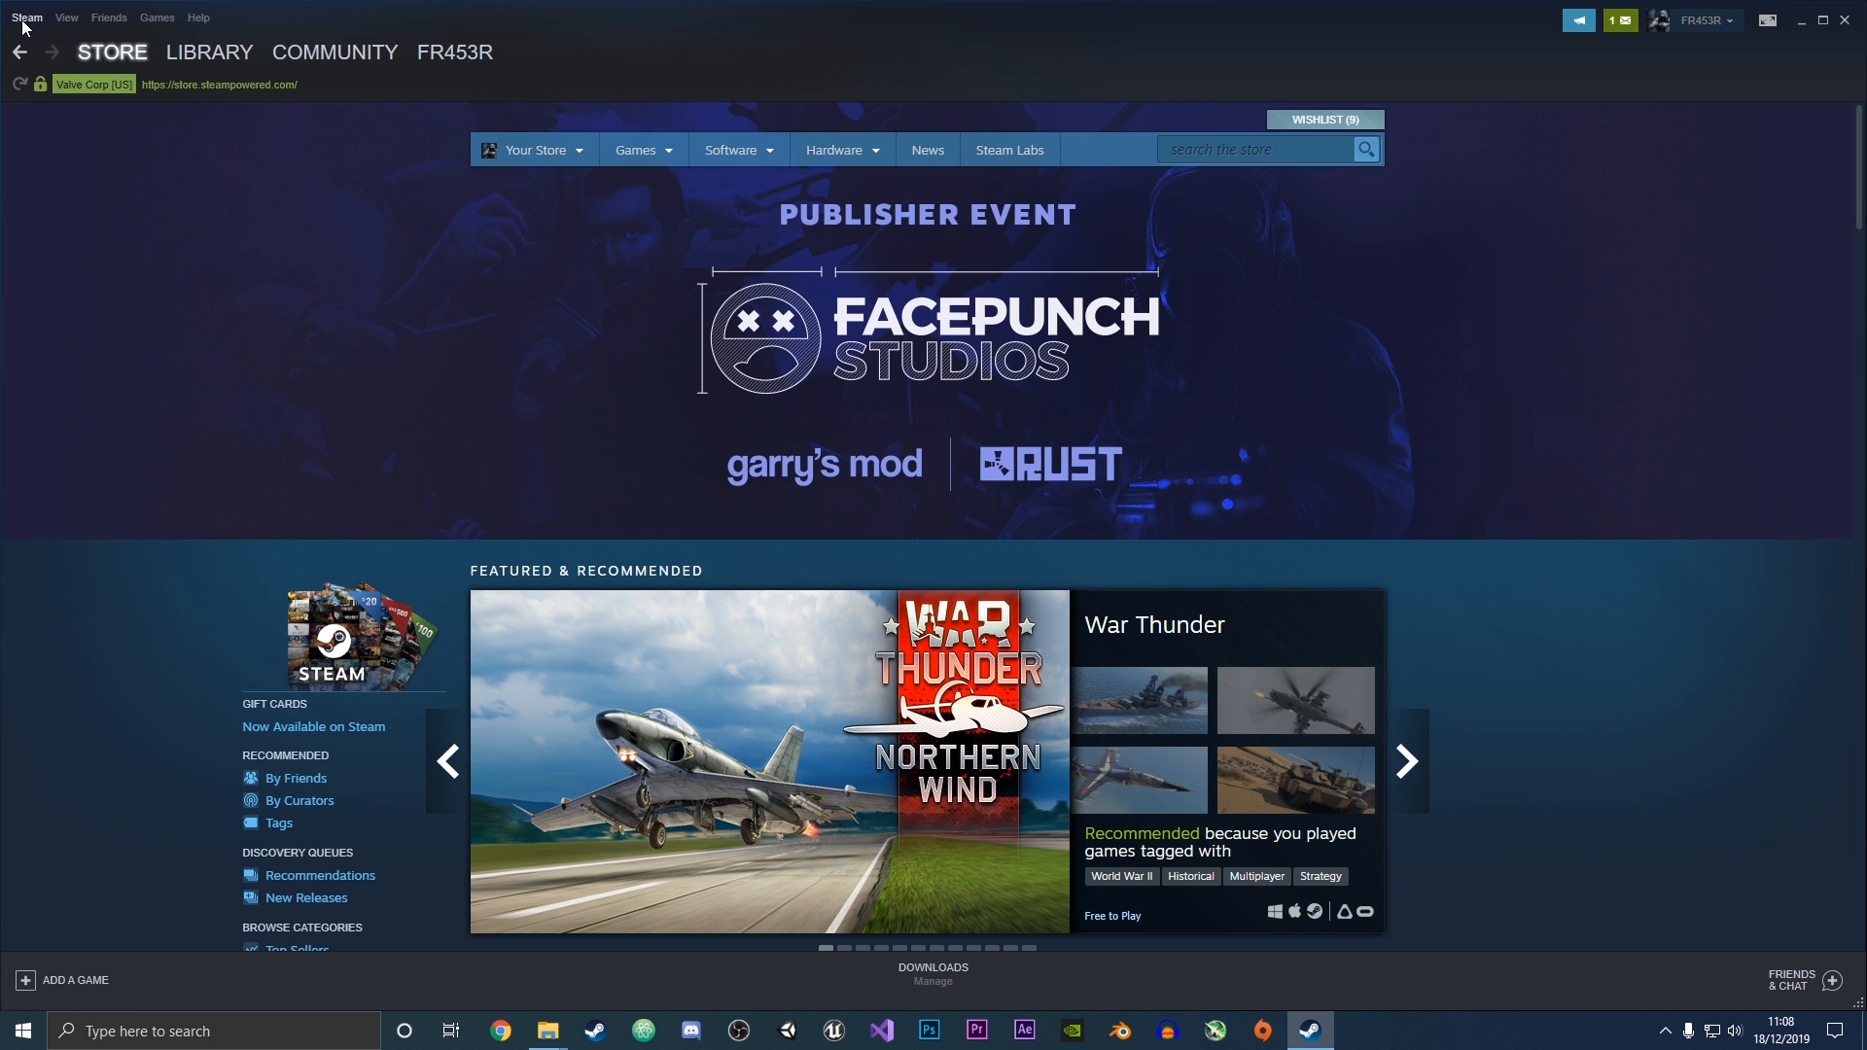
Open Steam Settings from the Steam menu, landing on the Downloads page
click(25, 17)
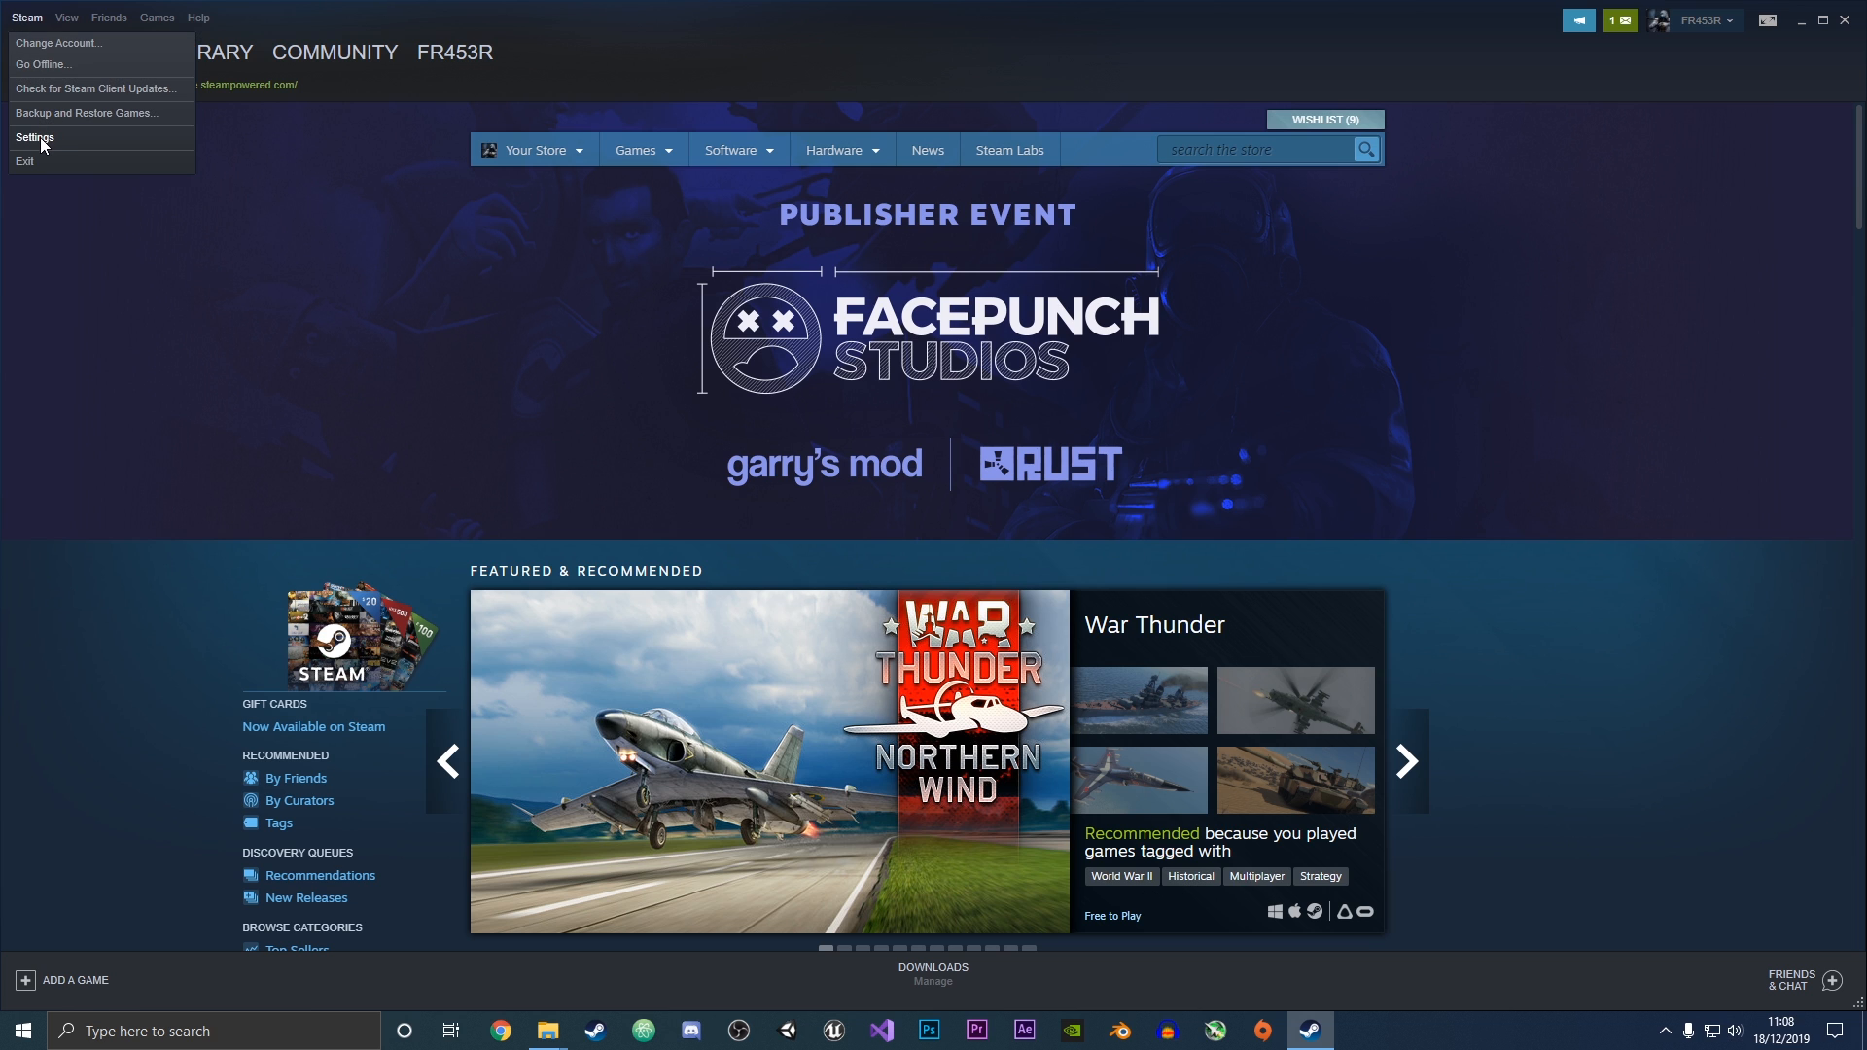
click(35, 137)
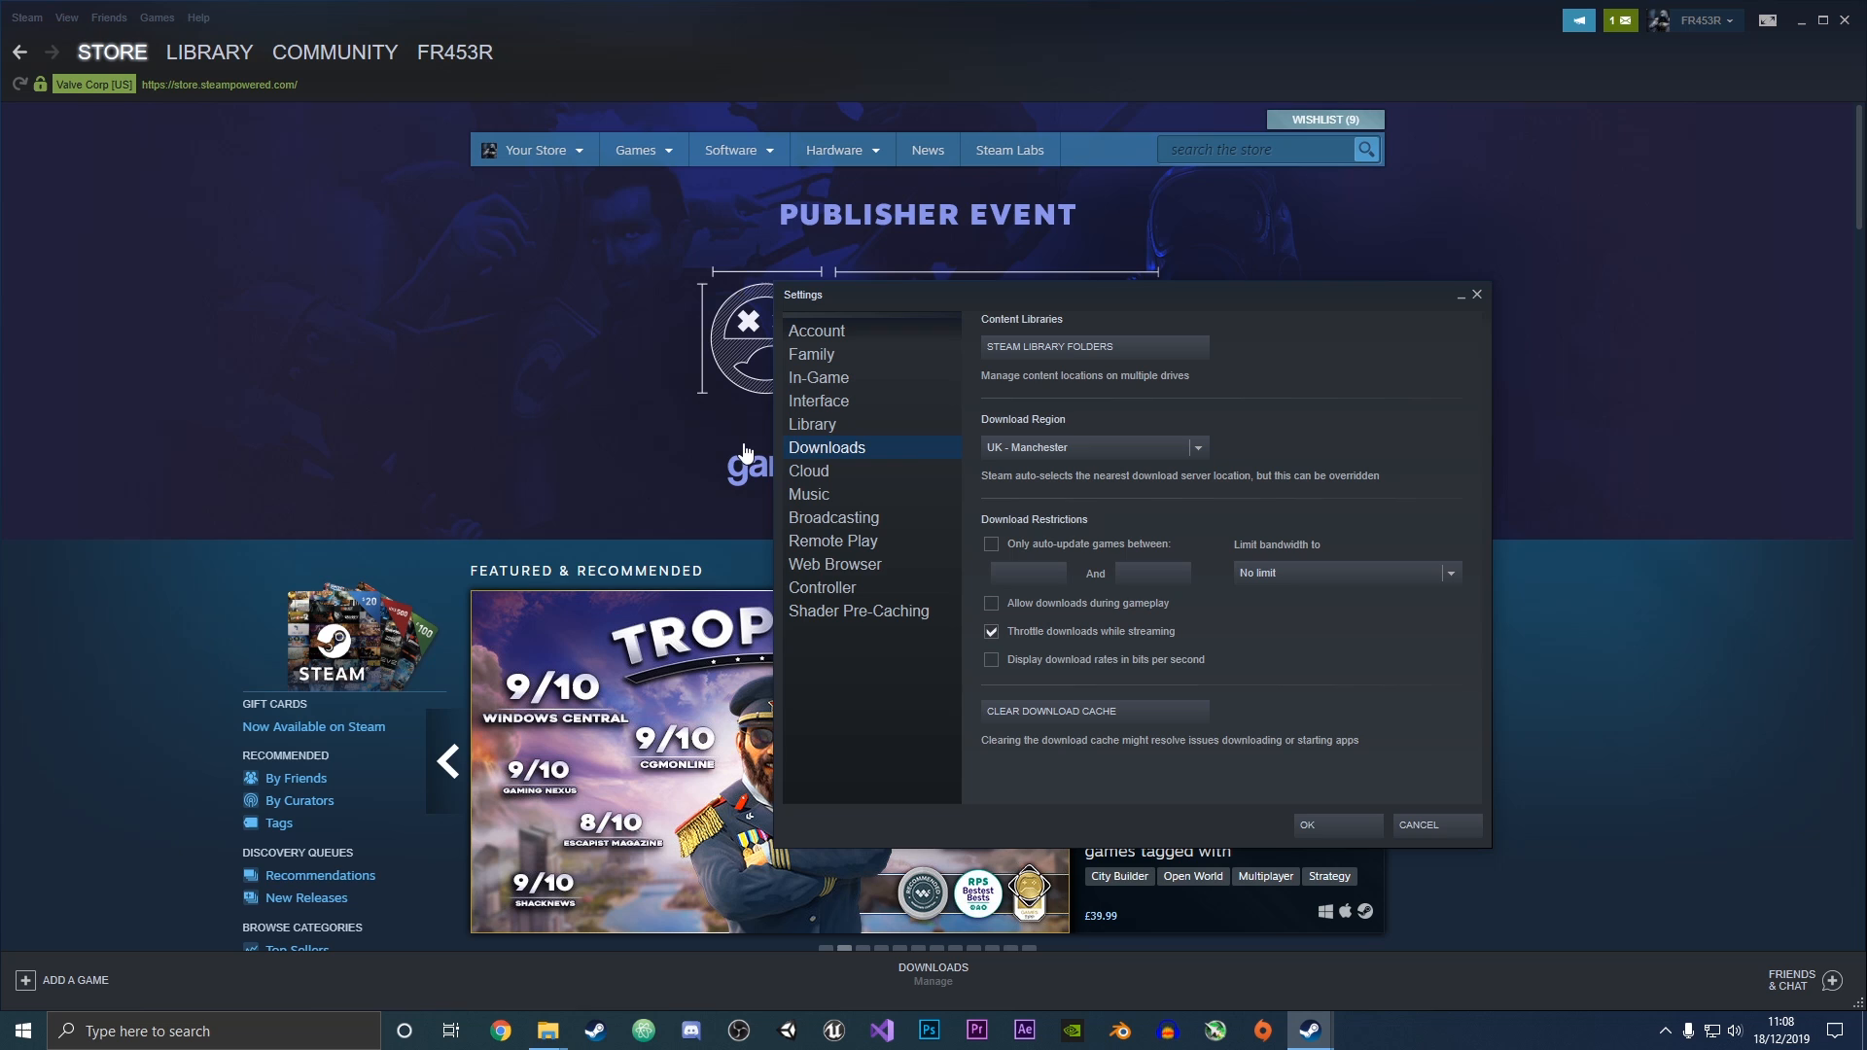
mouse_move(858, 456)
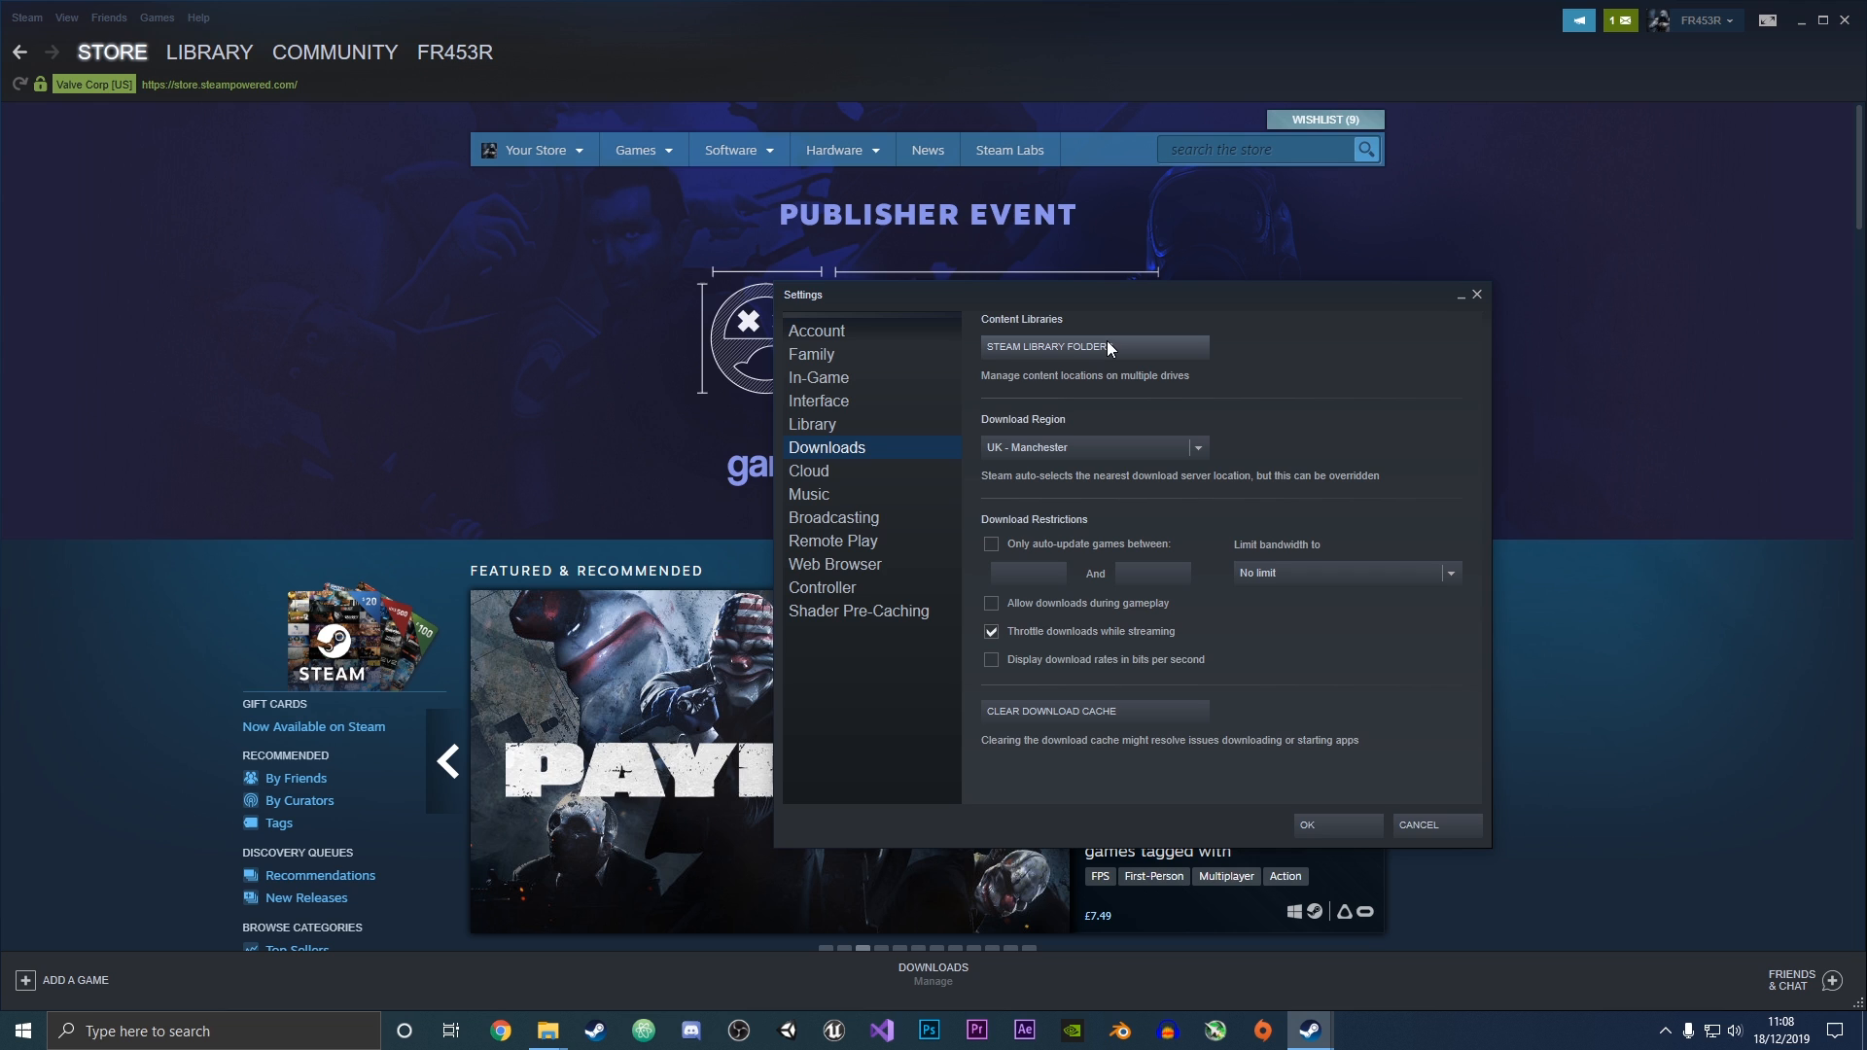
Open Steam Library Folders and inspect the C: Steam and D:\SteamLibrary entries
click(1045, 346)
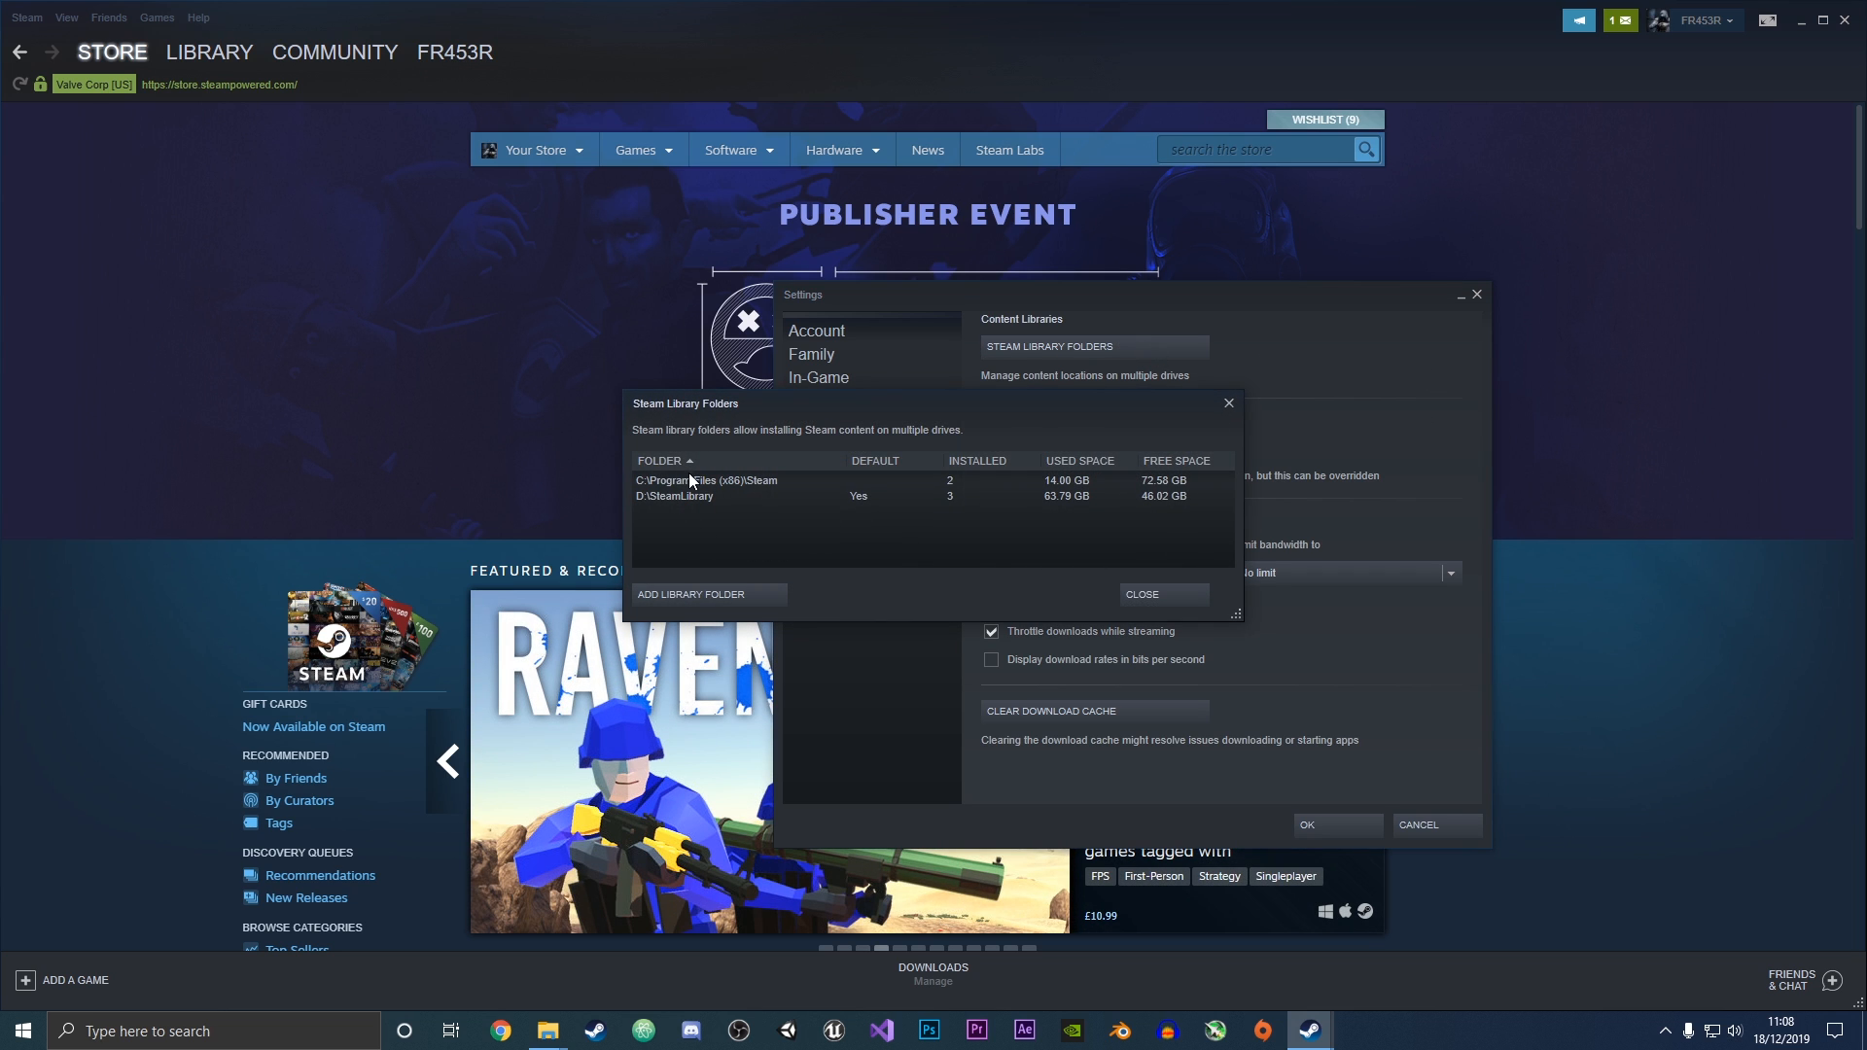
click(738, 479)
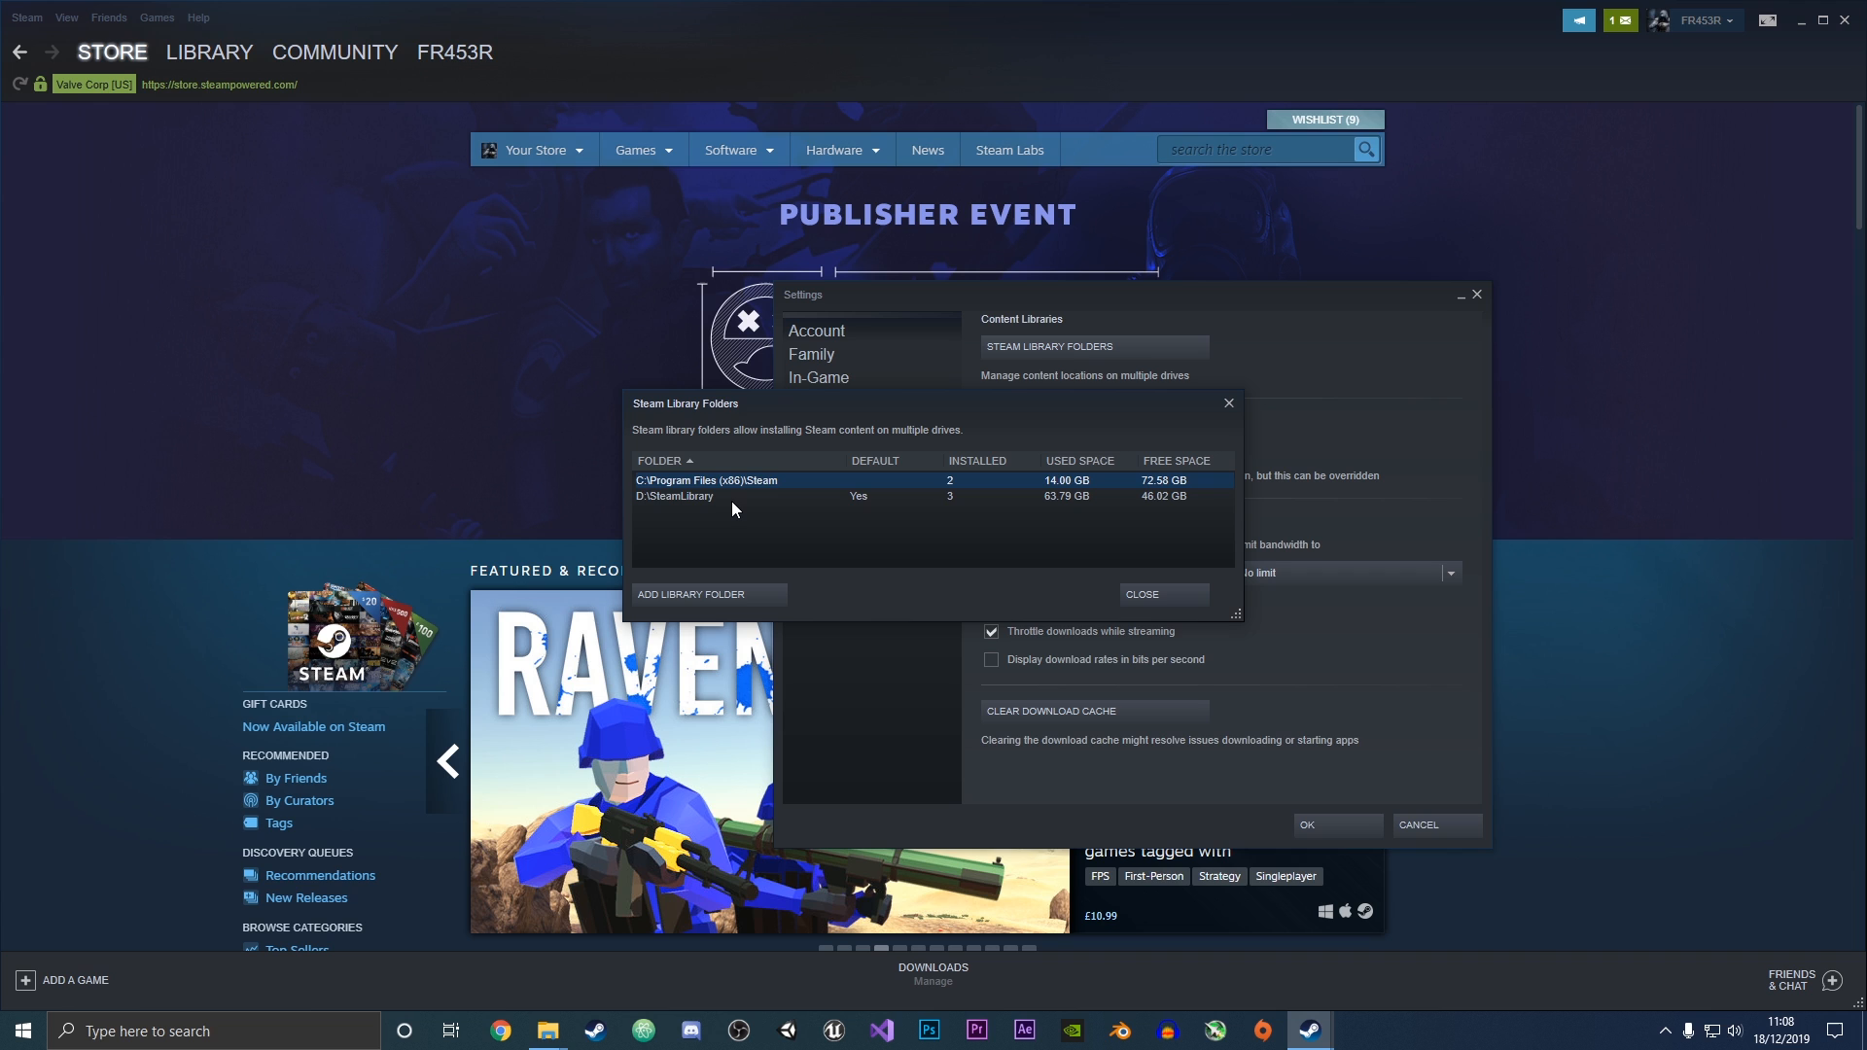
click(715, 495)
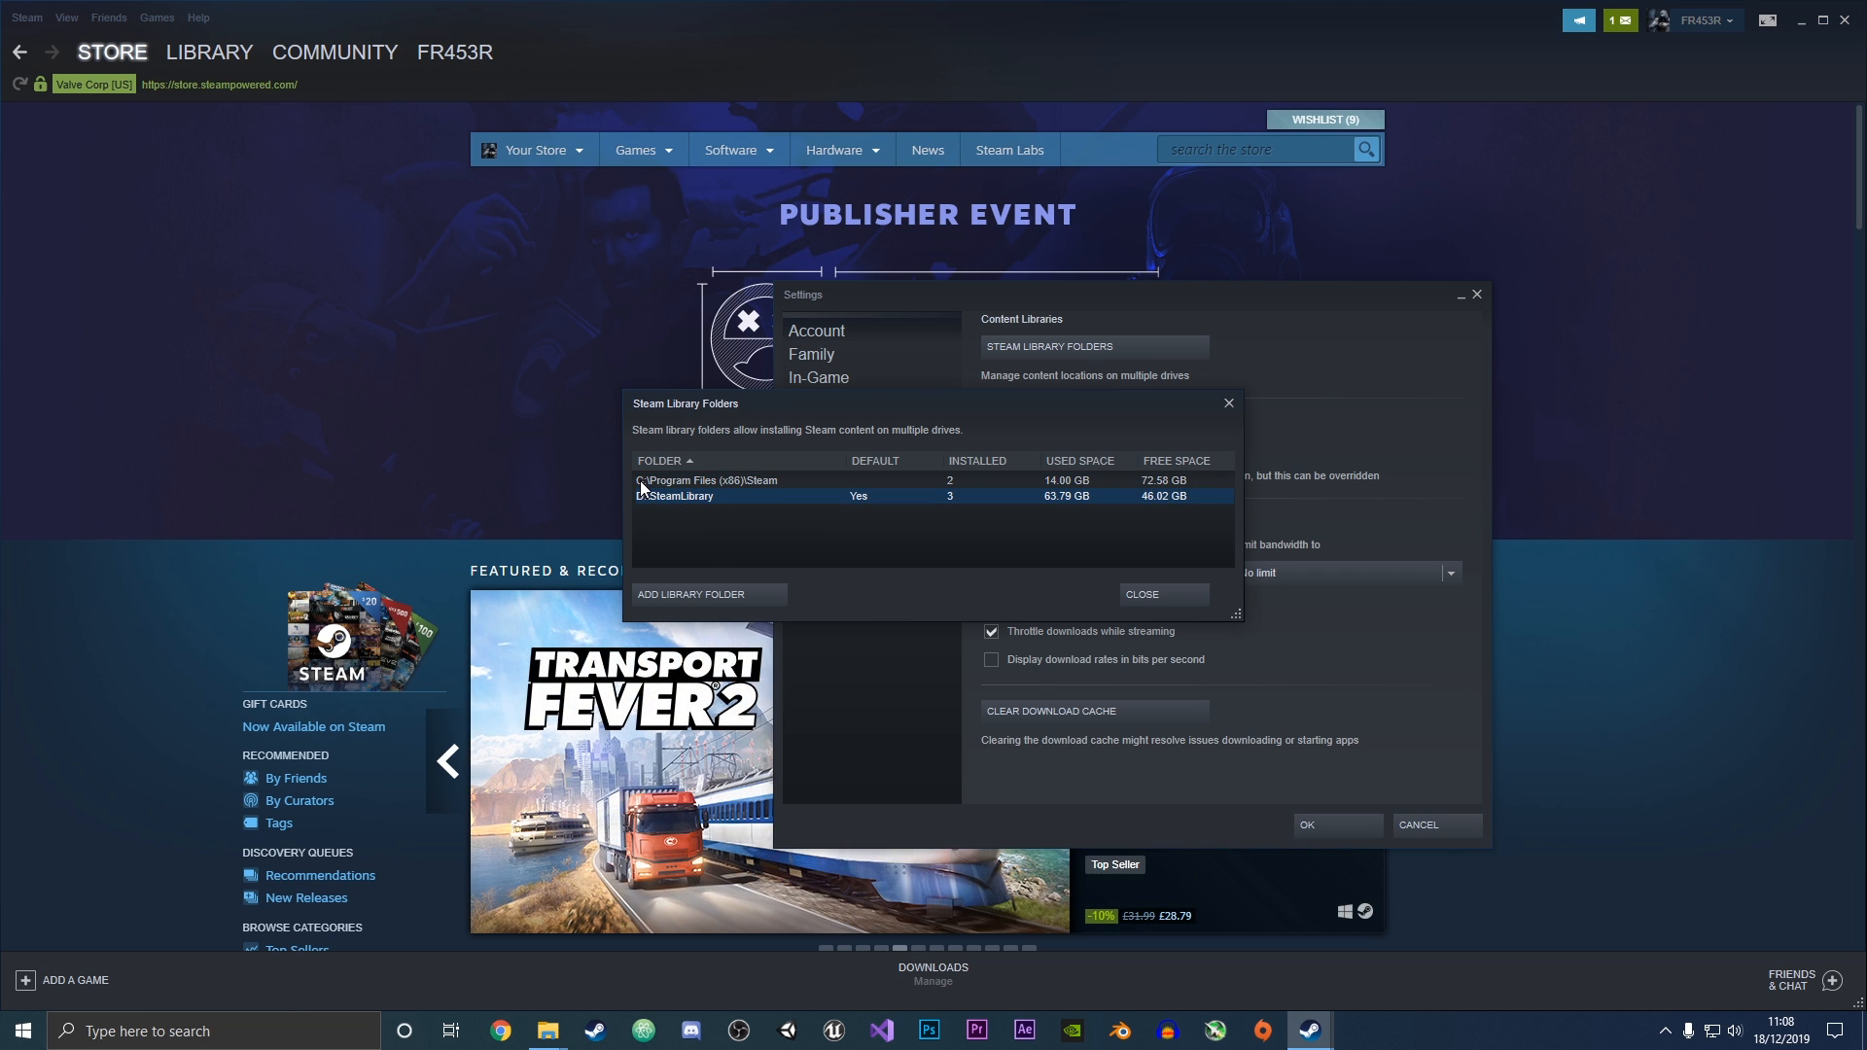
click(774, 479)
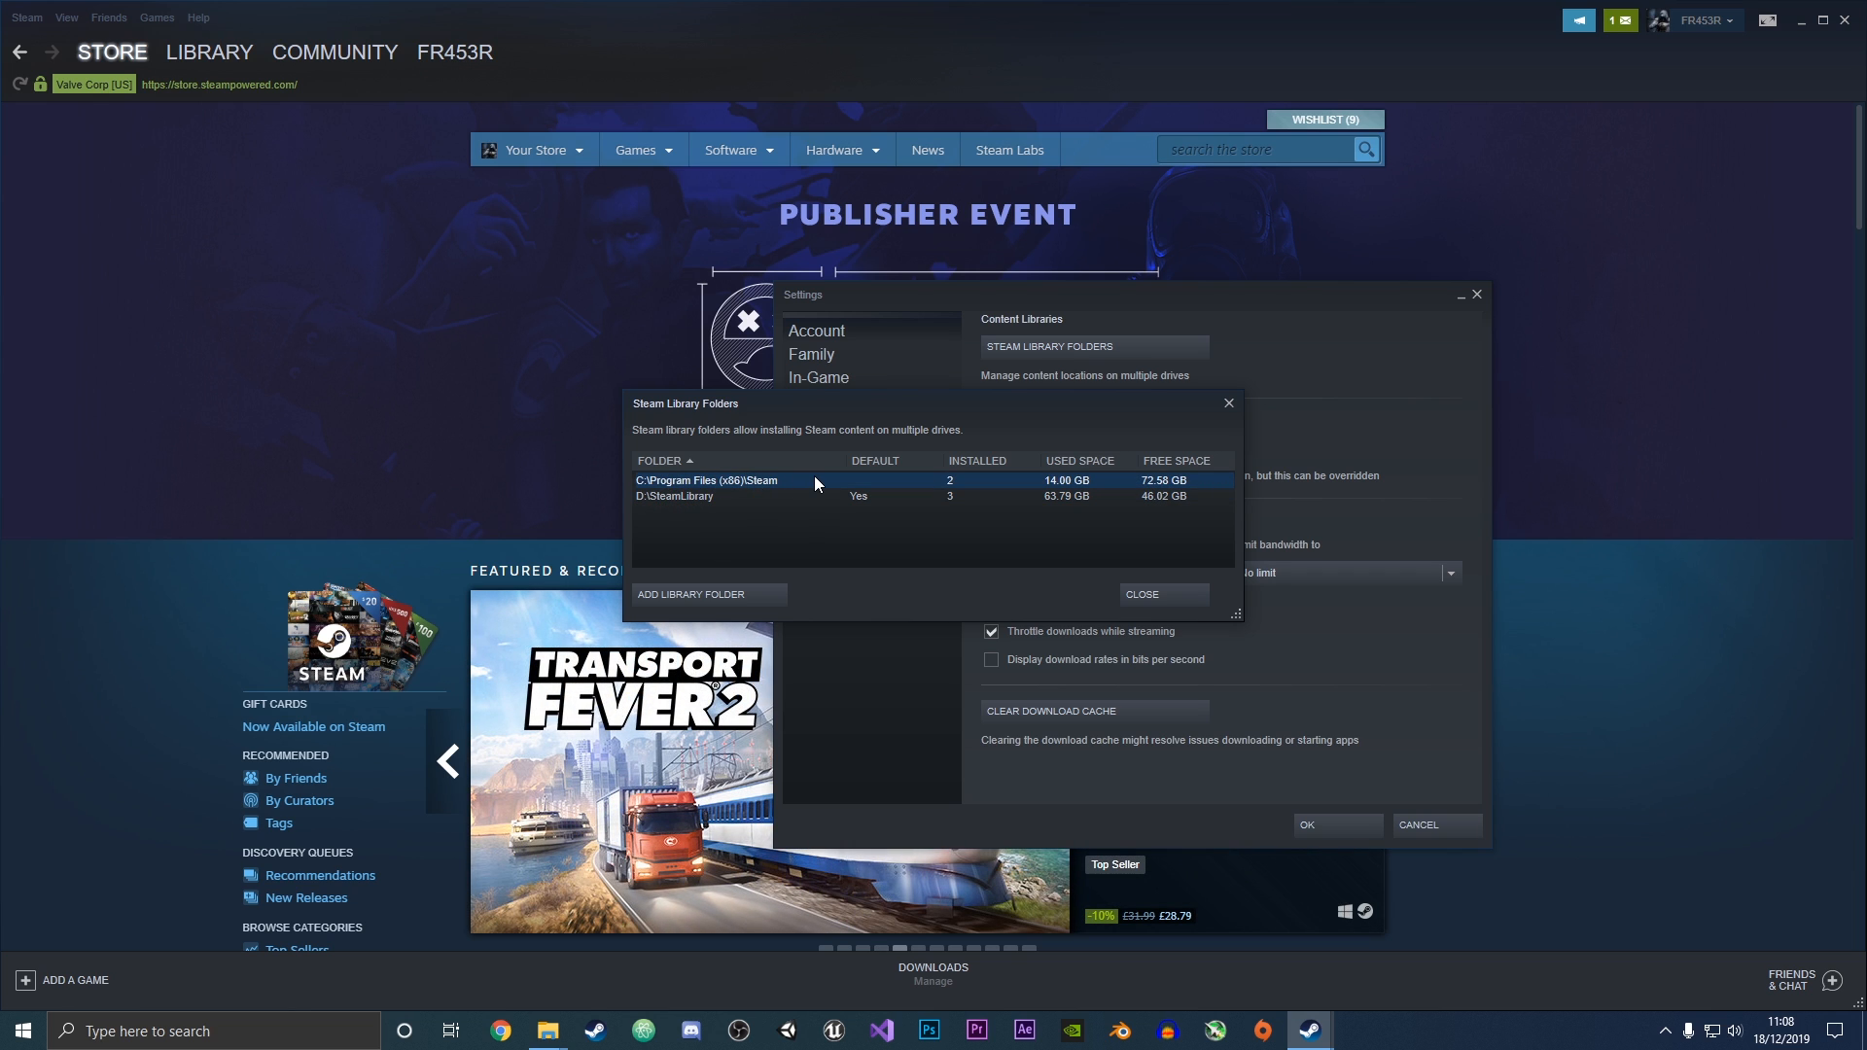
mouse_move(1092, 530)
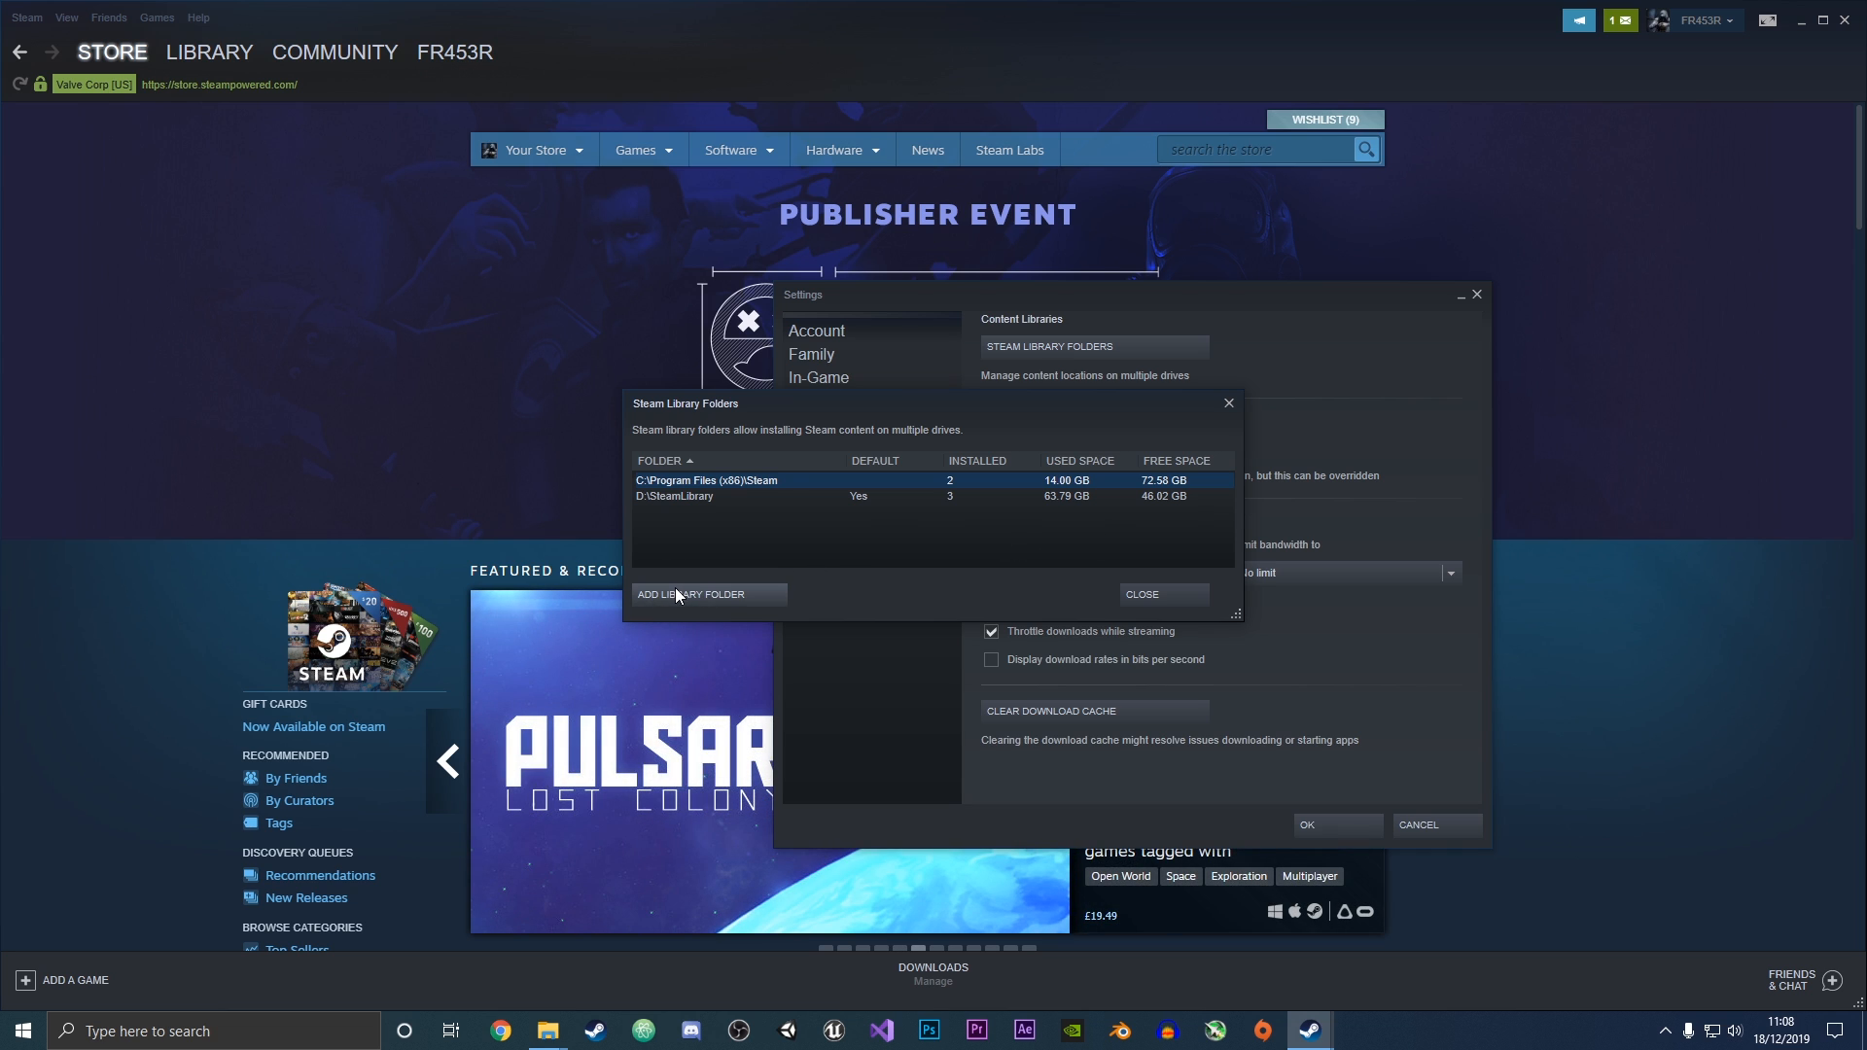
click(691, 594)
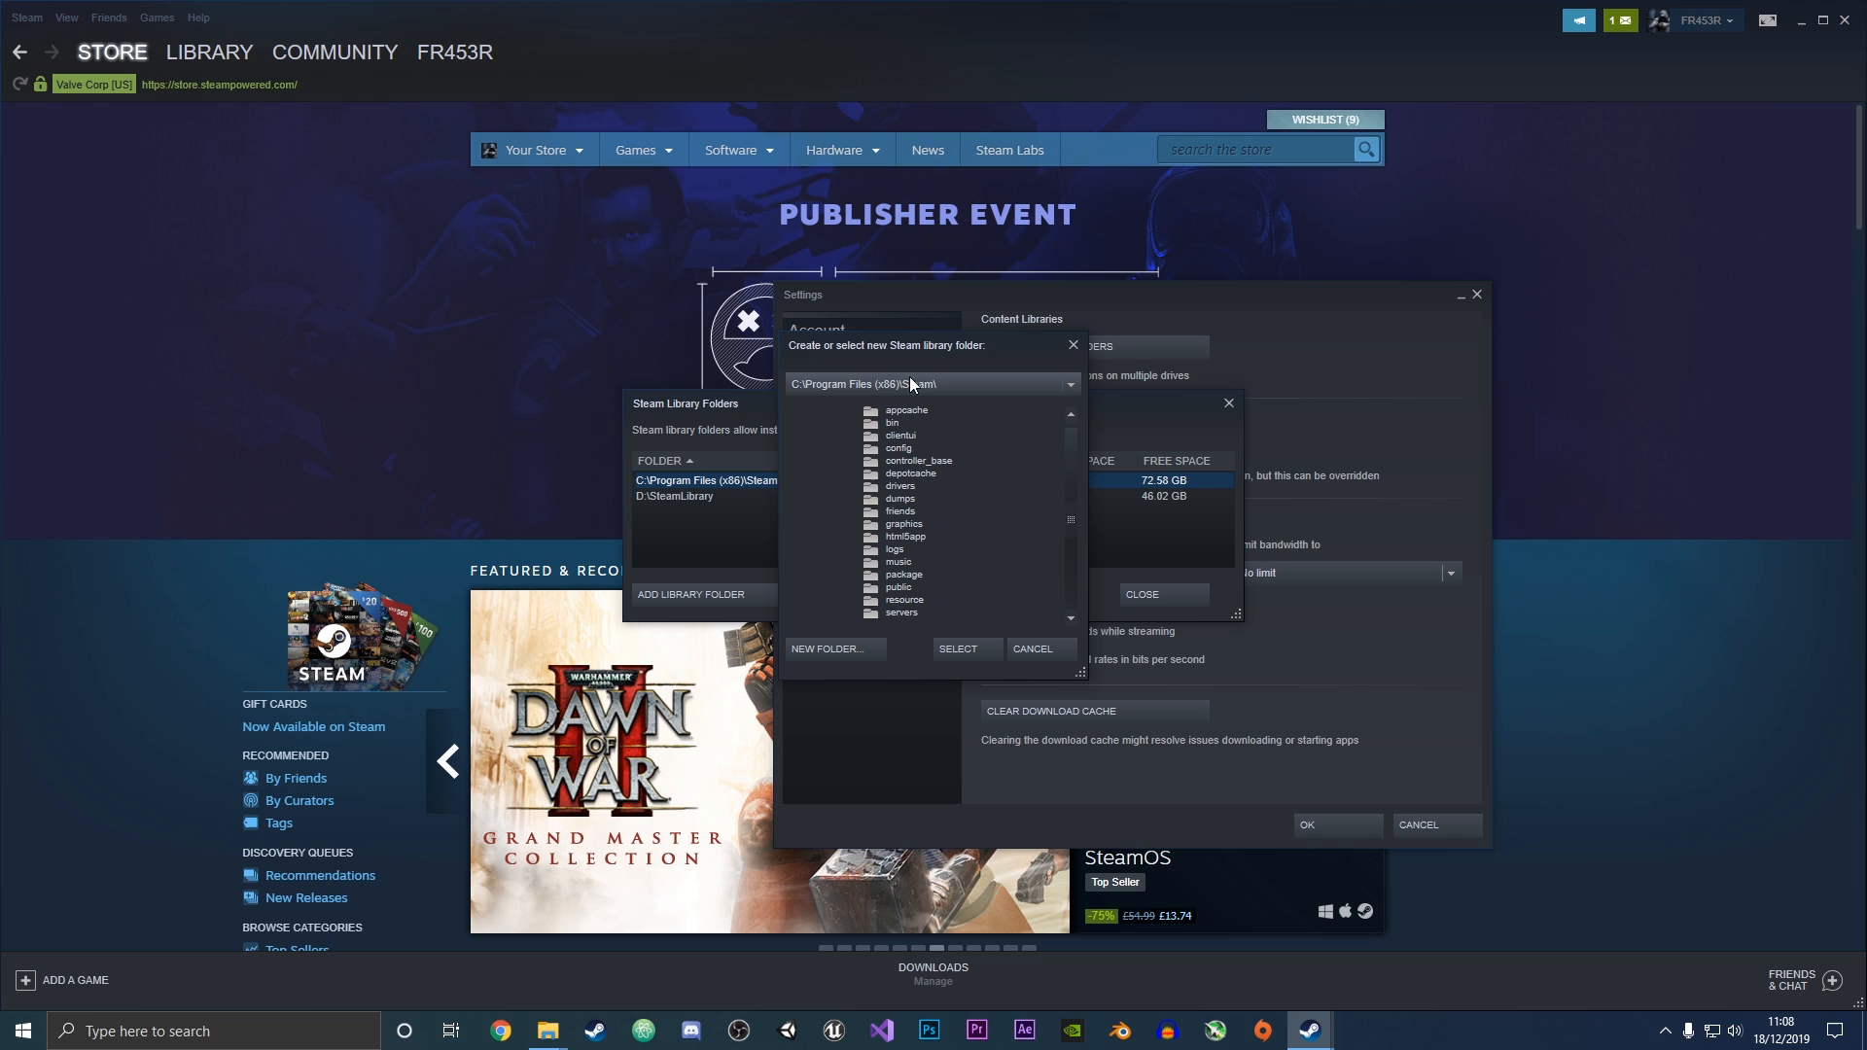
click(1067, 385)
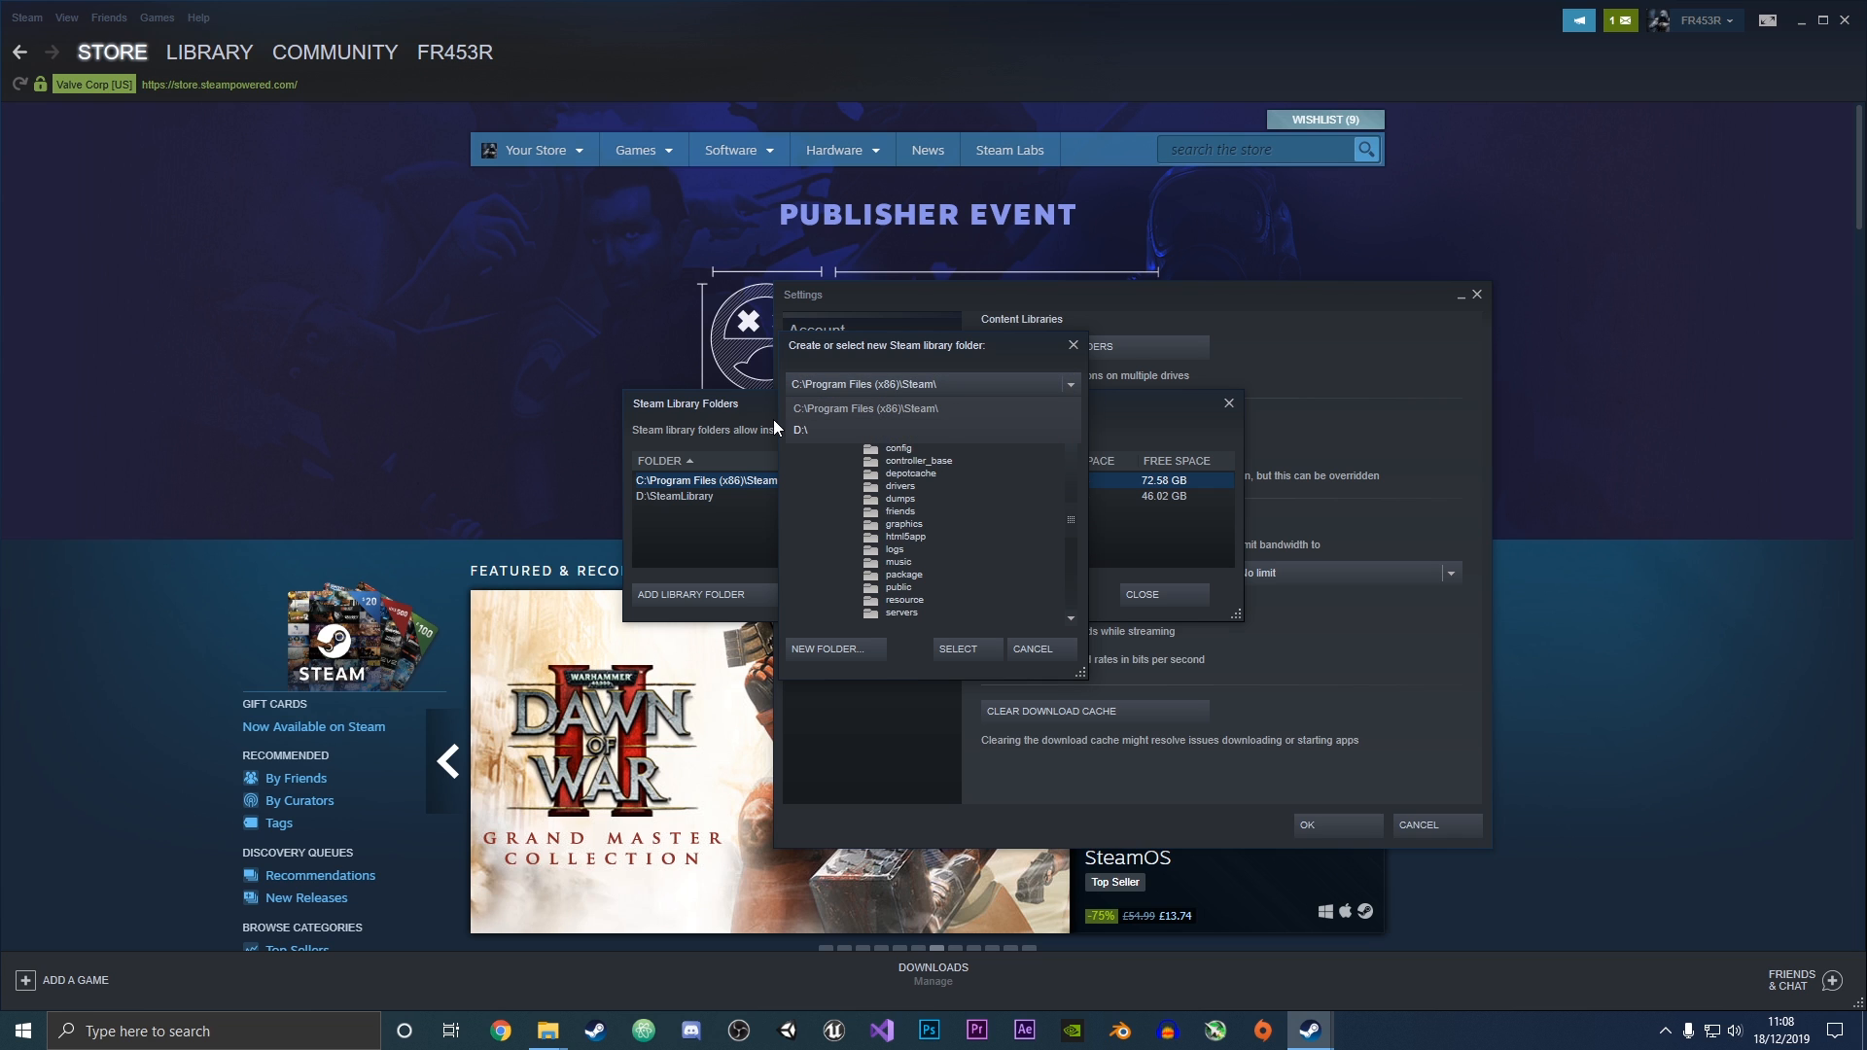
mouse_move(807, 434)
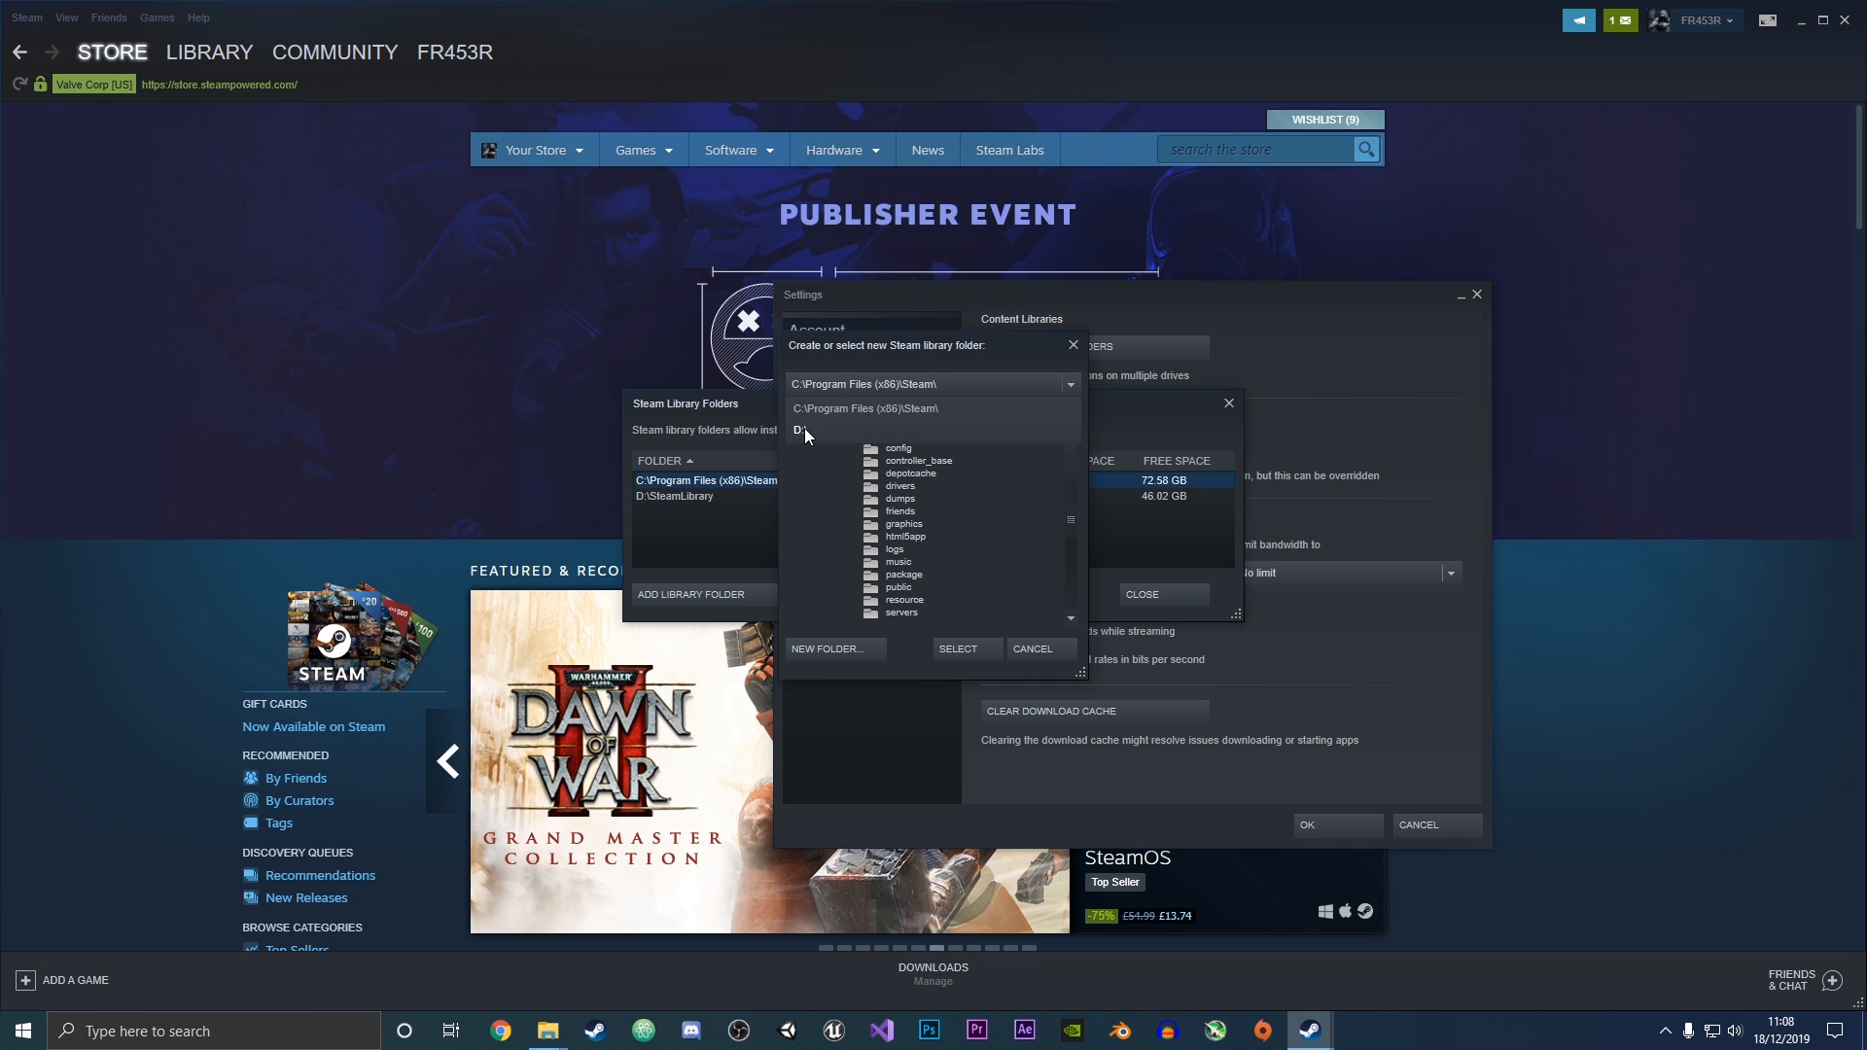
click(806, 431)
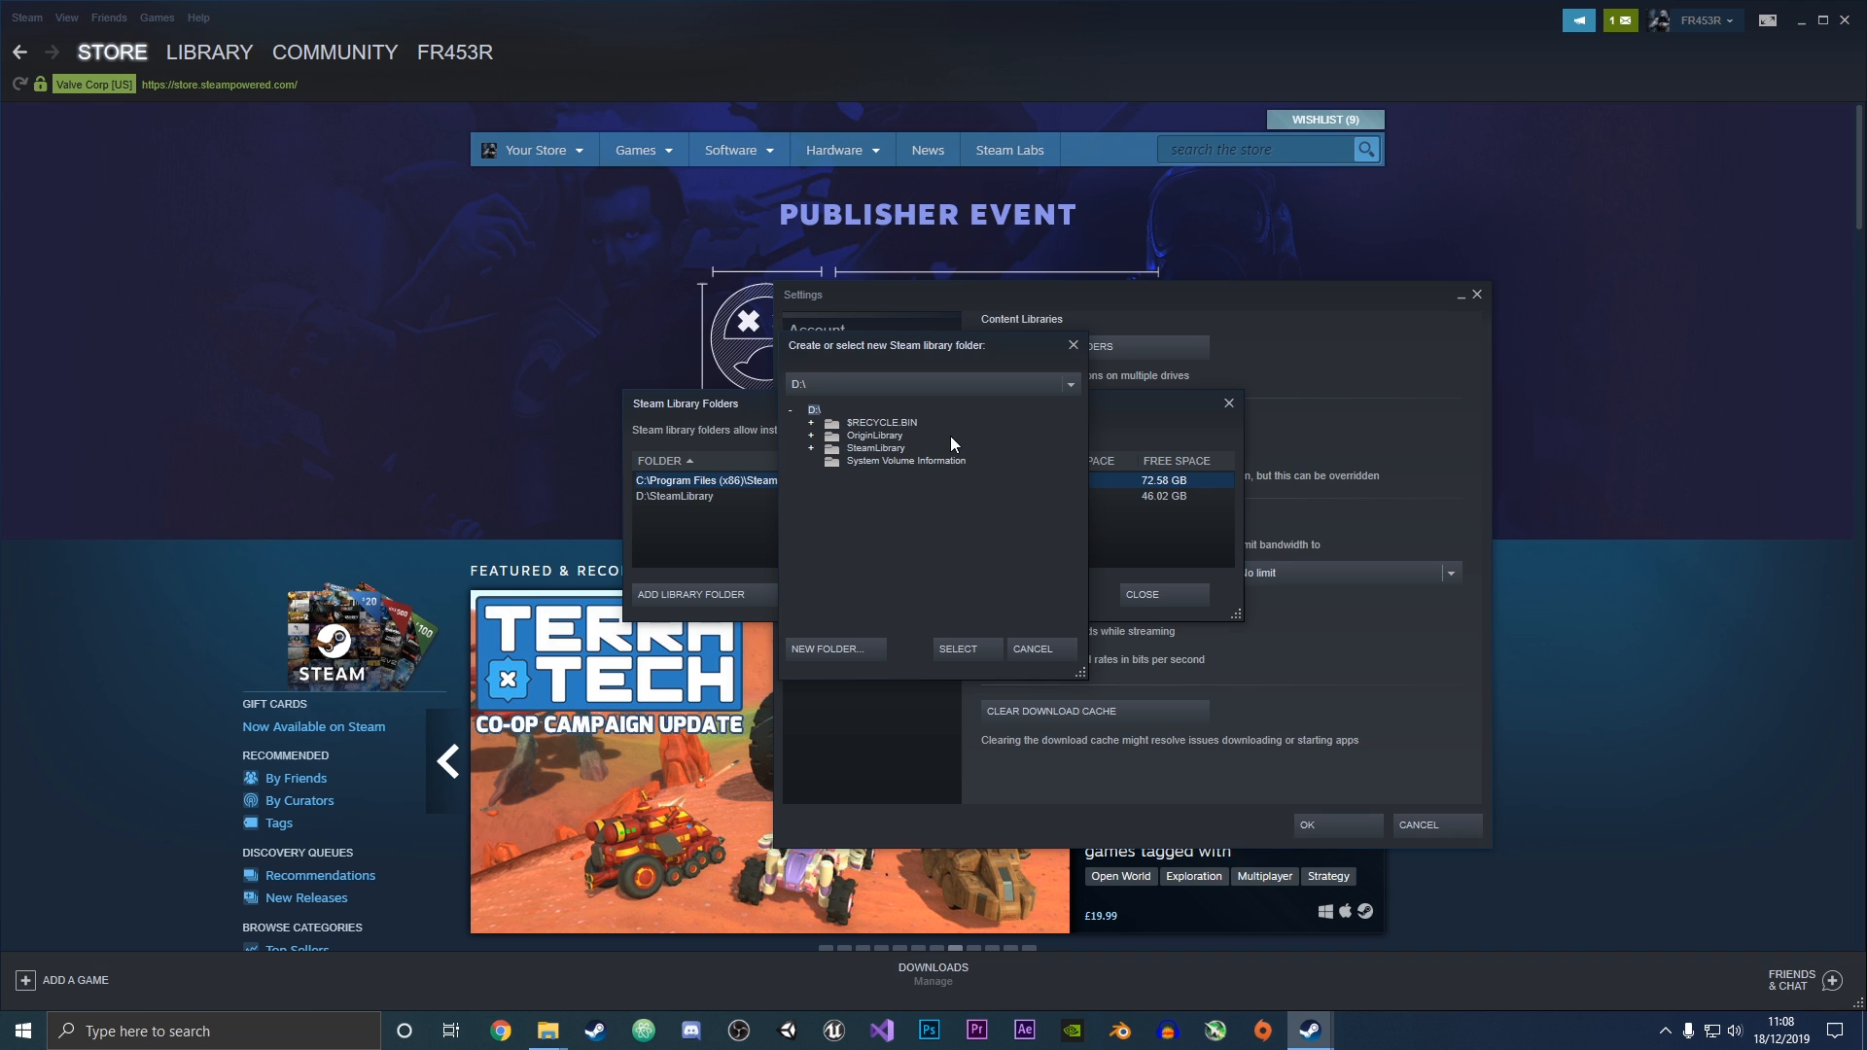
mouse_move(830, 649)
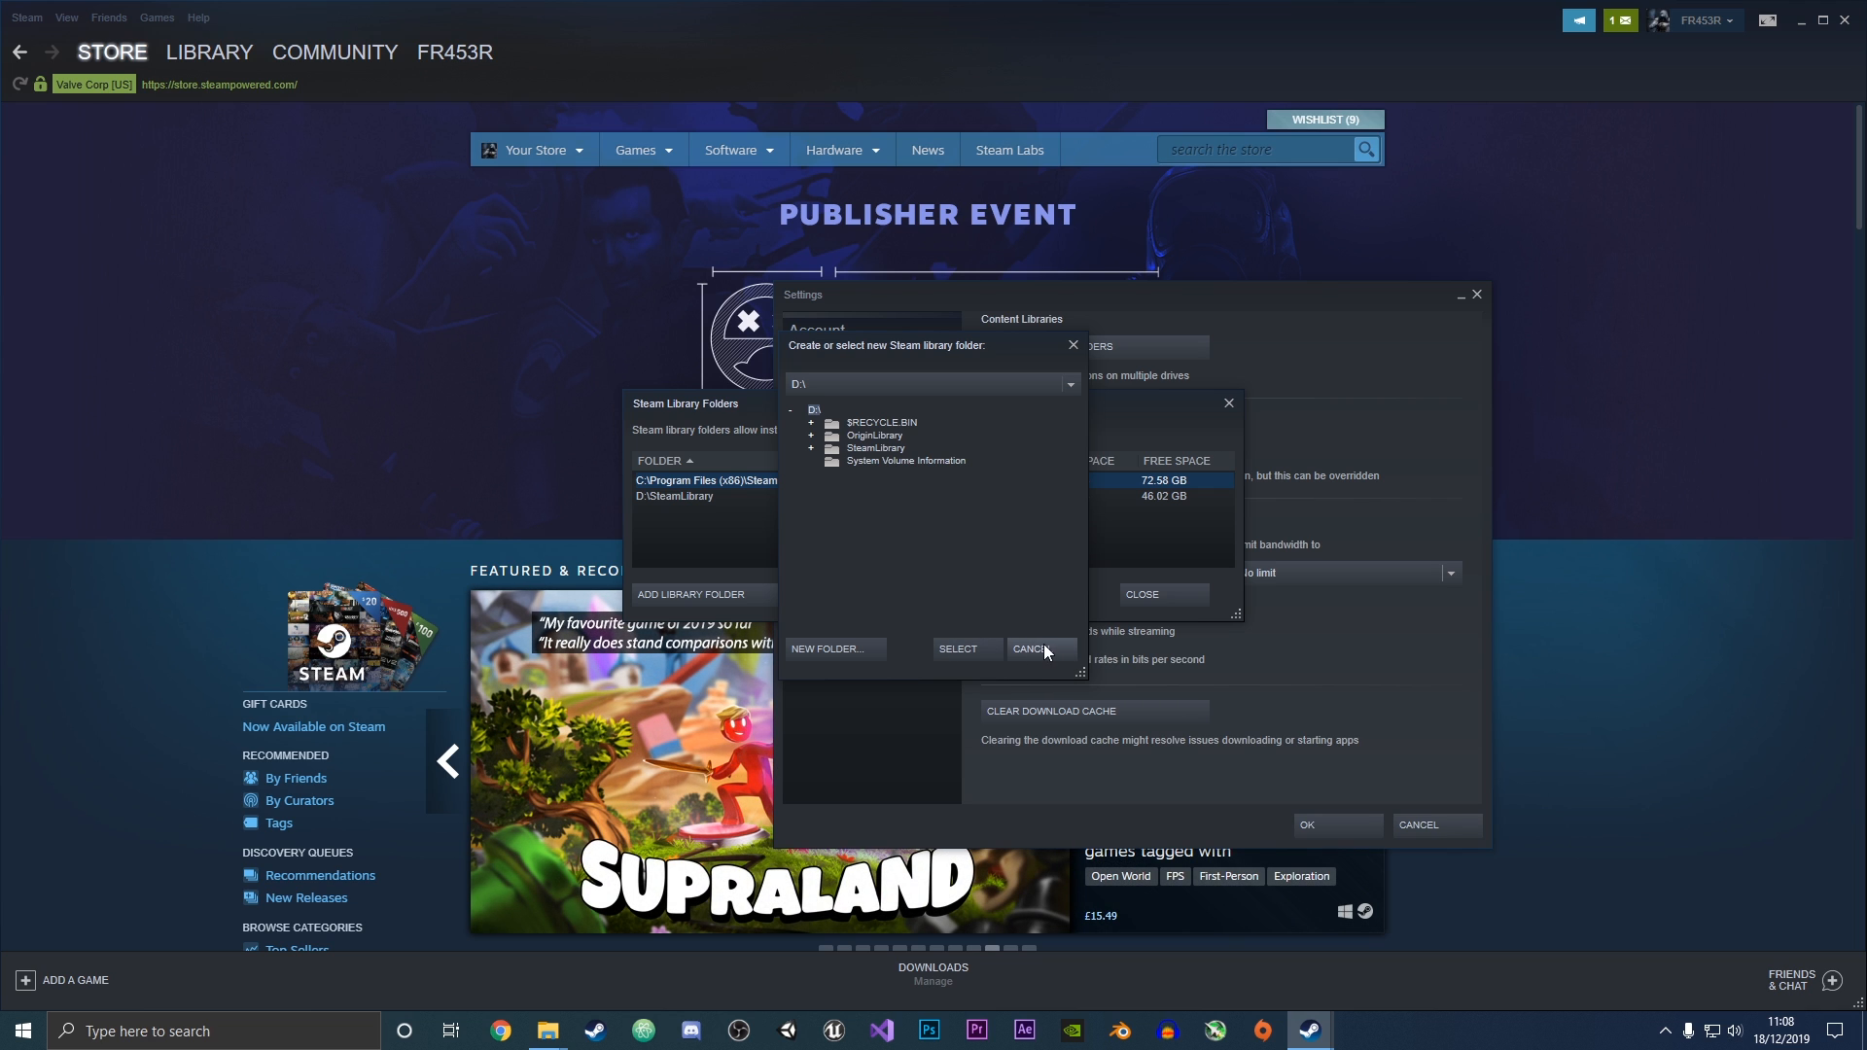
click(1030, 649)
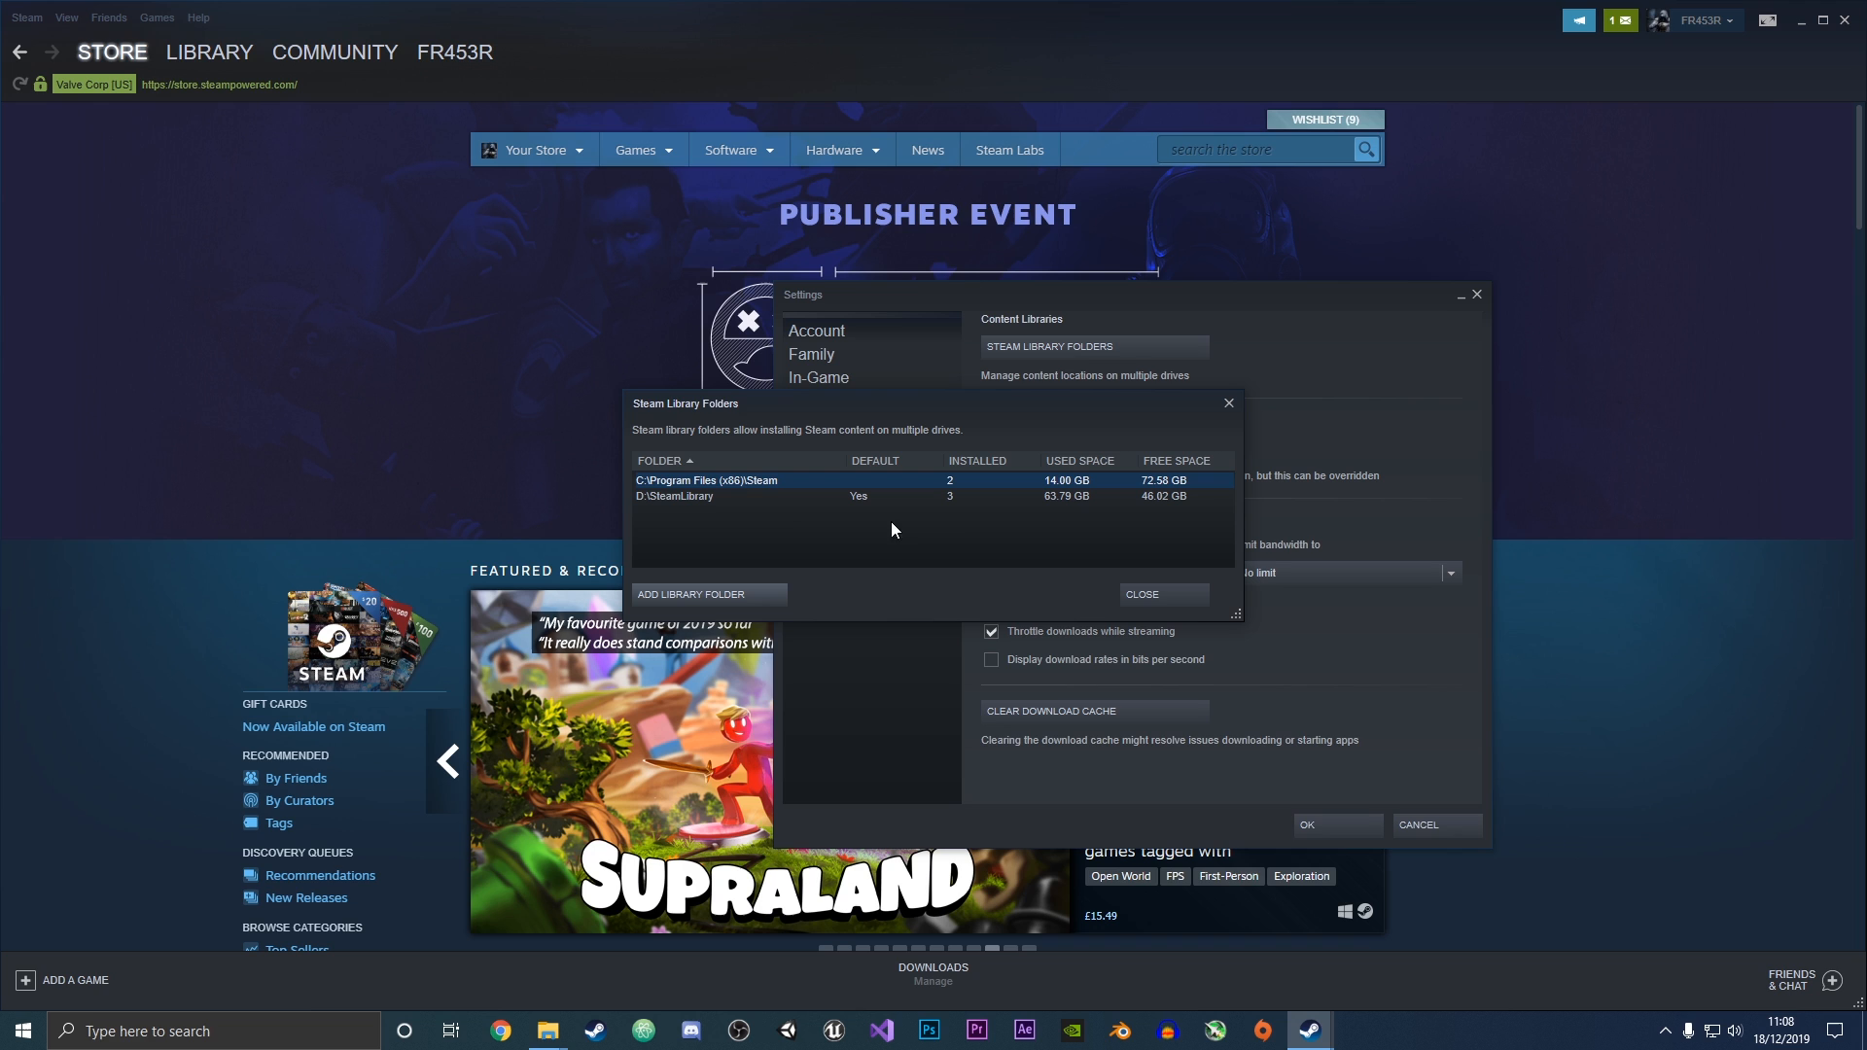
Select D:\SteamLibrary, then close the Steam Library Folders dialog
click(797, 495)
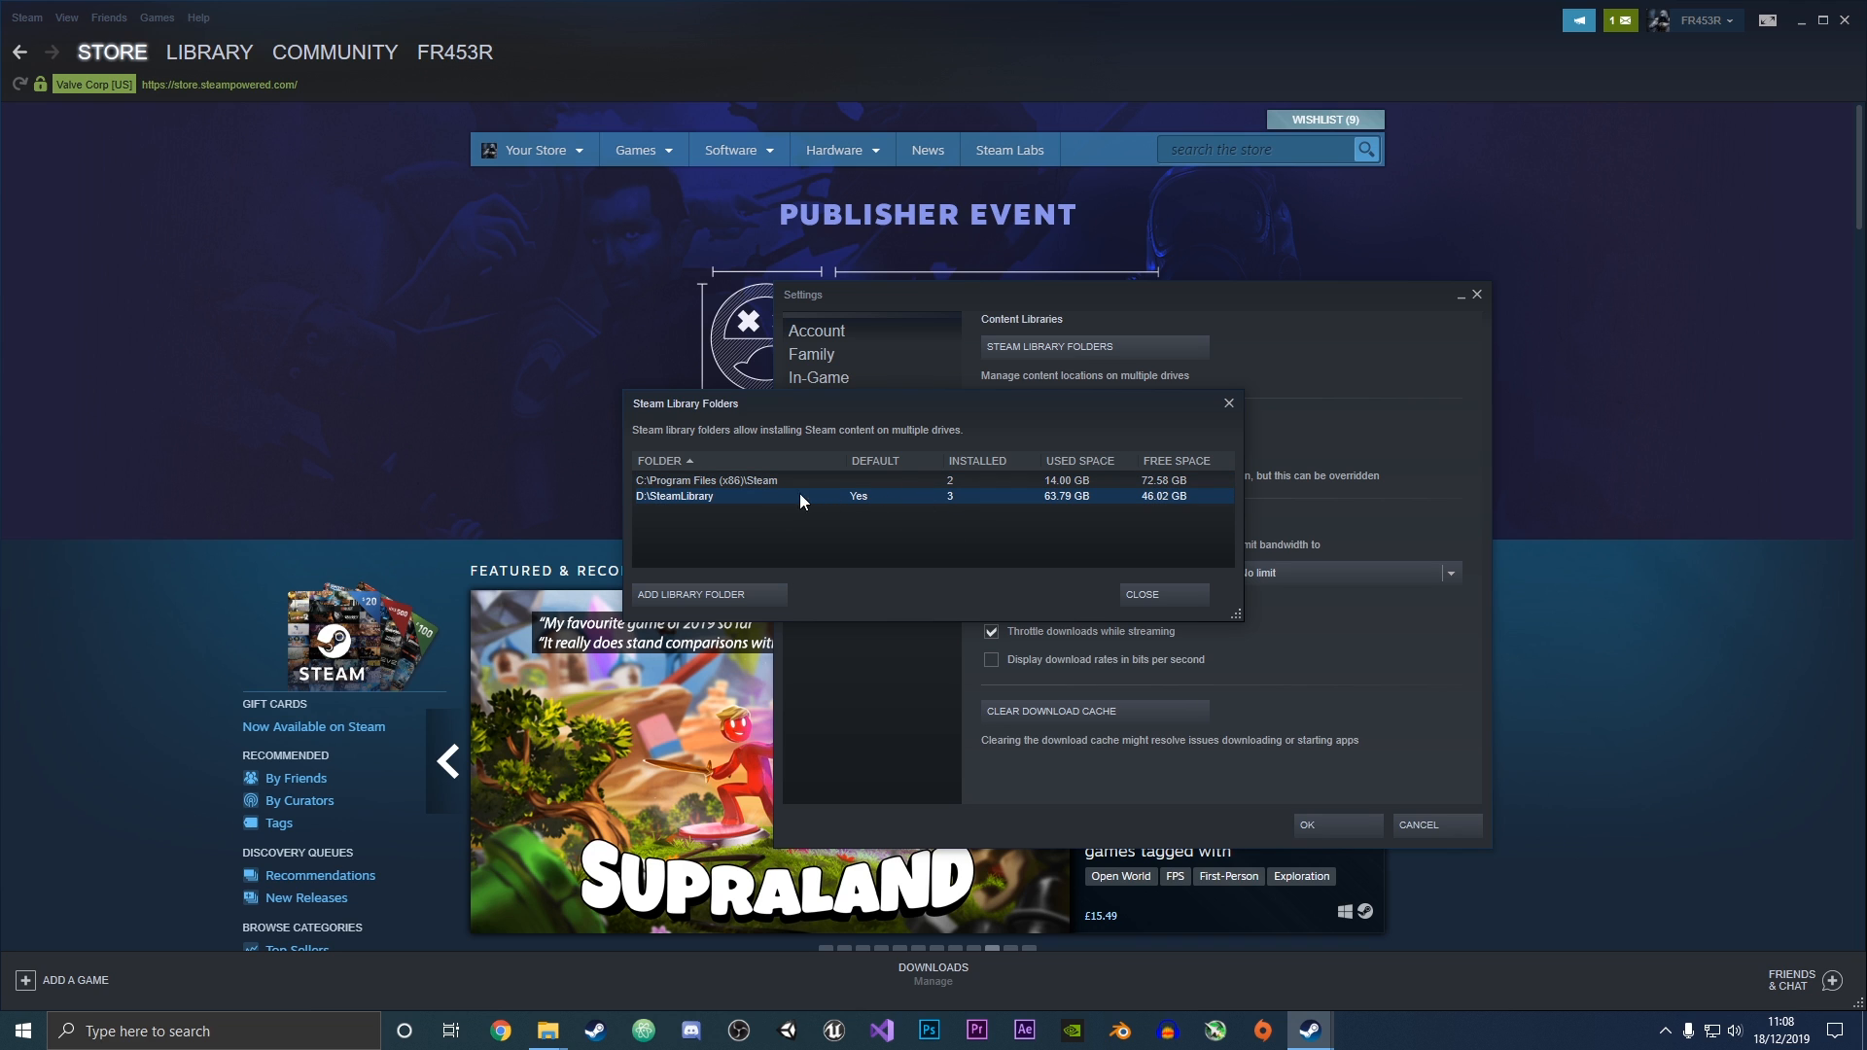
mouse_move(1098, 568)
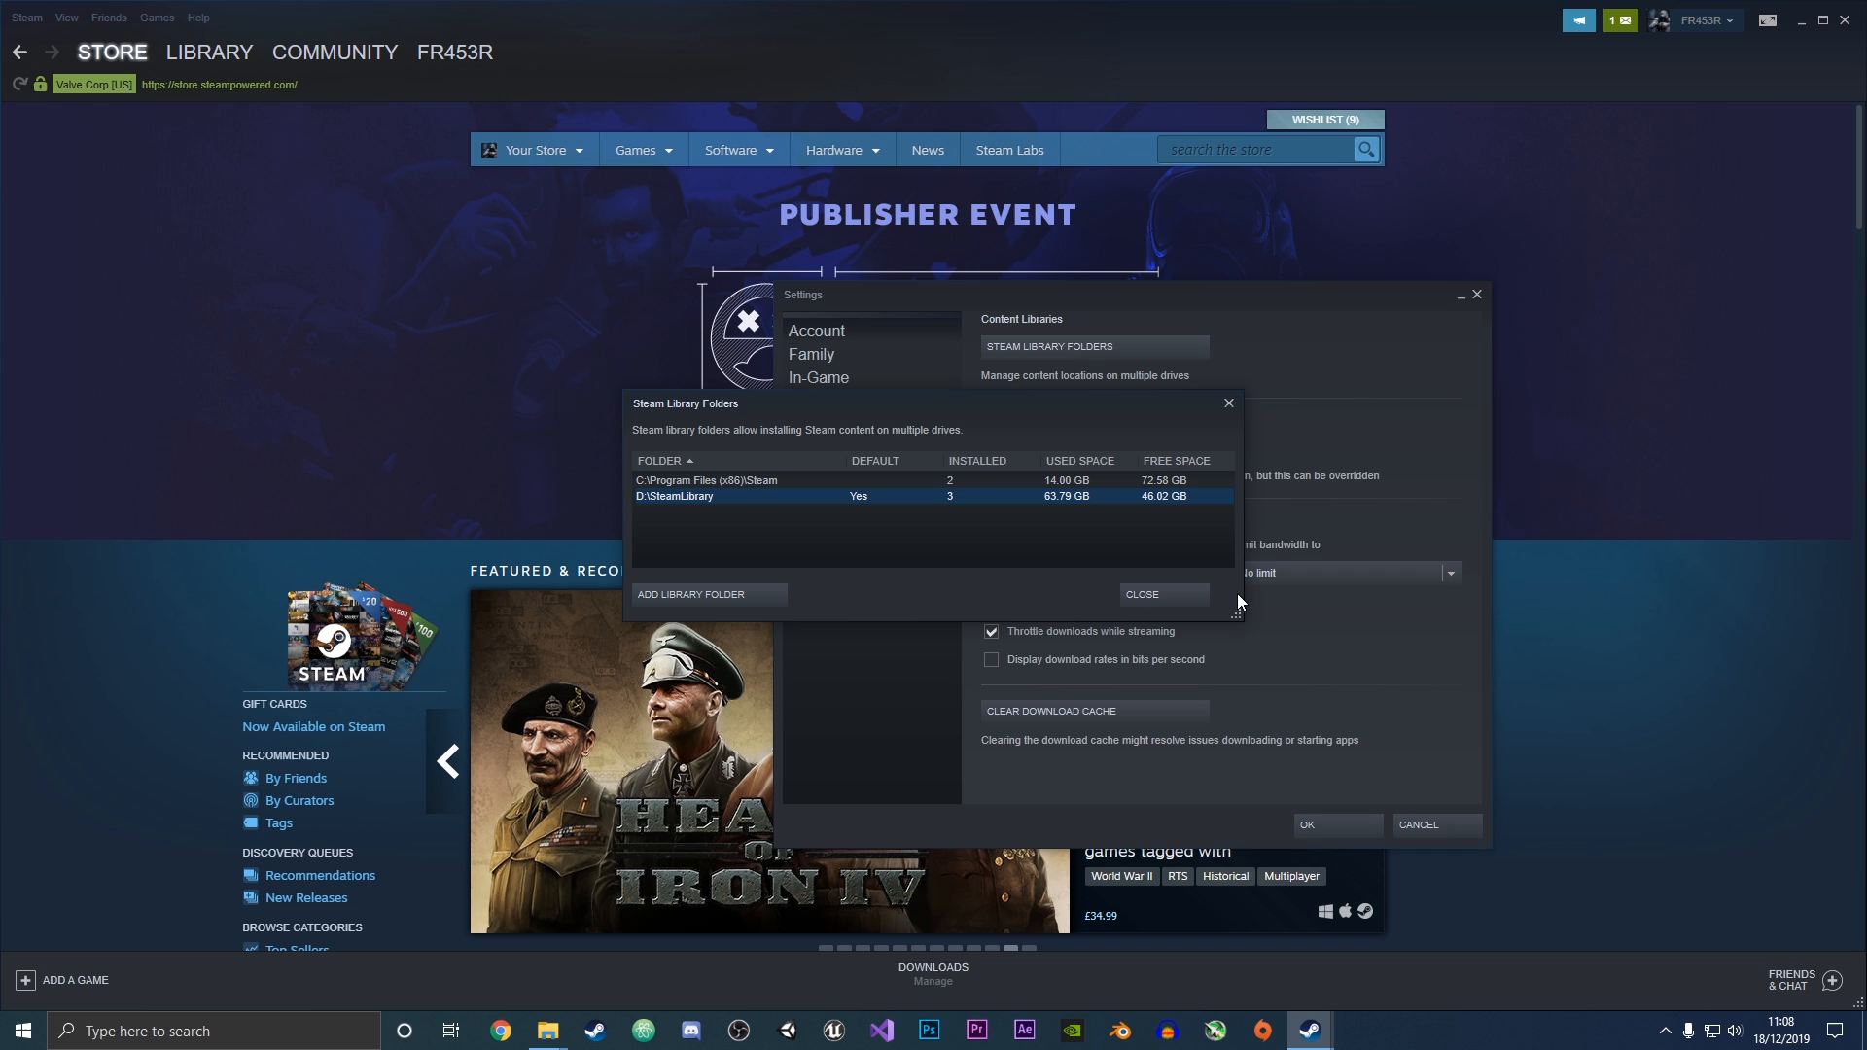
mouse_move(821, 493)
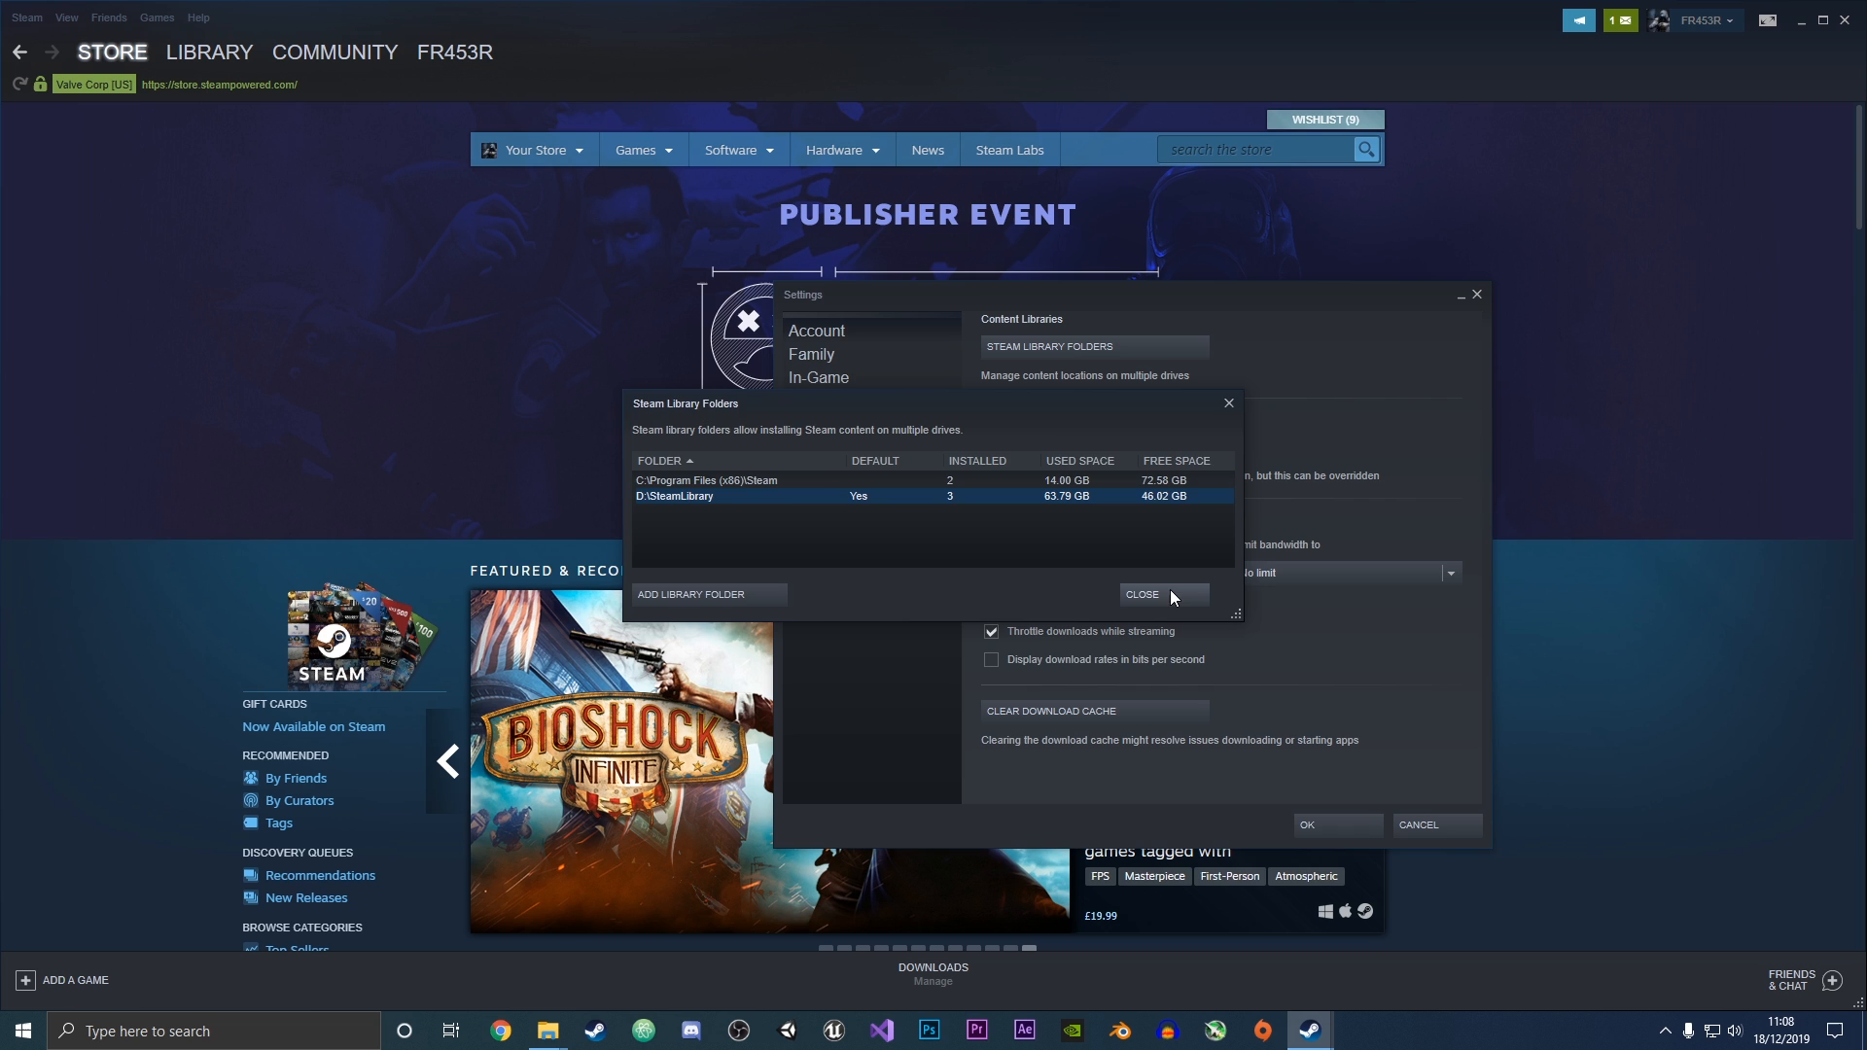
click(1140, 594)
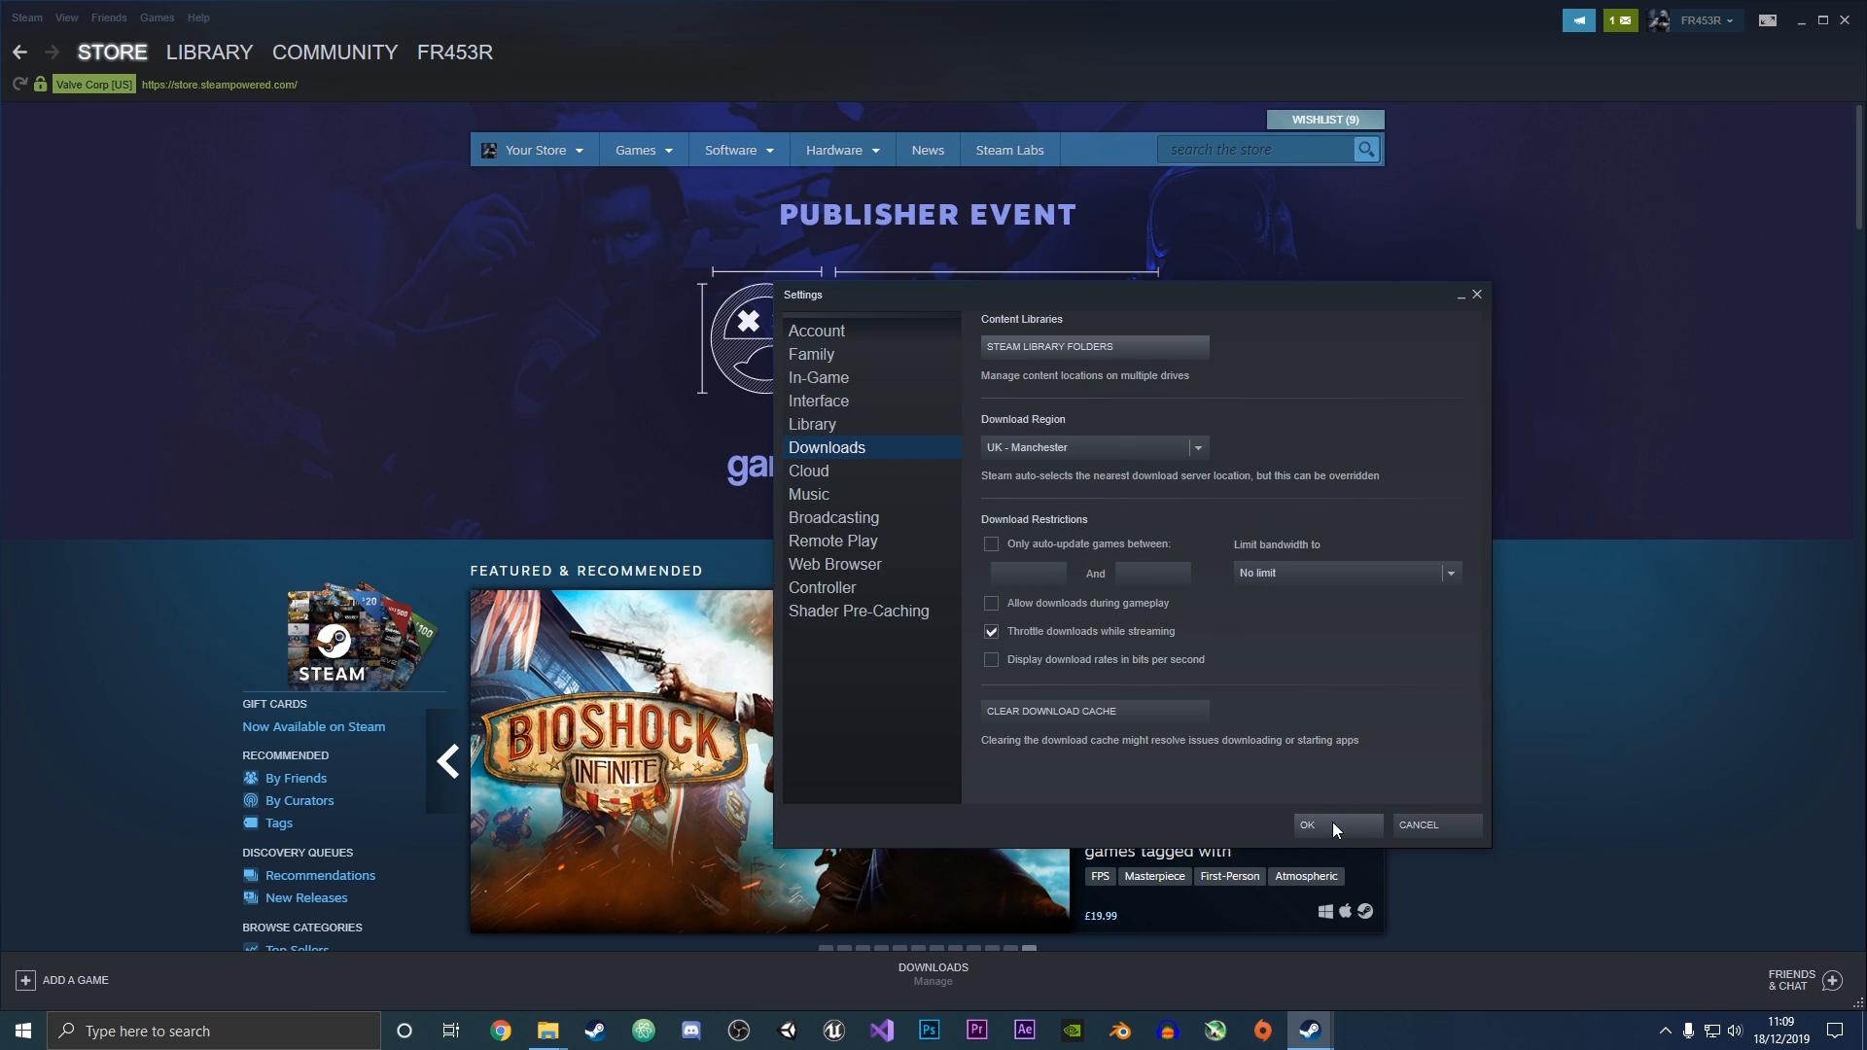
Leave Settings, go to the Library and open Age of Empires II: DE's context menu
click(1305, 823)
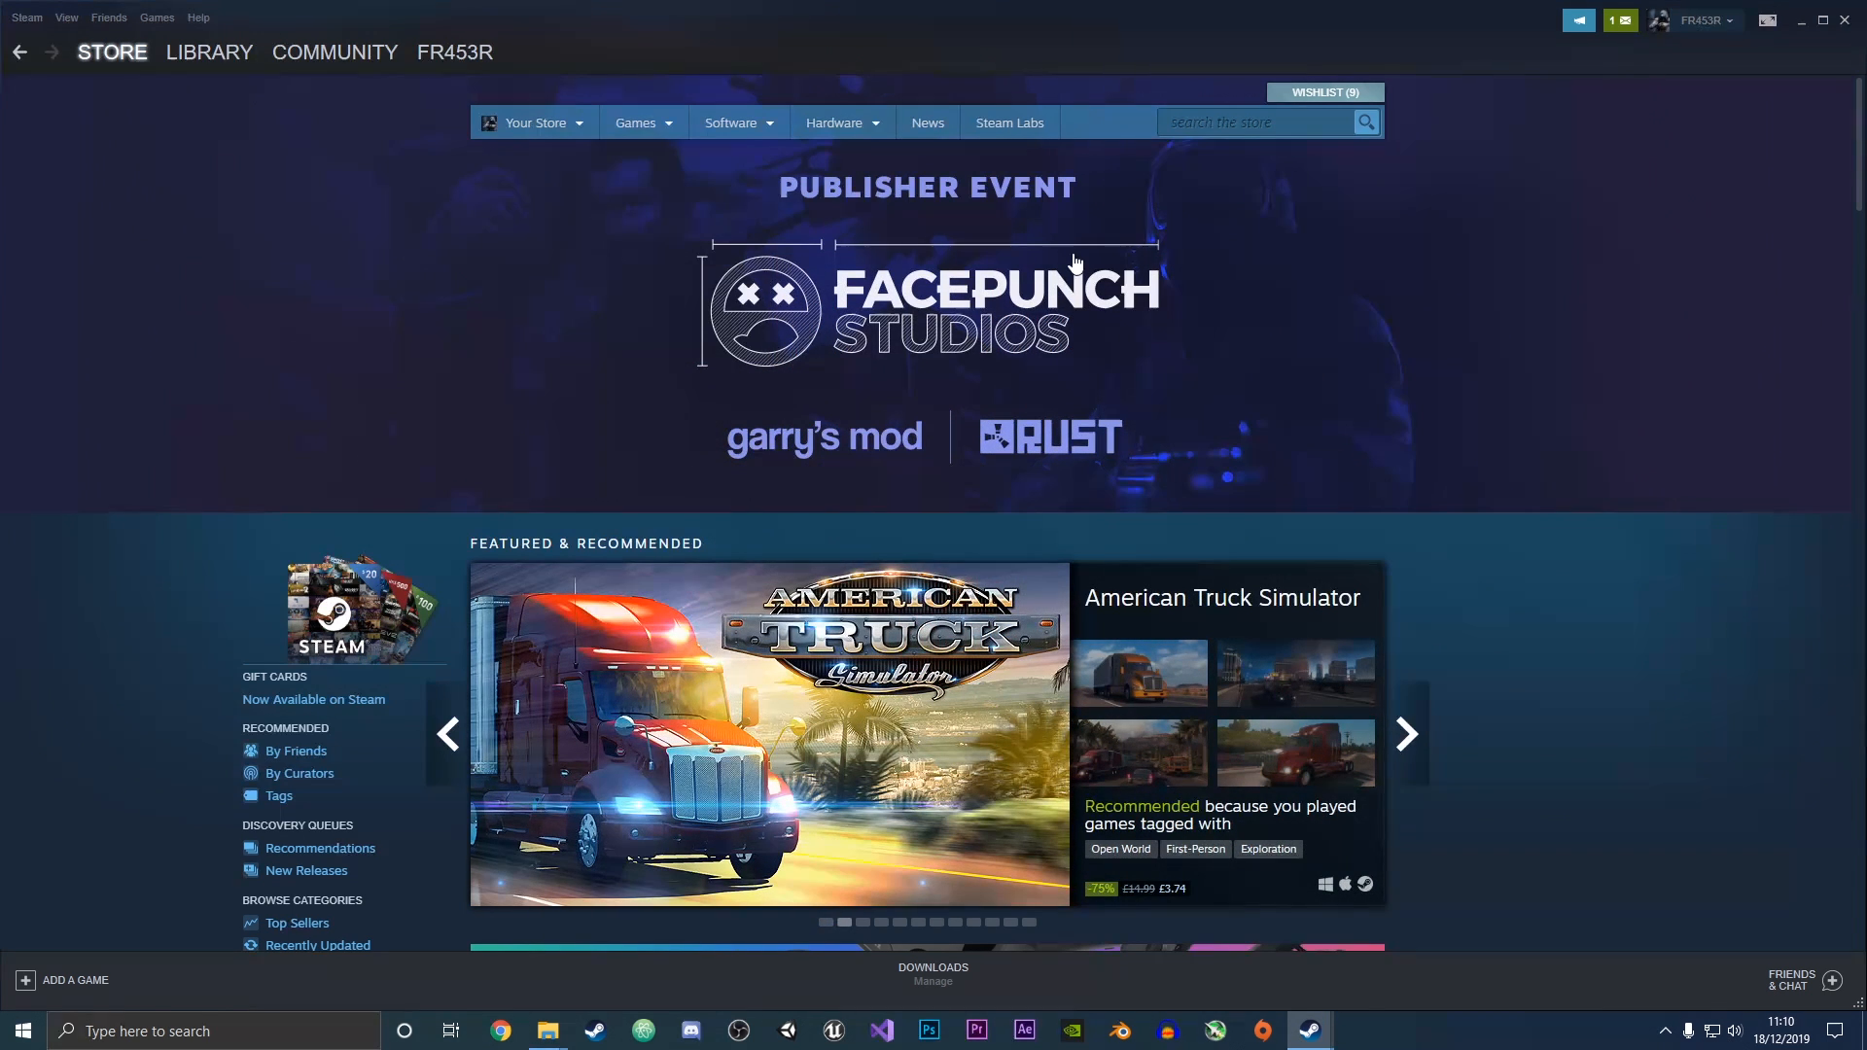
click(208, 51)
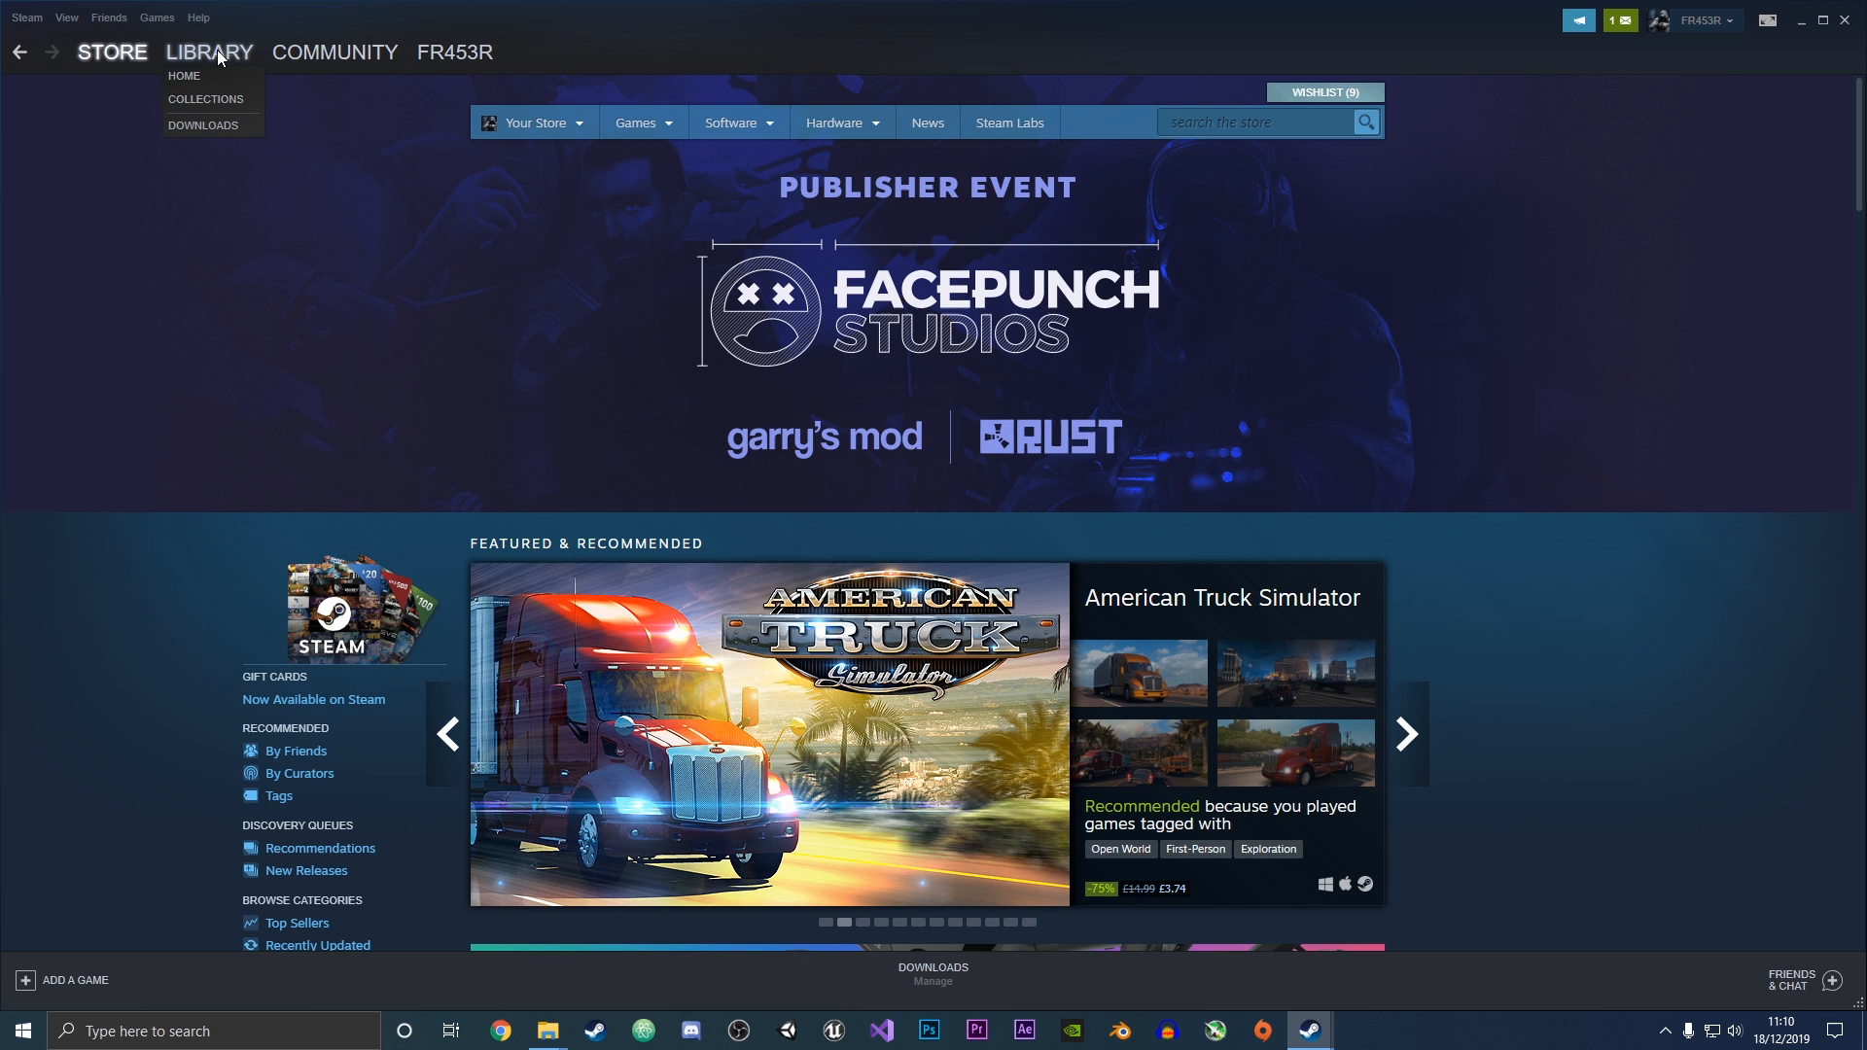
click(208, 52)
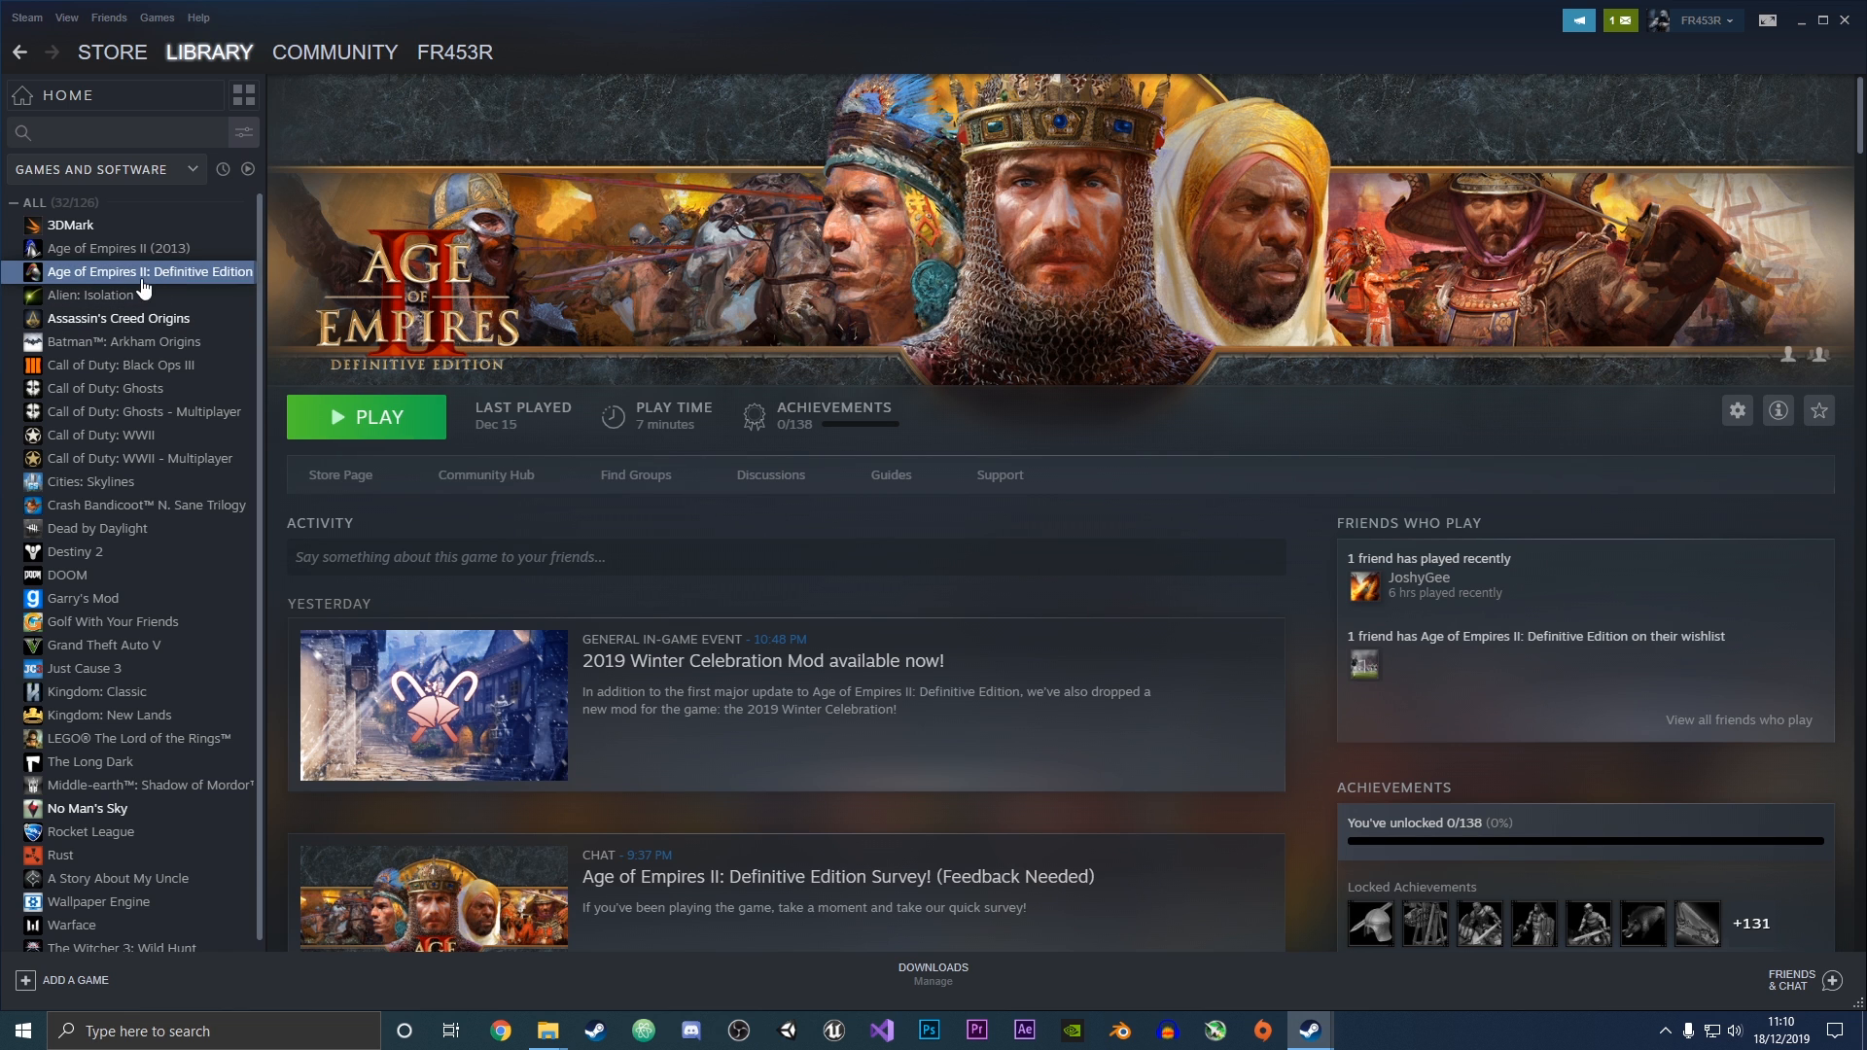
mouse_move(56, 282)
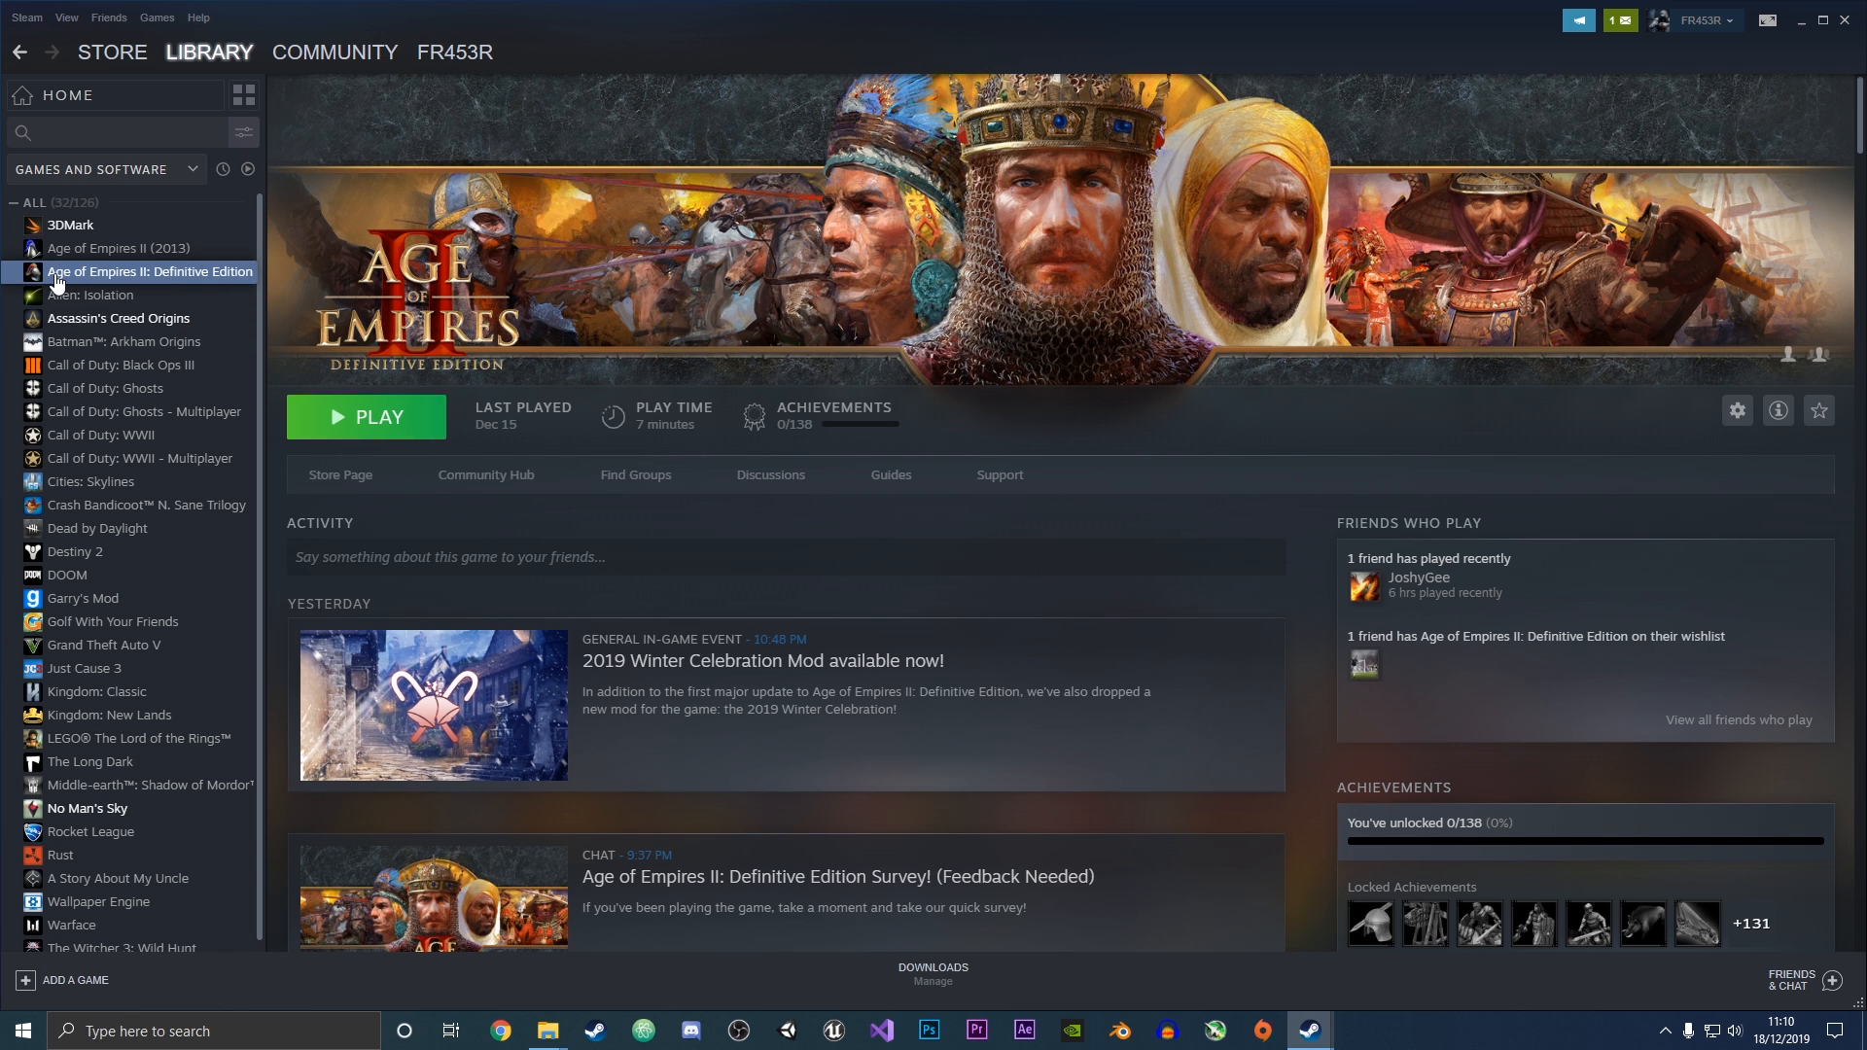
mouse_move(140, 291)
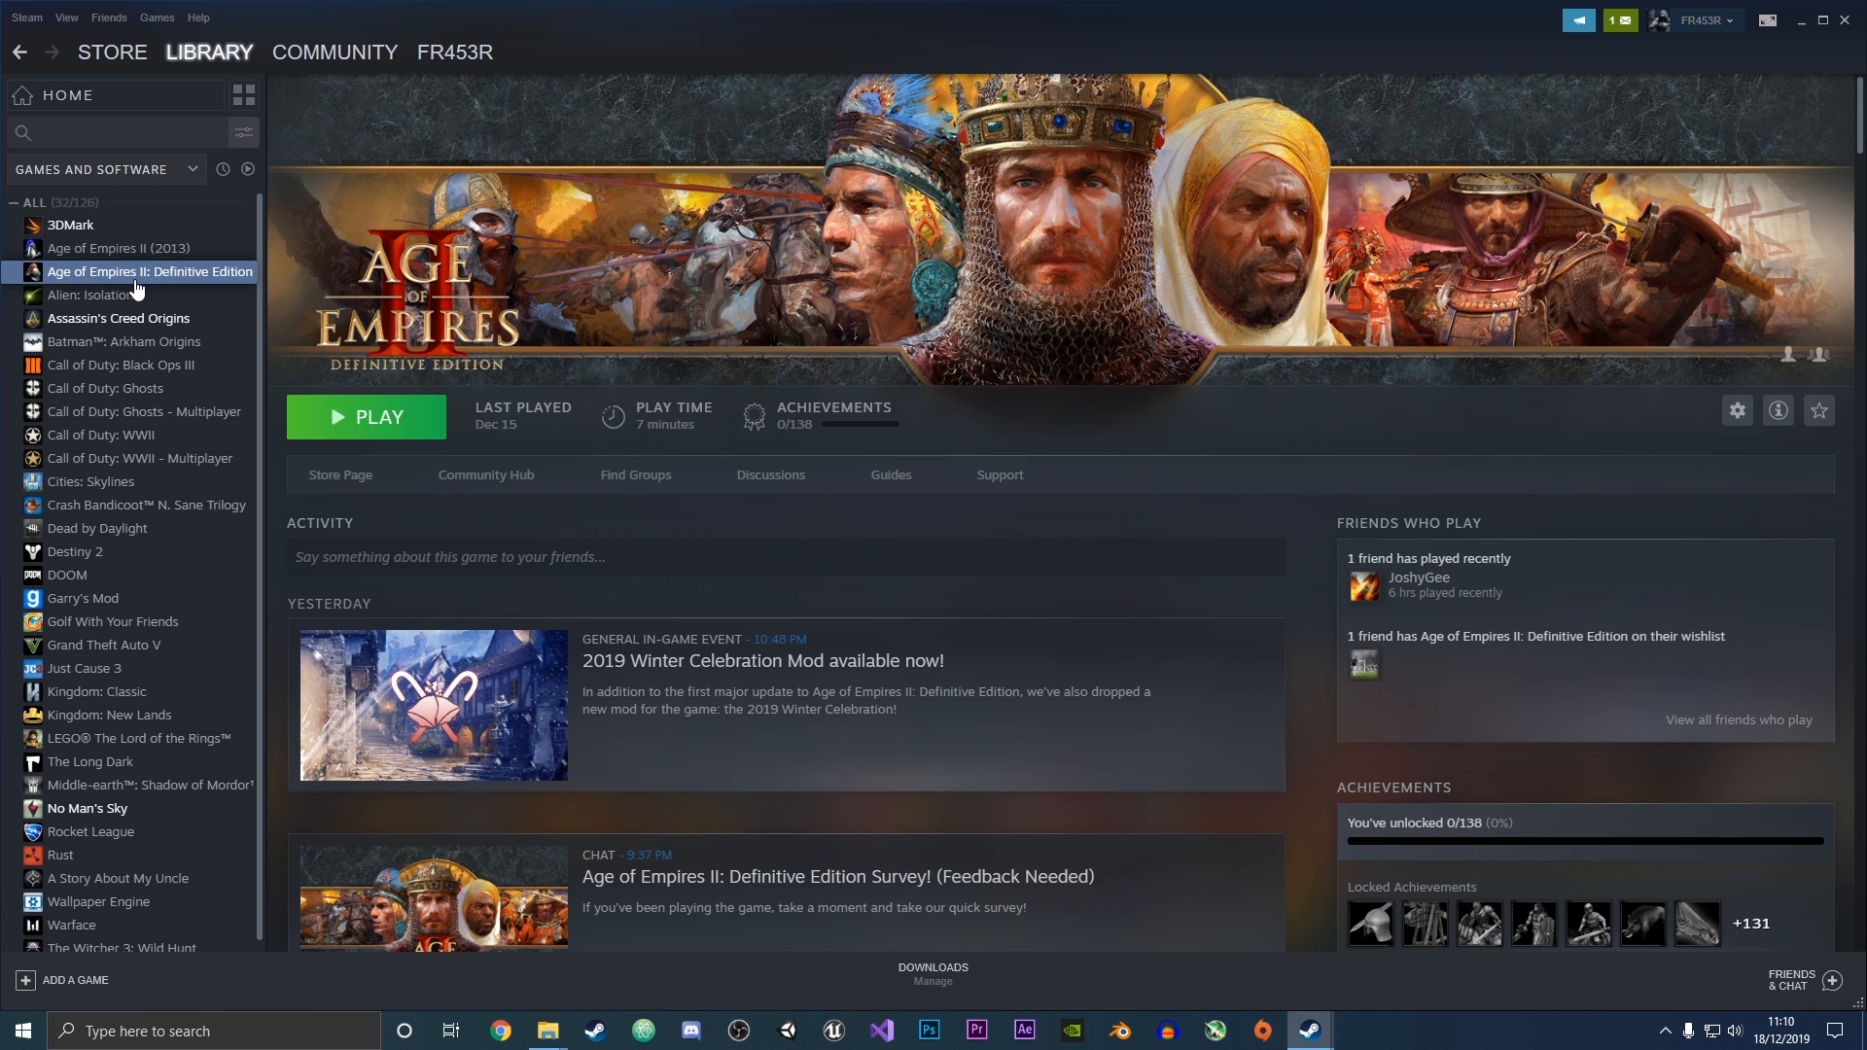
mouse_move(176, 284)
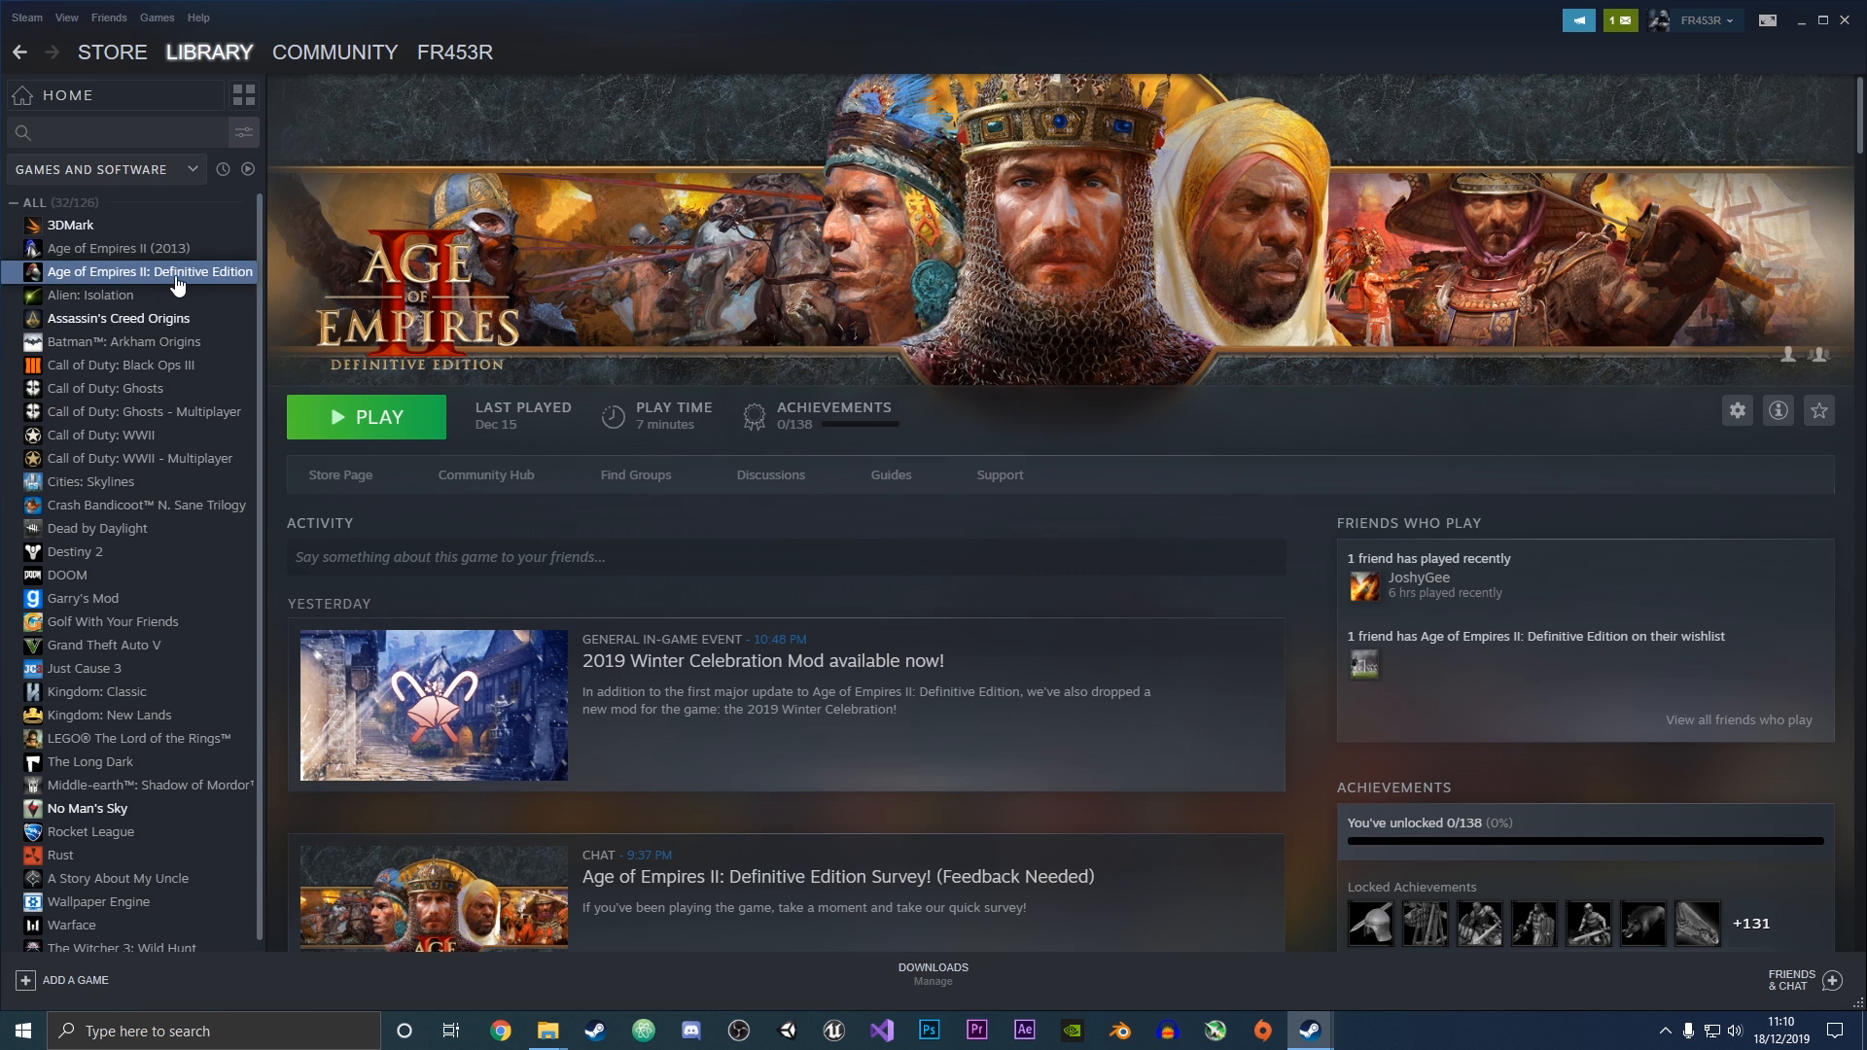
right_click(148, 272)
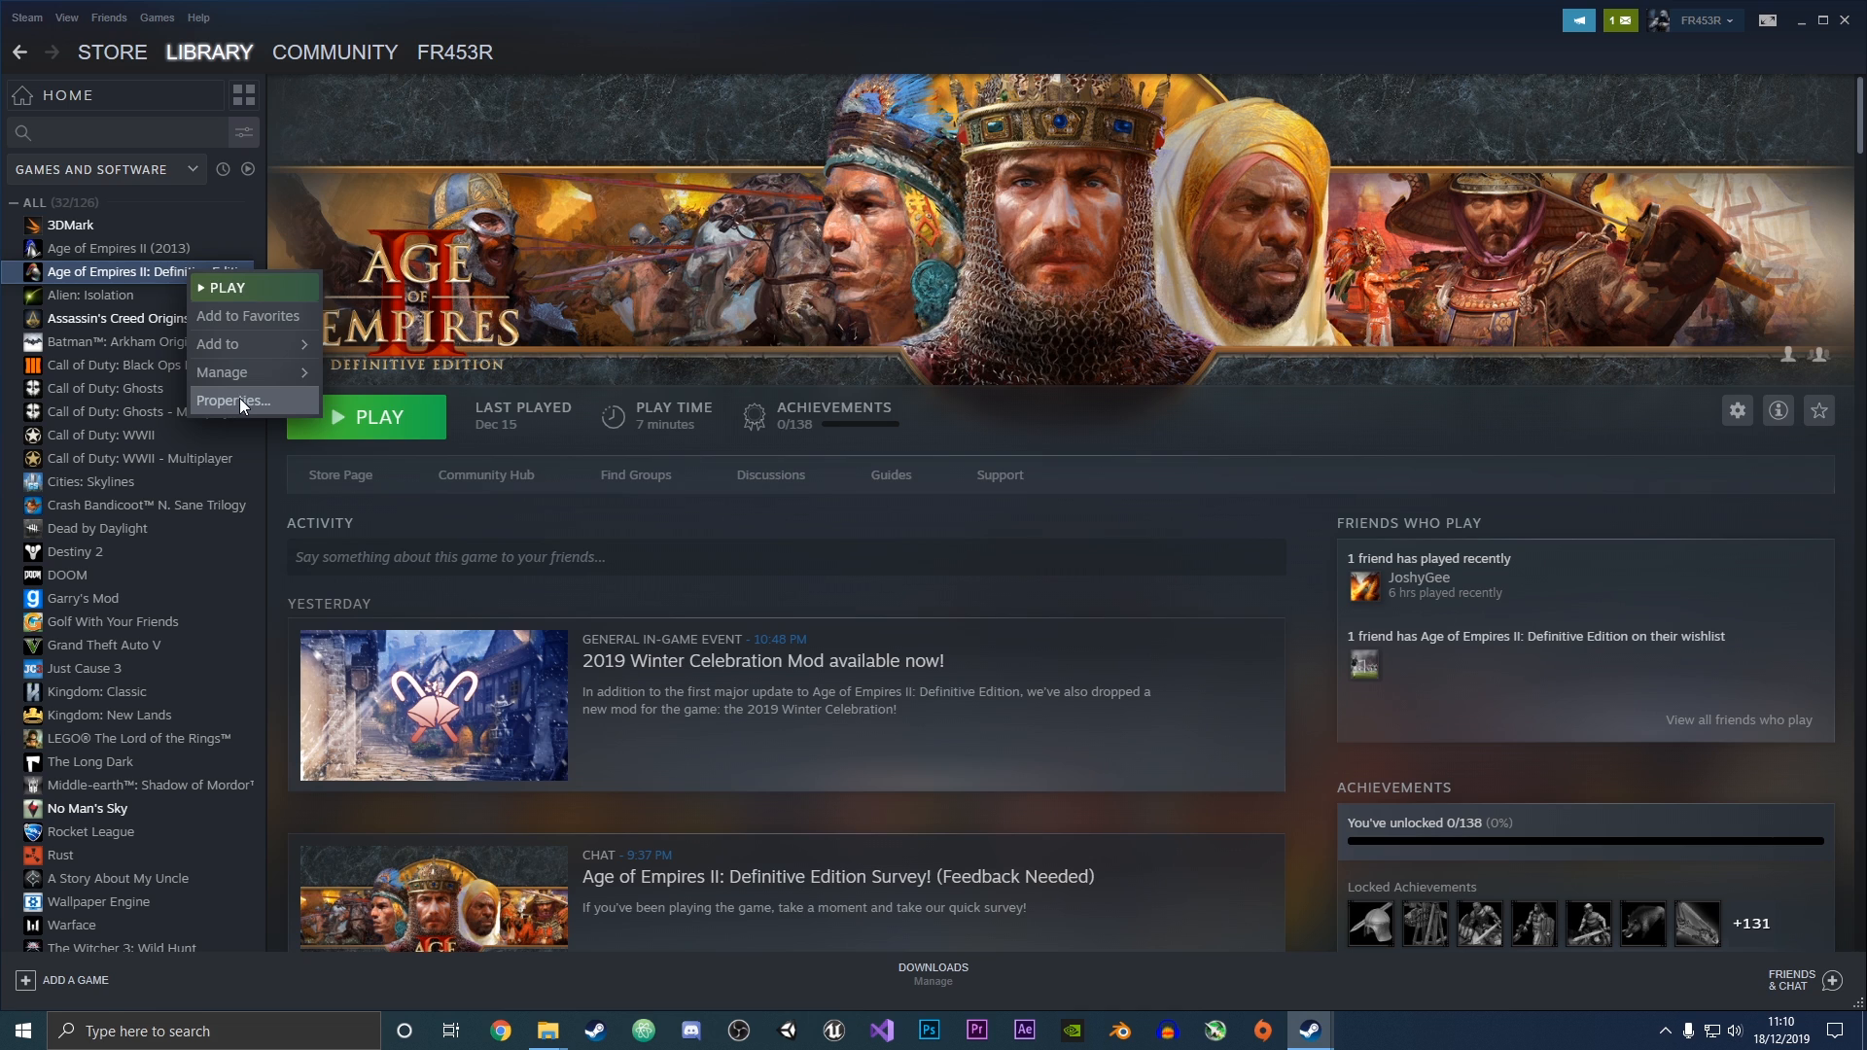
Open the game's Properties on Local Files, showing 13112 MB on drive C
click(235, 400)
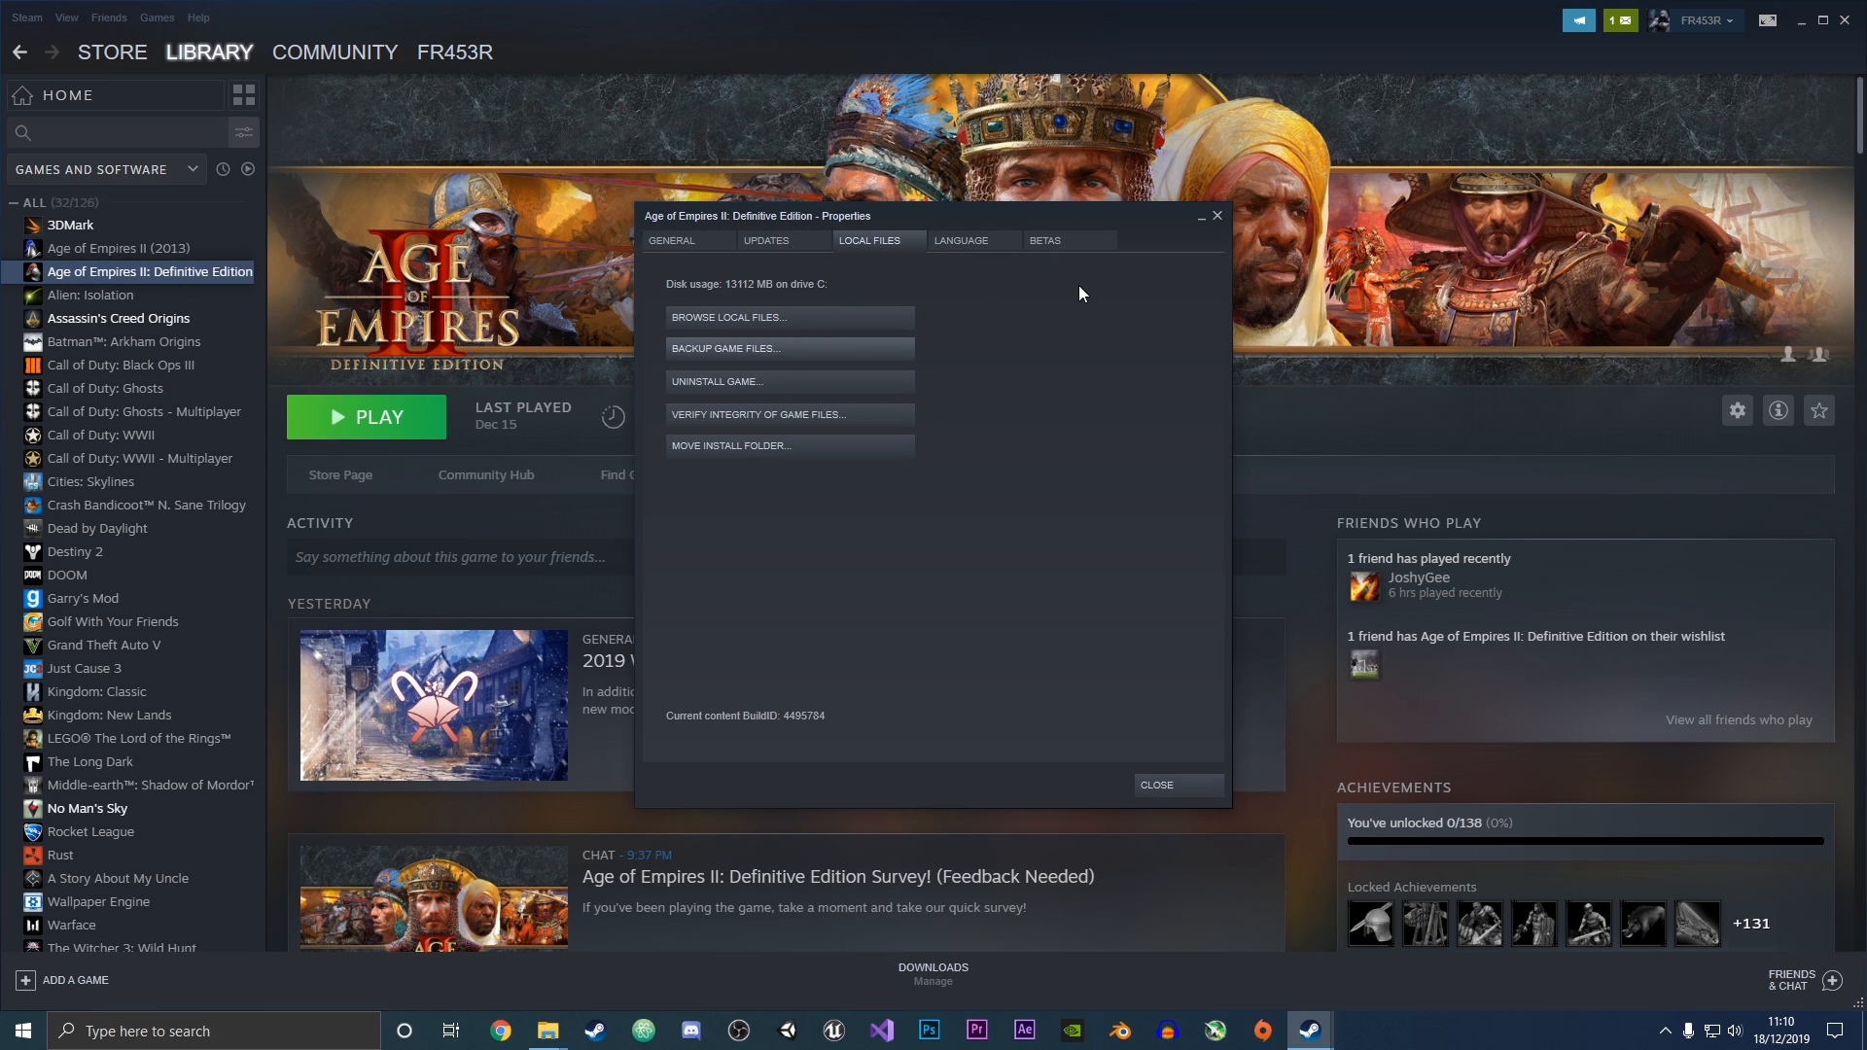
mouse_move(922, 260)
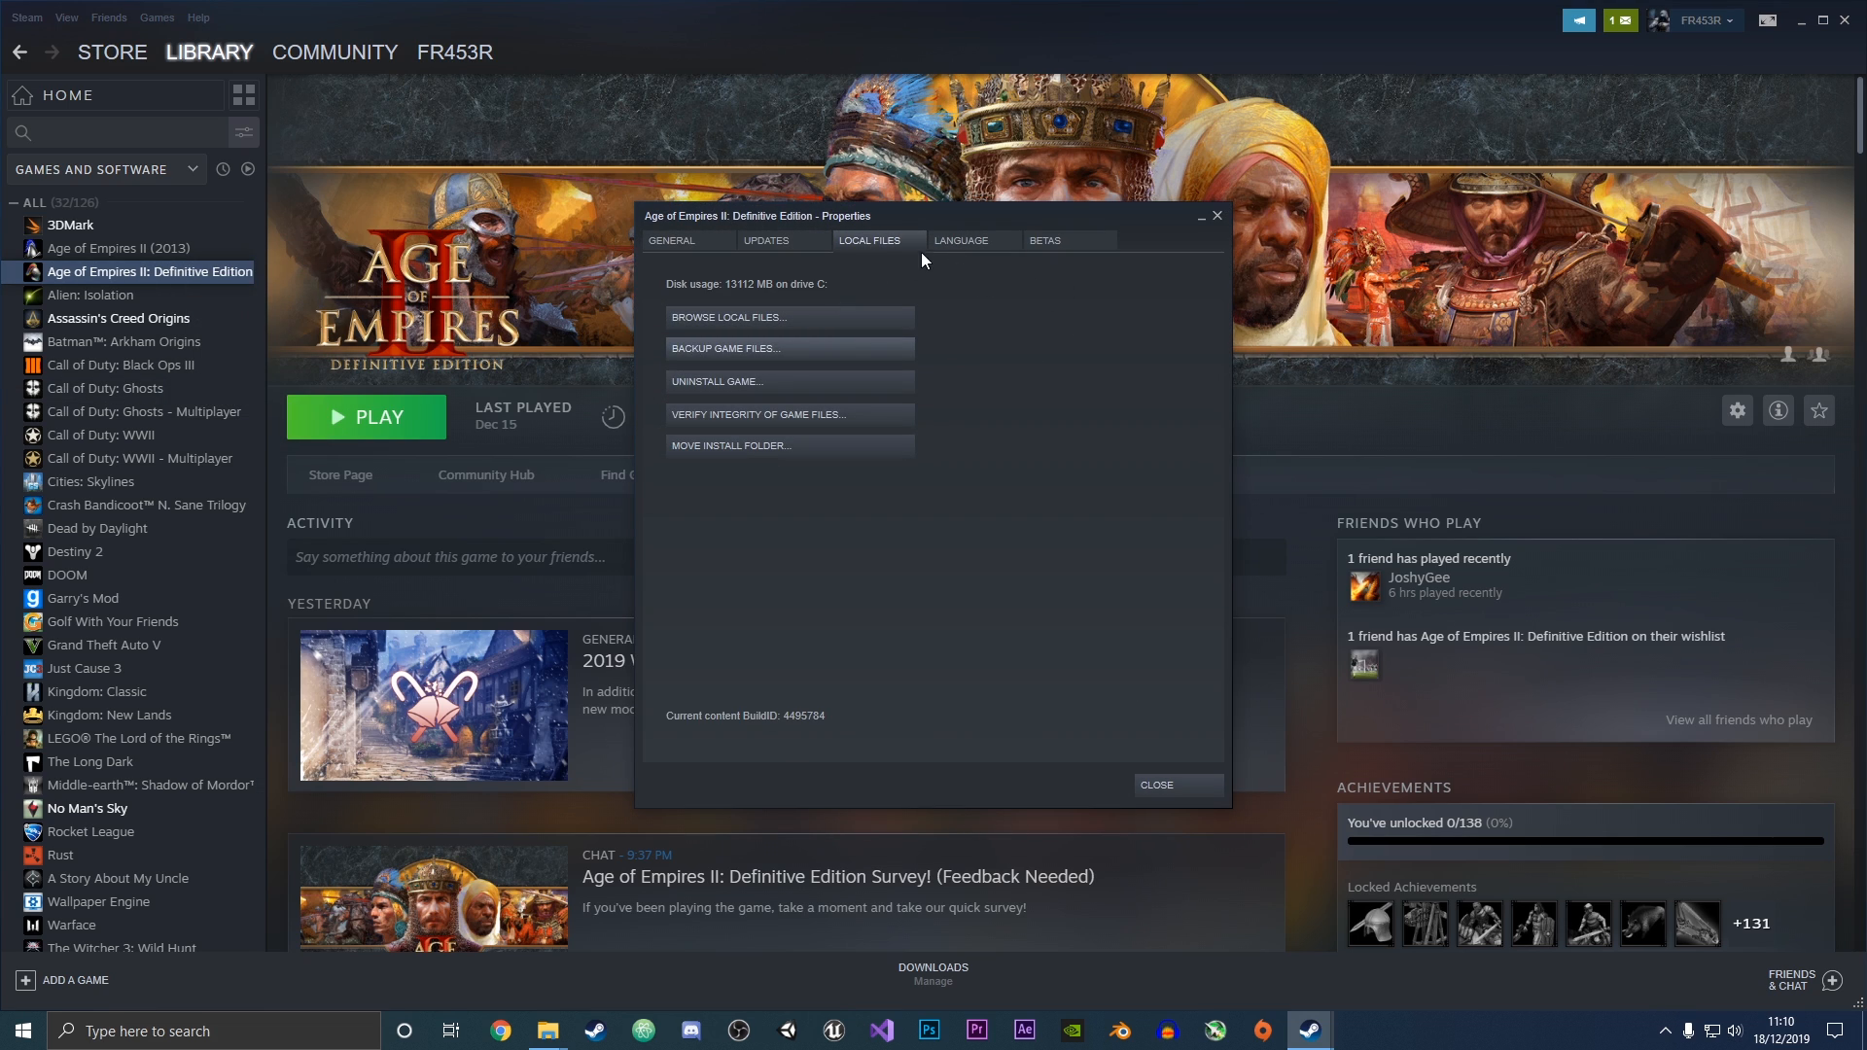
mouse_move(731, 446)
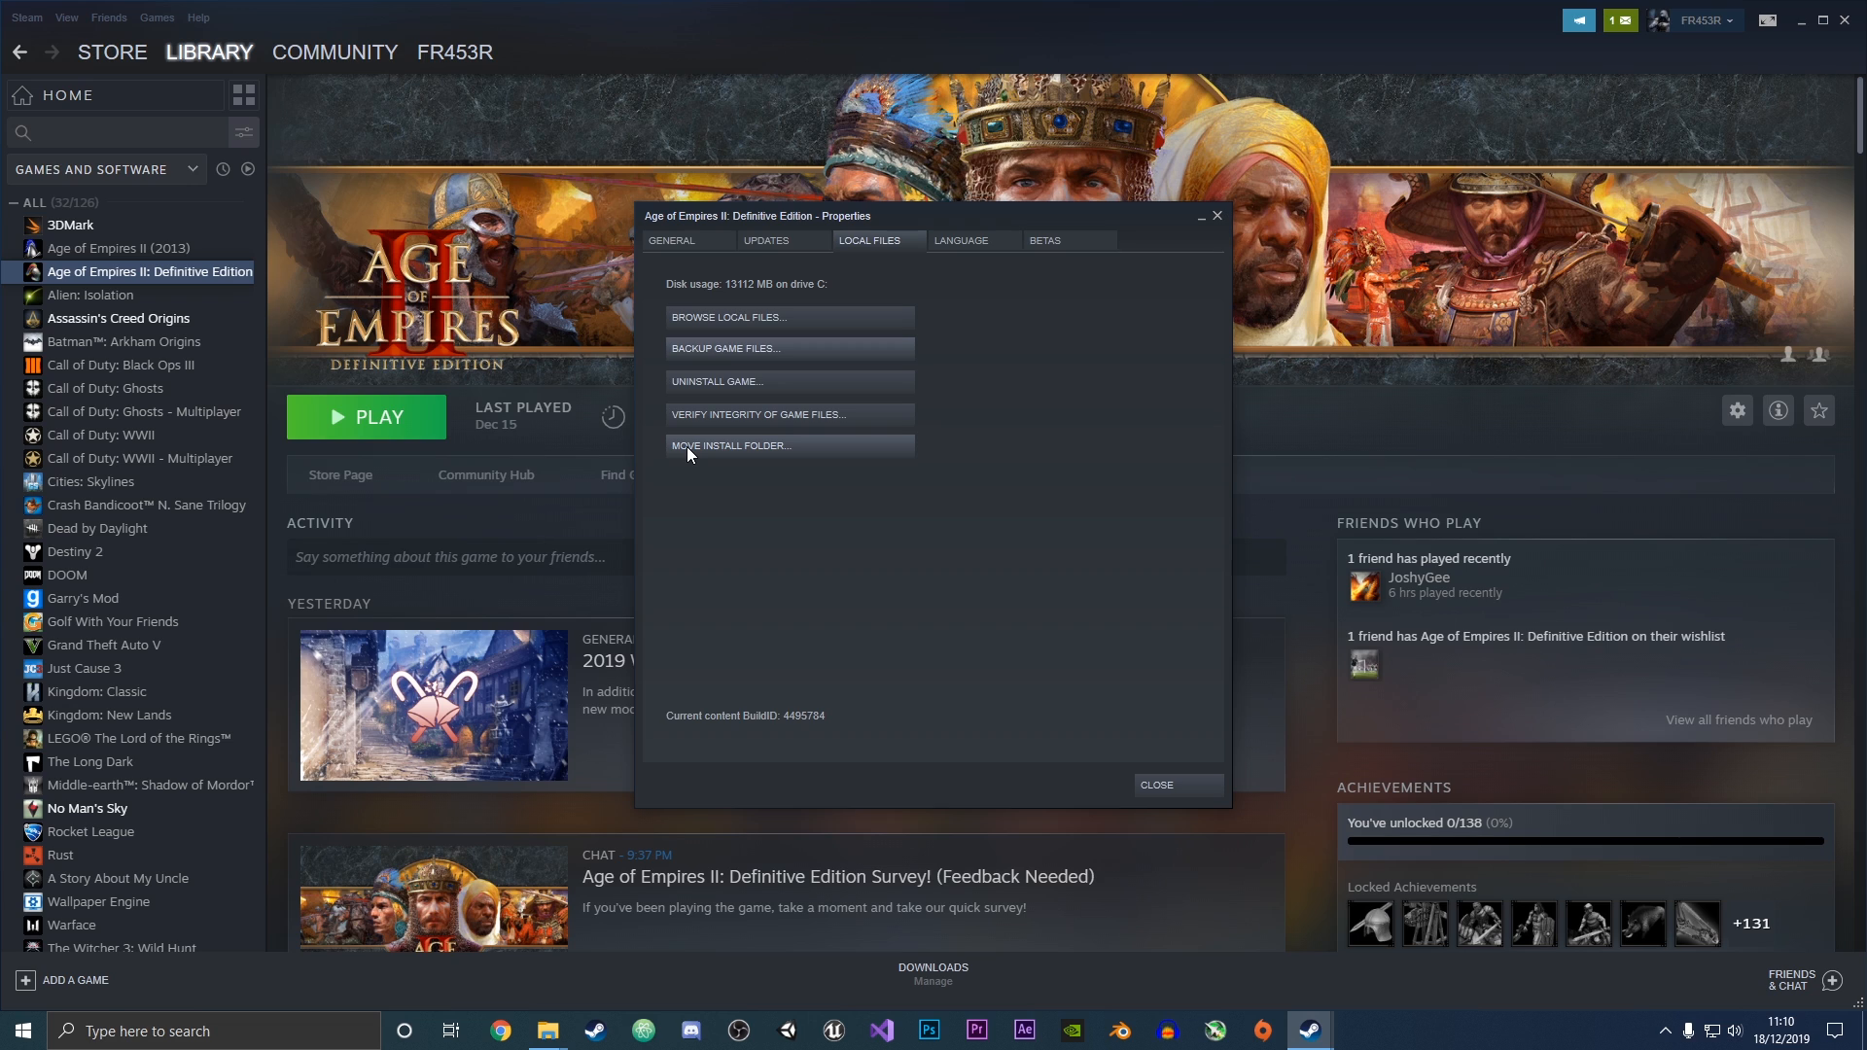
mouse_move(784, 454)
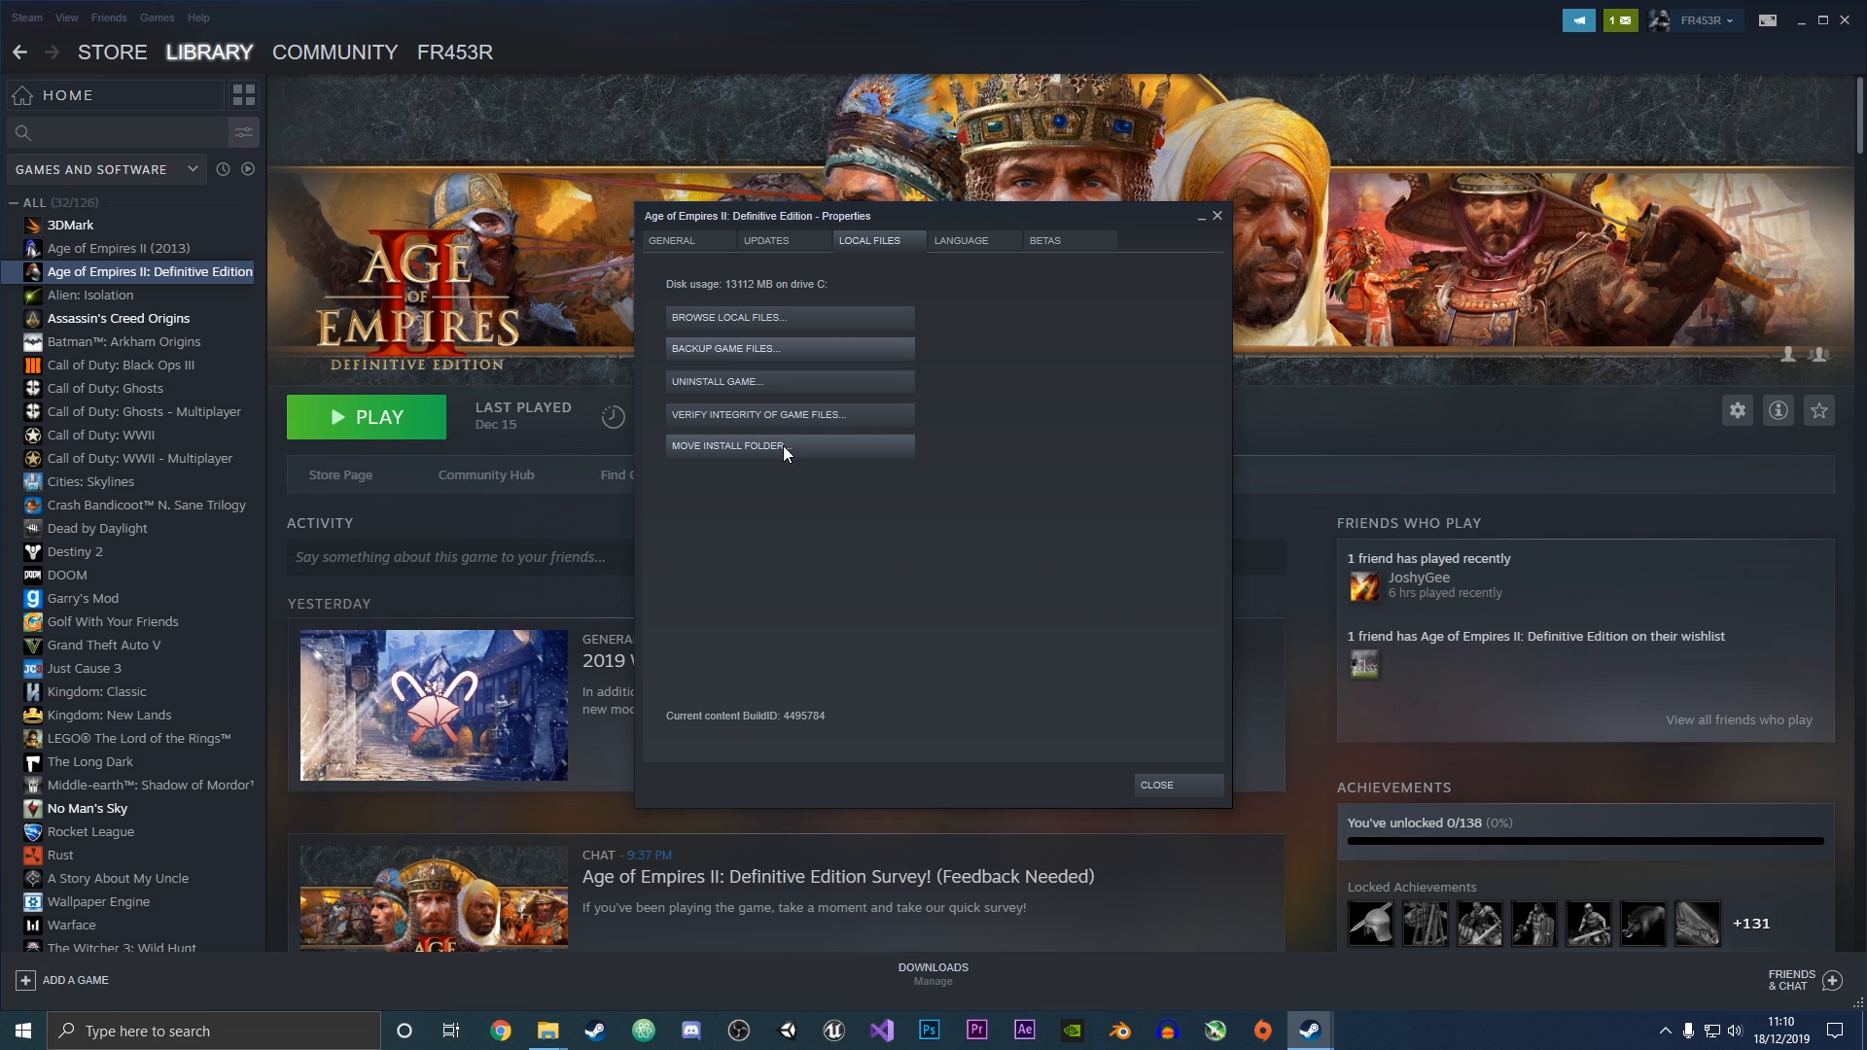
Move the game's install folder to D:\SteamLibrary with Move Folder
click(726, 445)
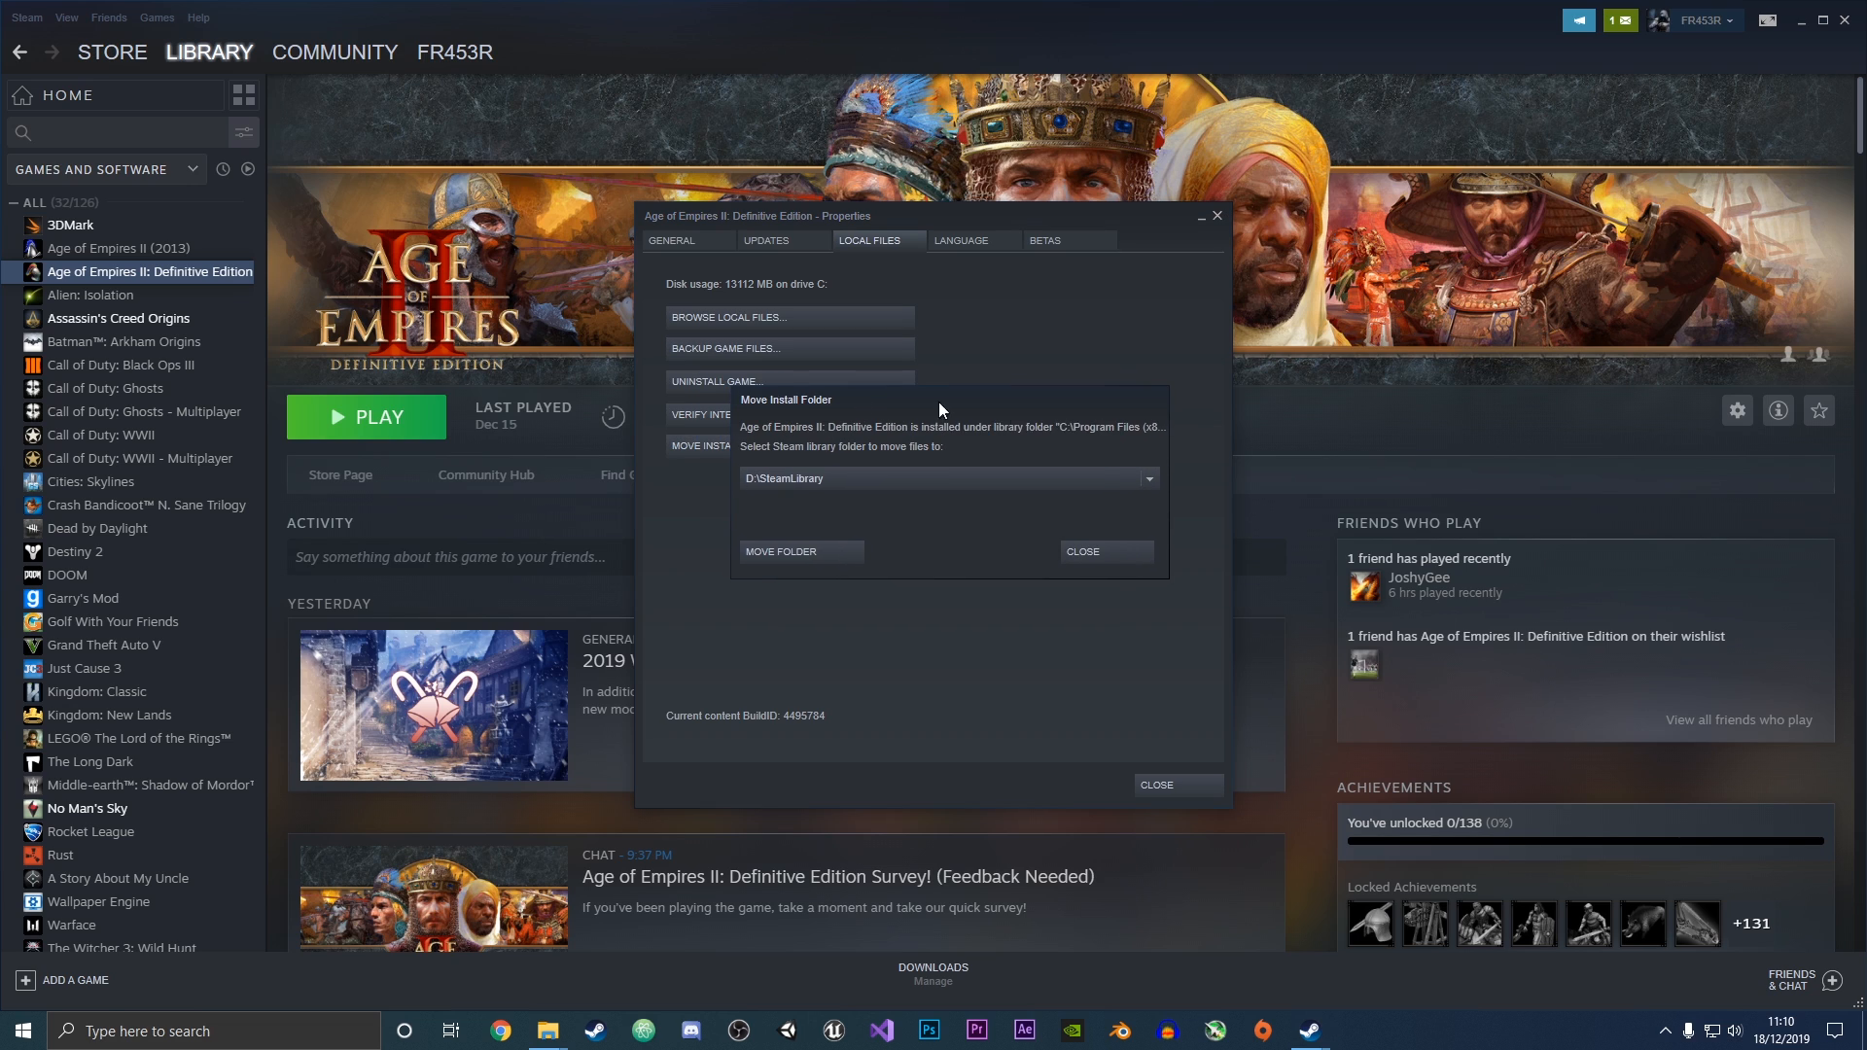
mouse_move(821, 432)
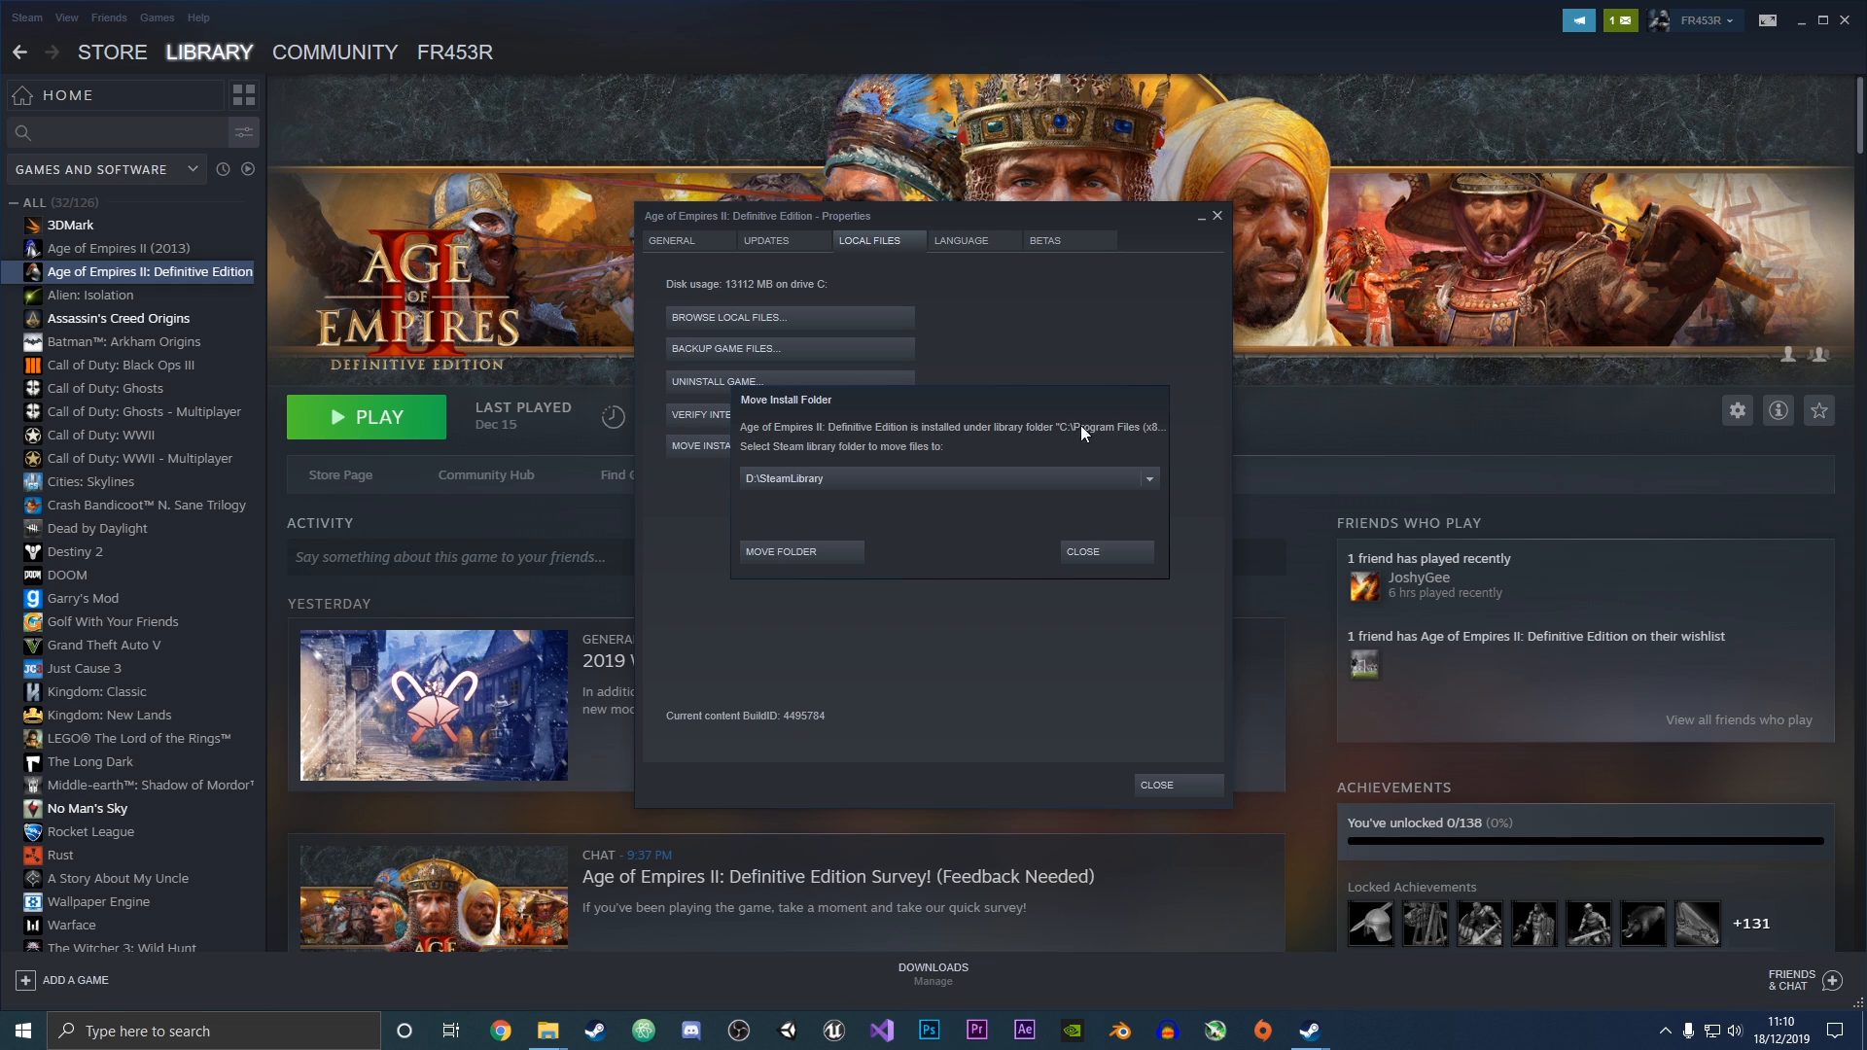
mouse_move(757, 450)
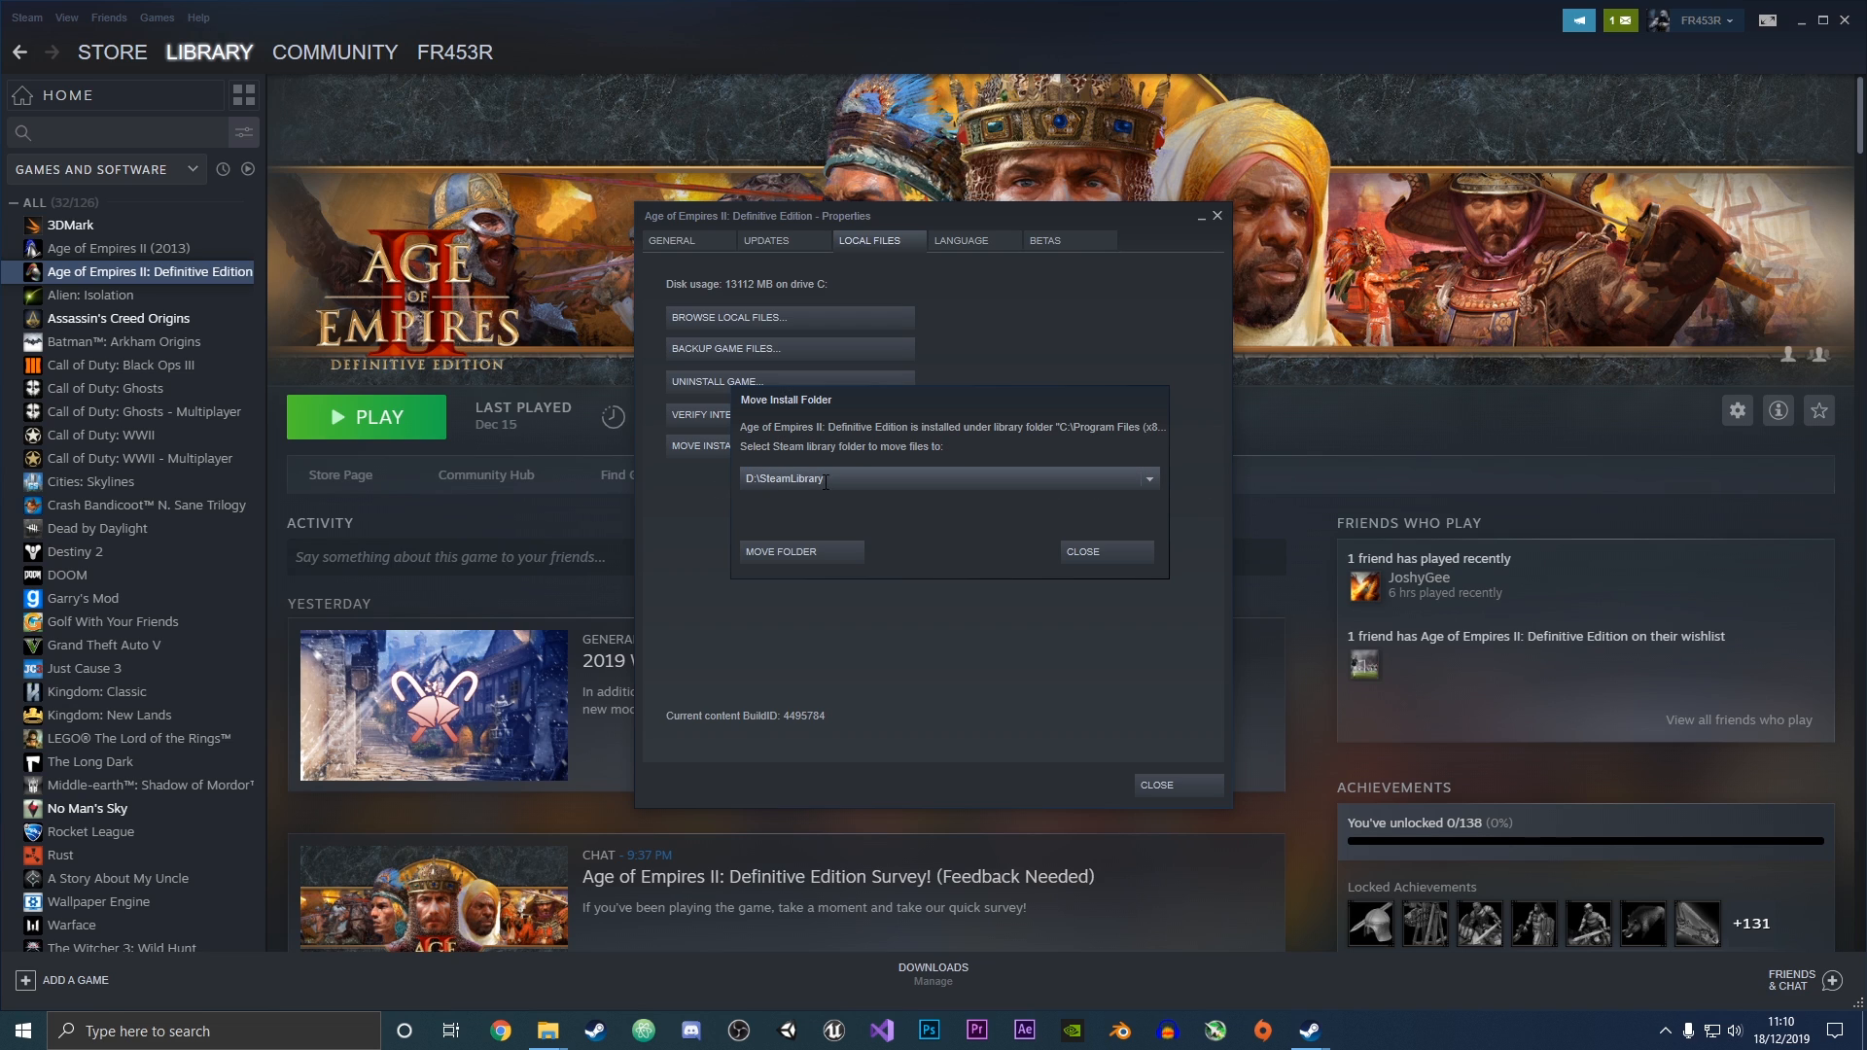
click(1145, 479)
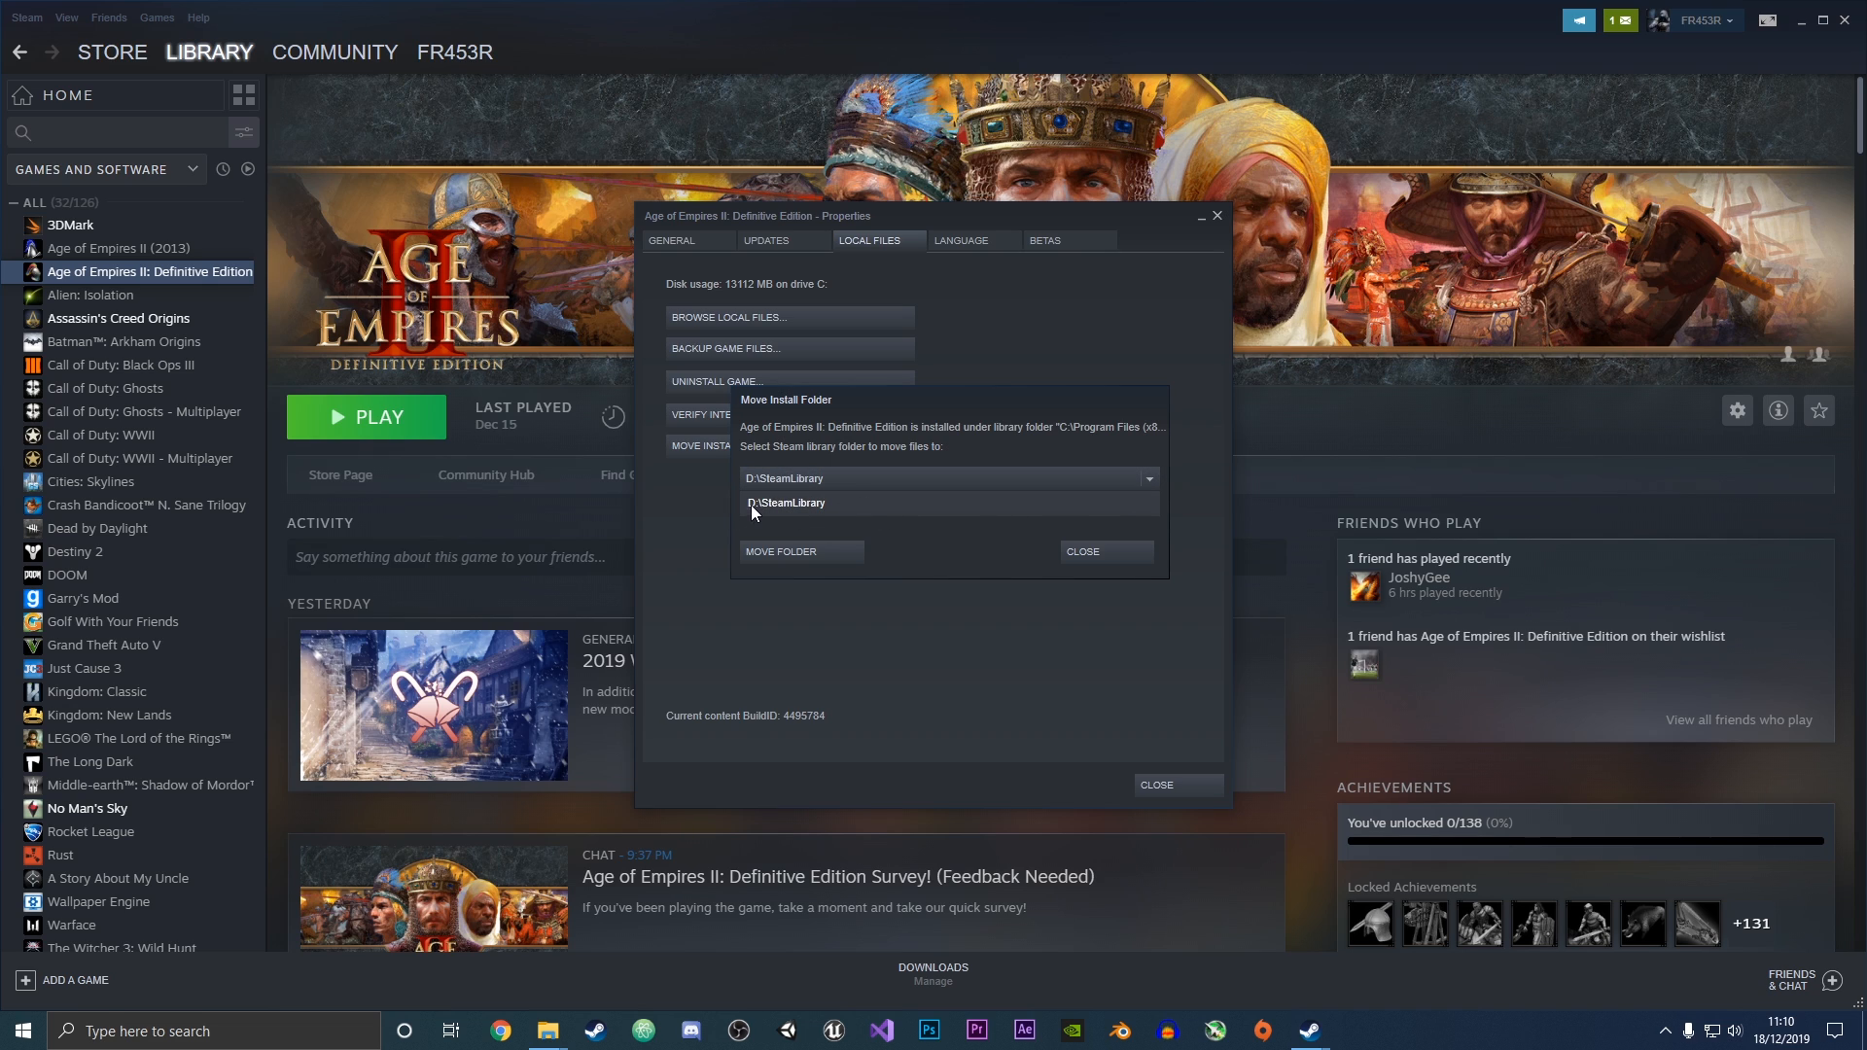
click(786, 503)
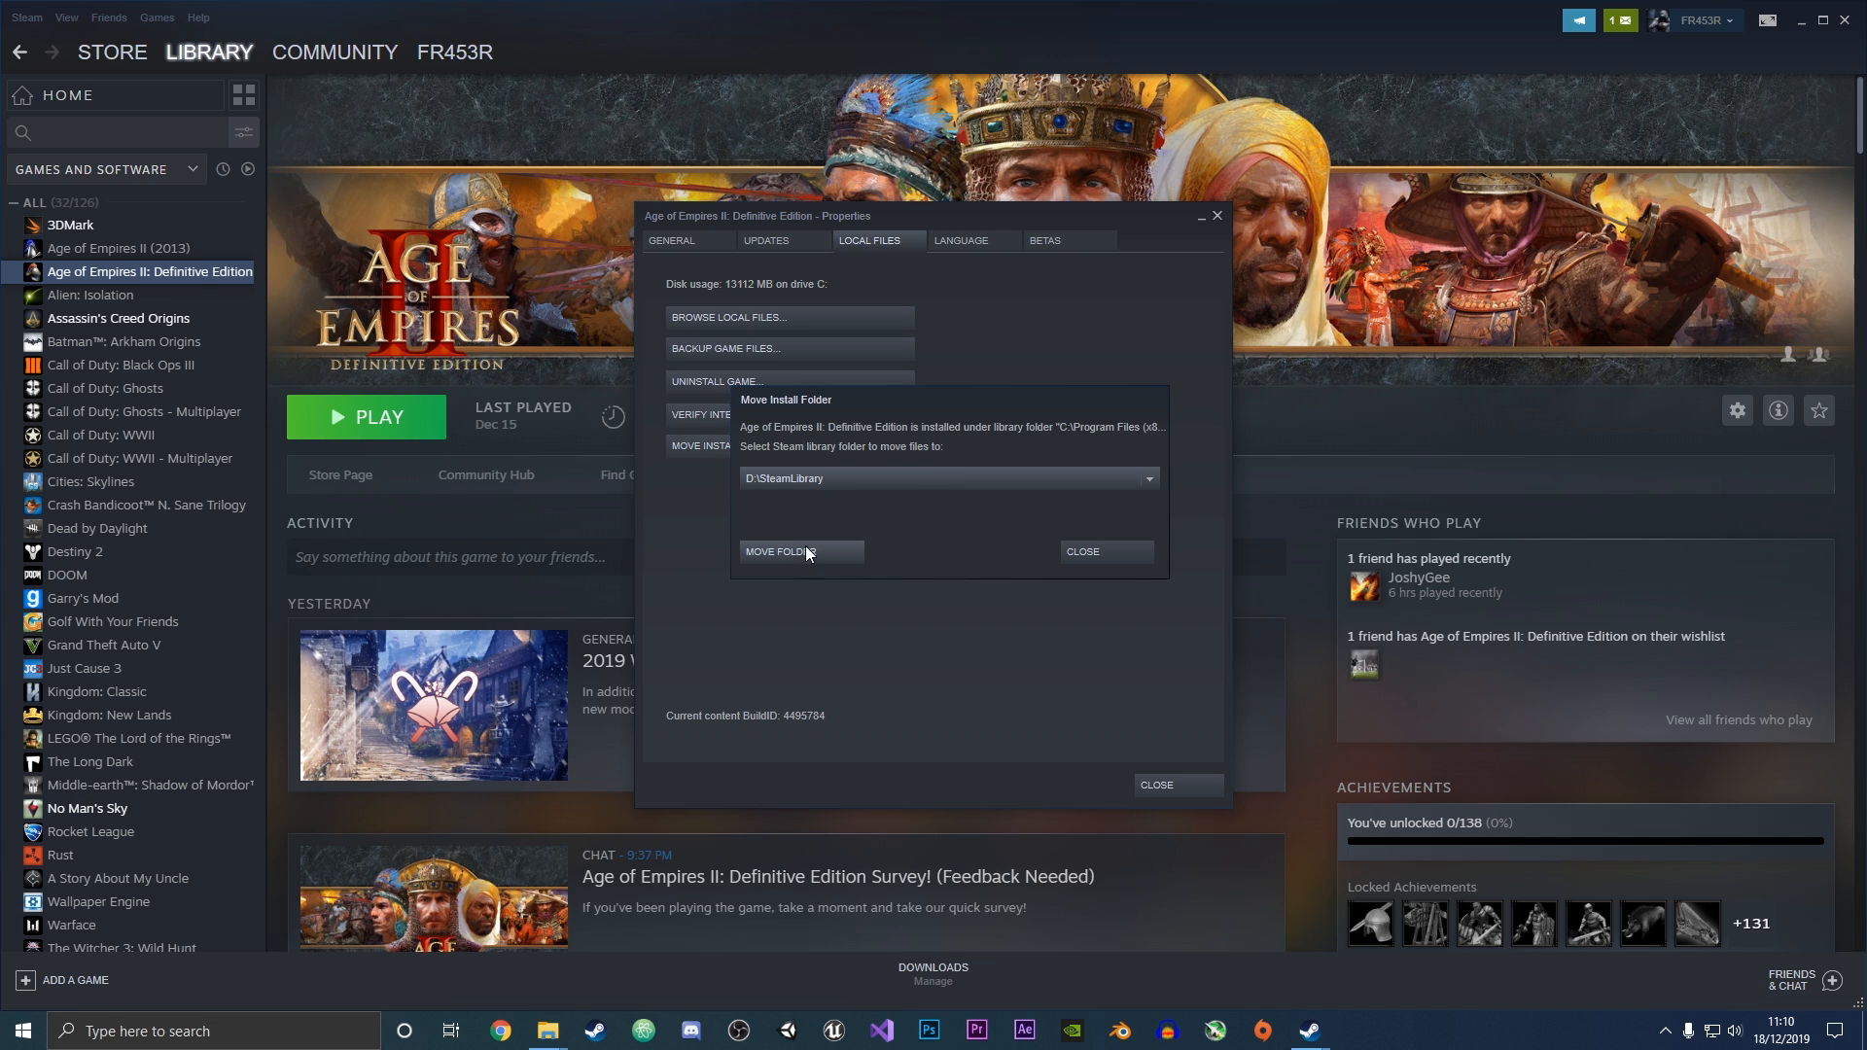
click(780, 552)
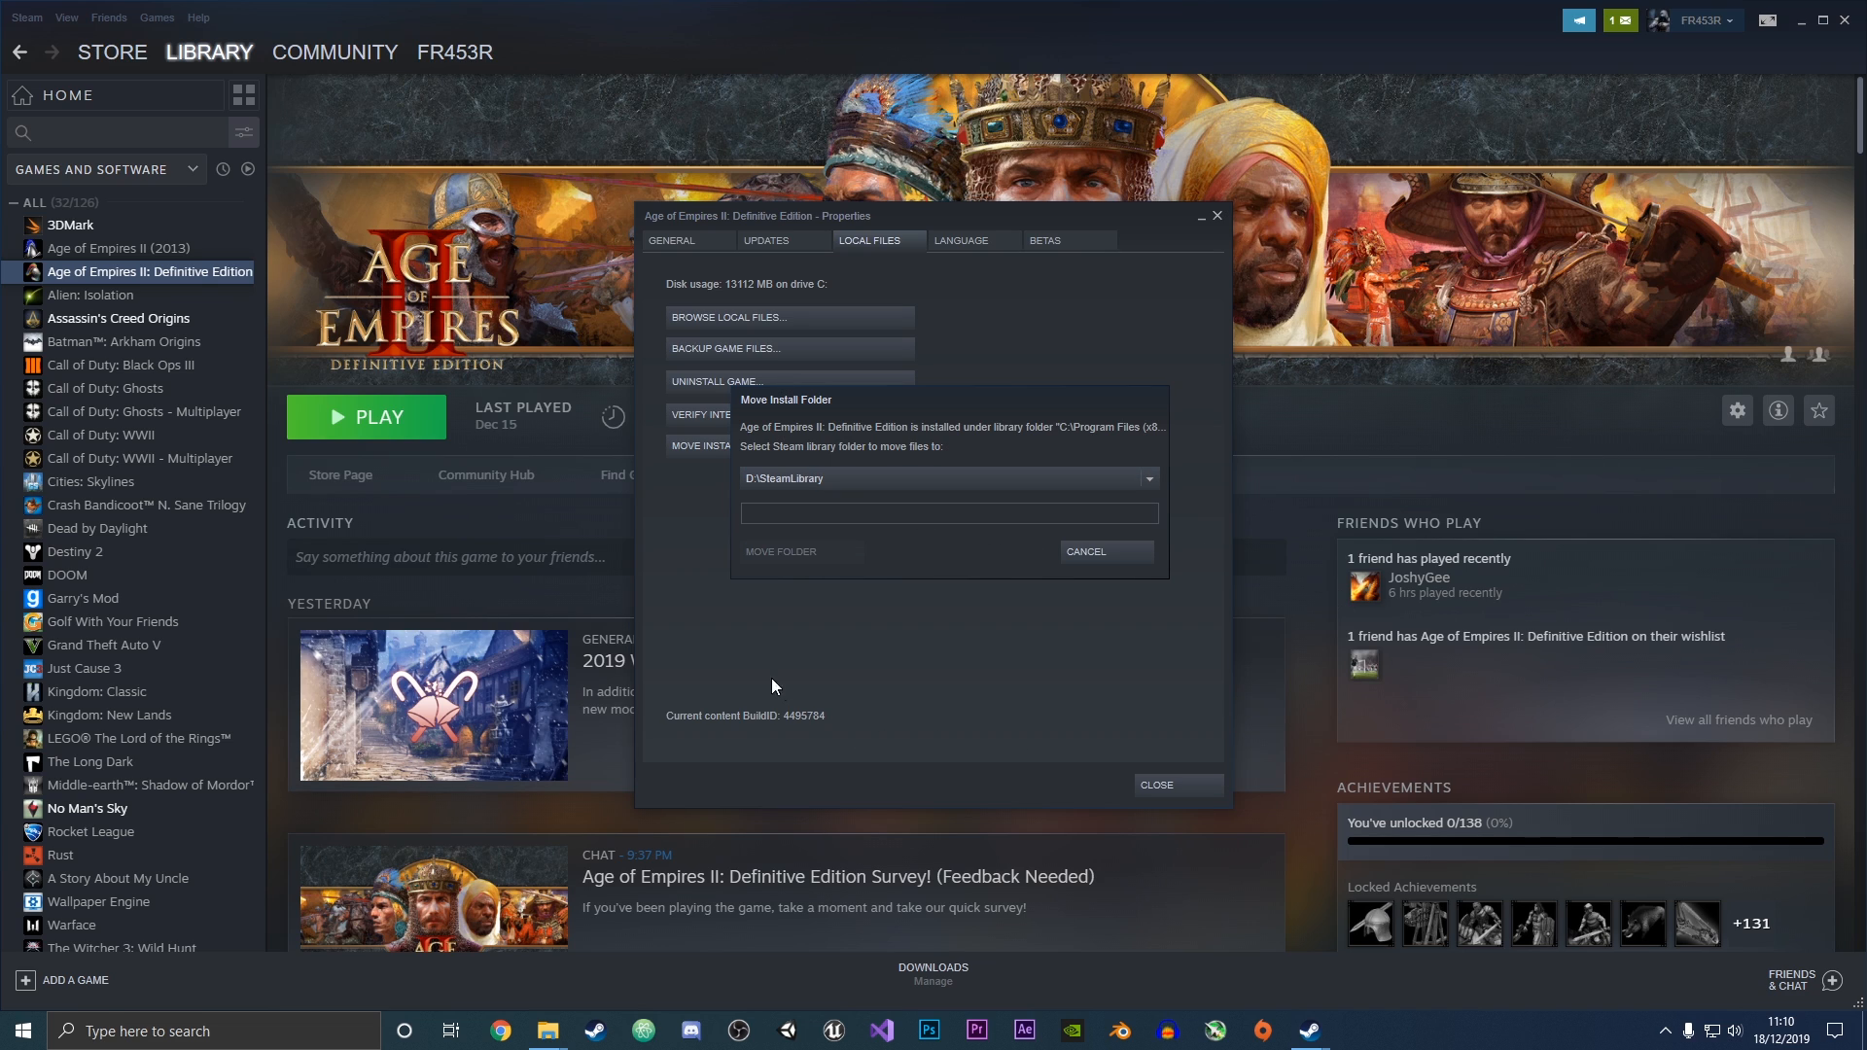
mouse_move(767, 656)
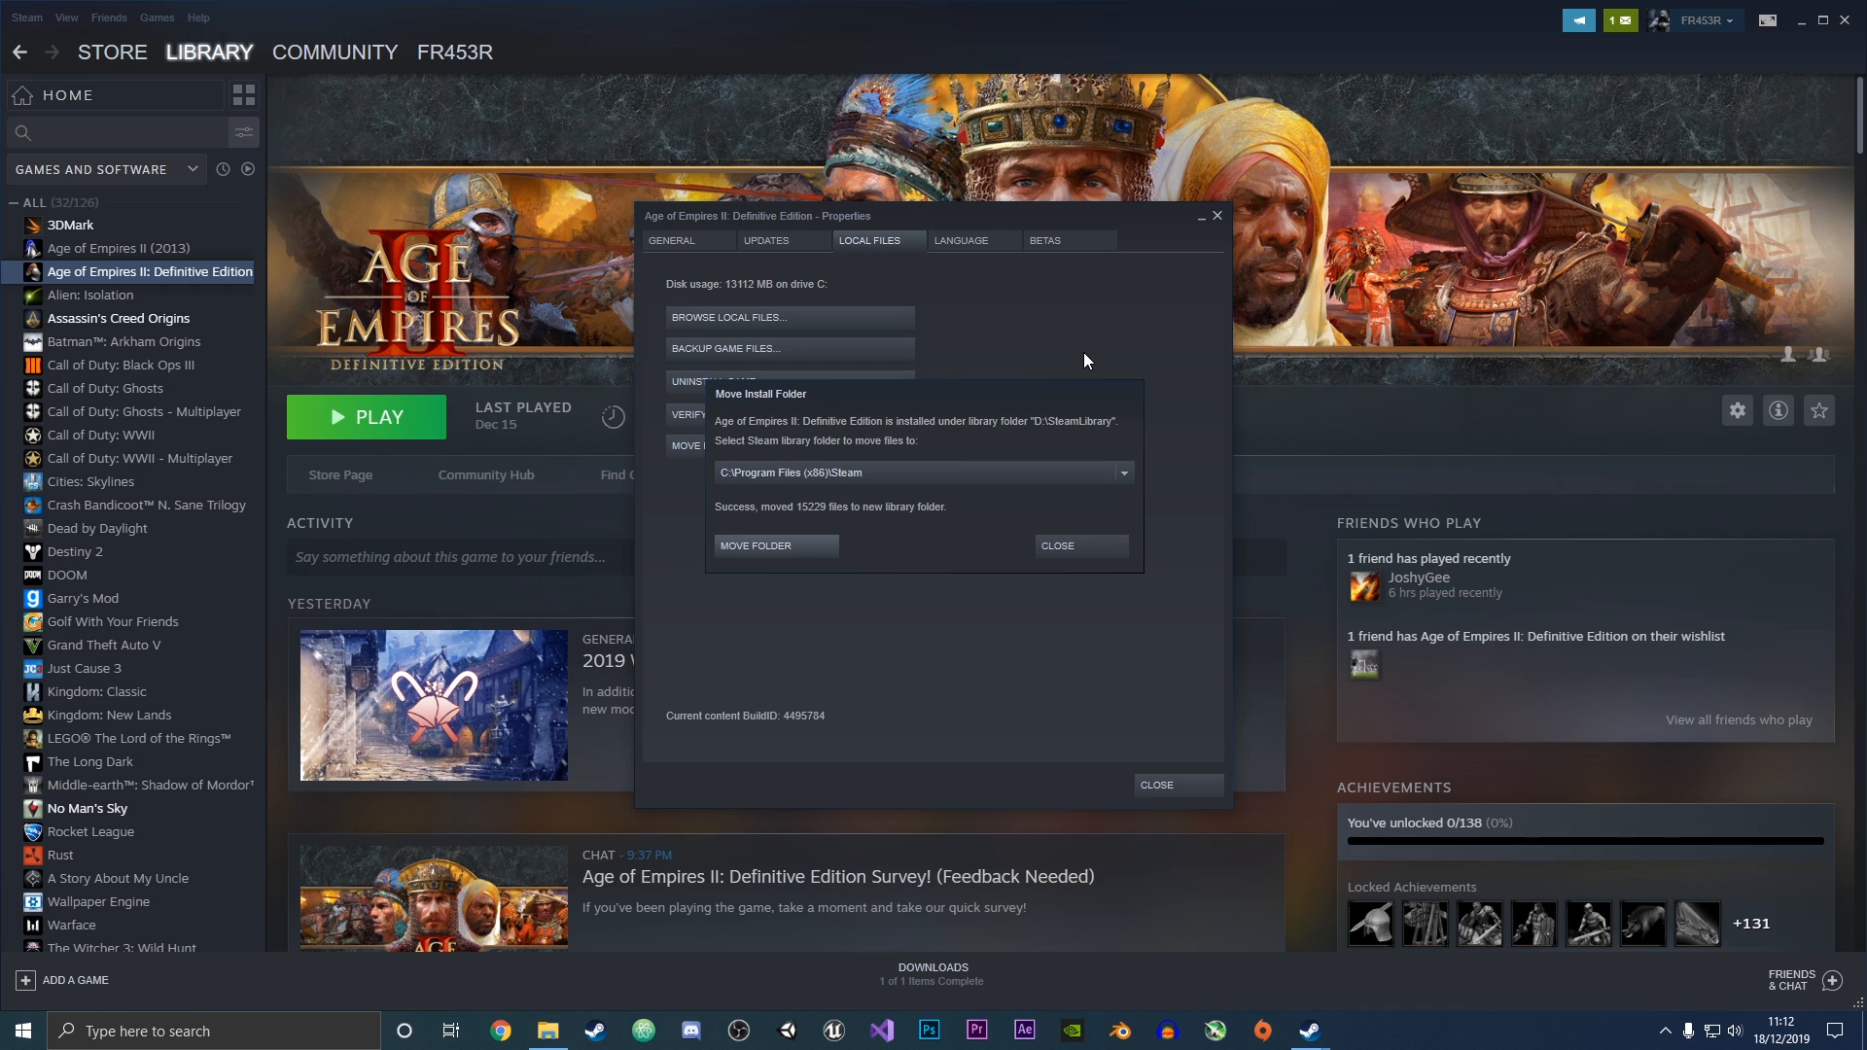
mouse_move(1108, 315)
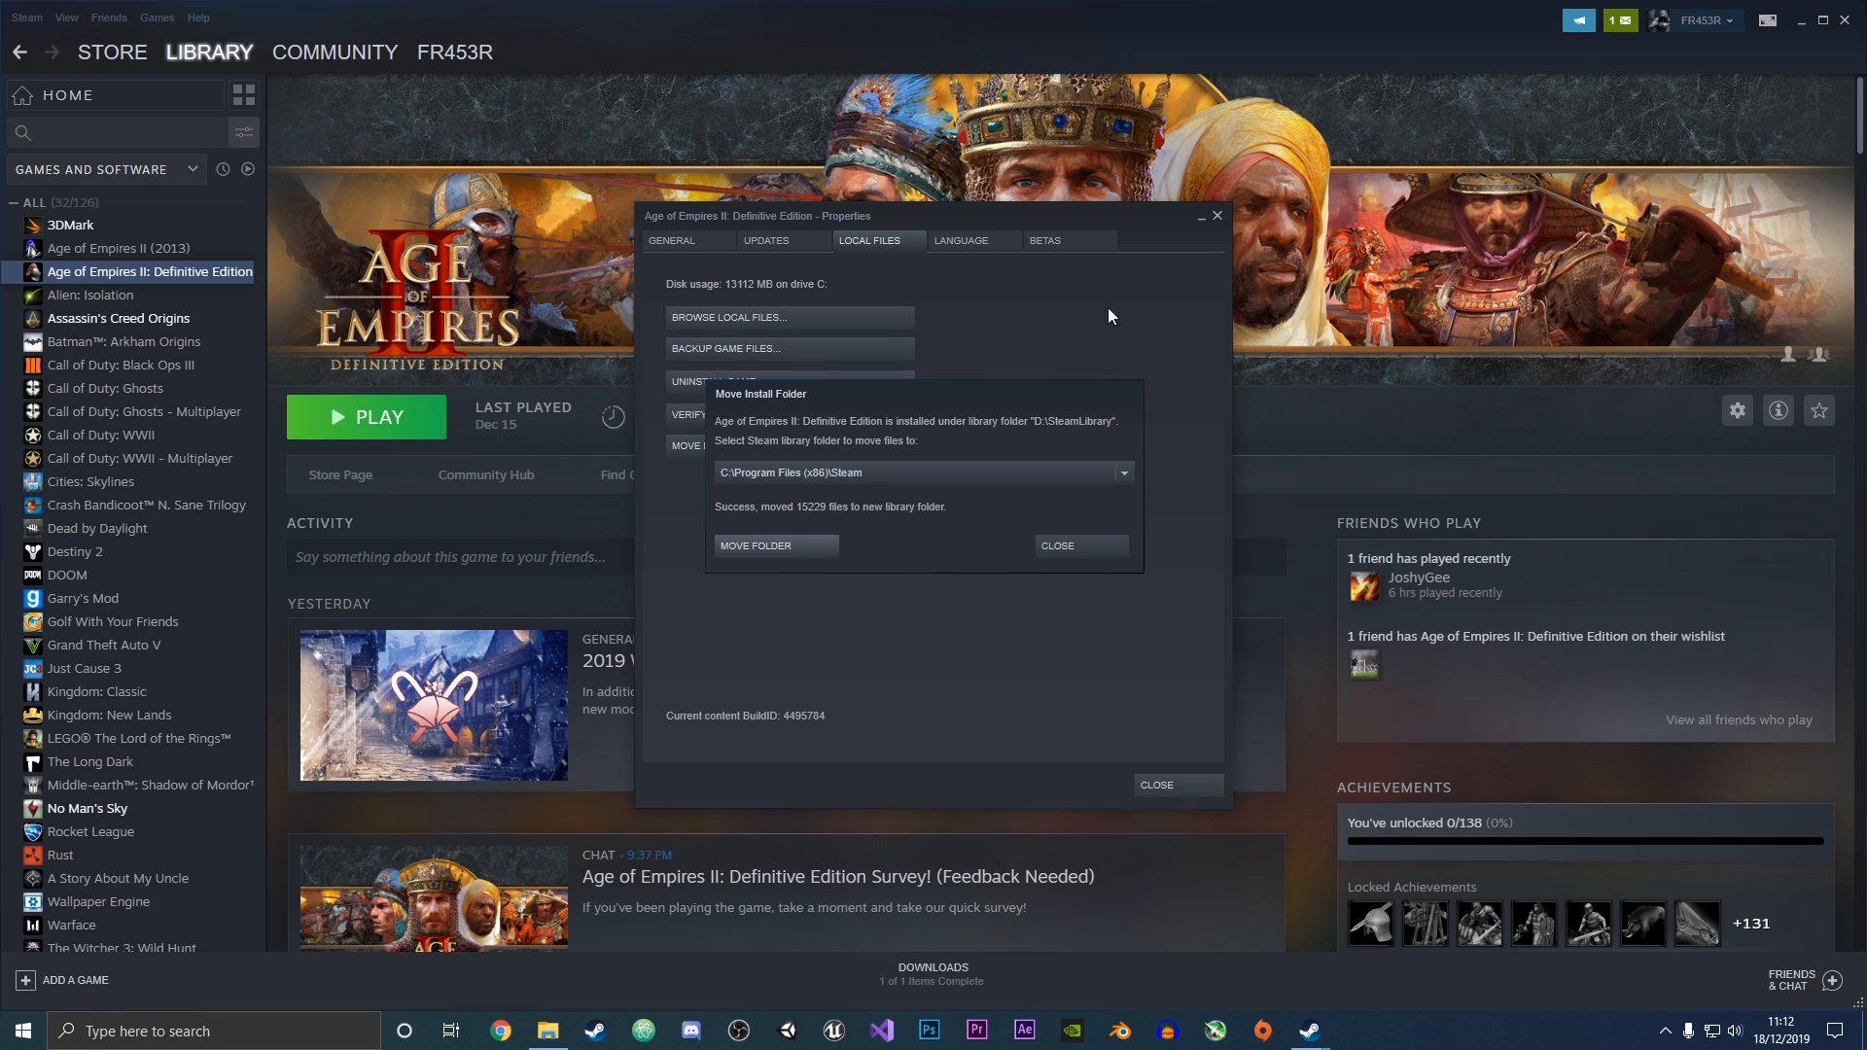
mouse_move(784, 521)
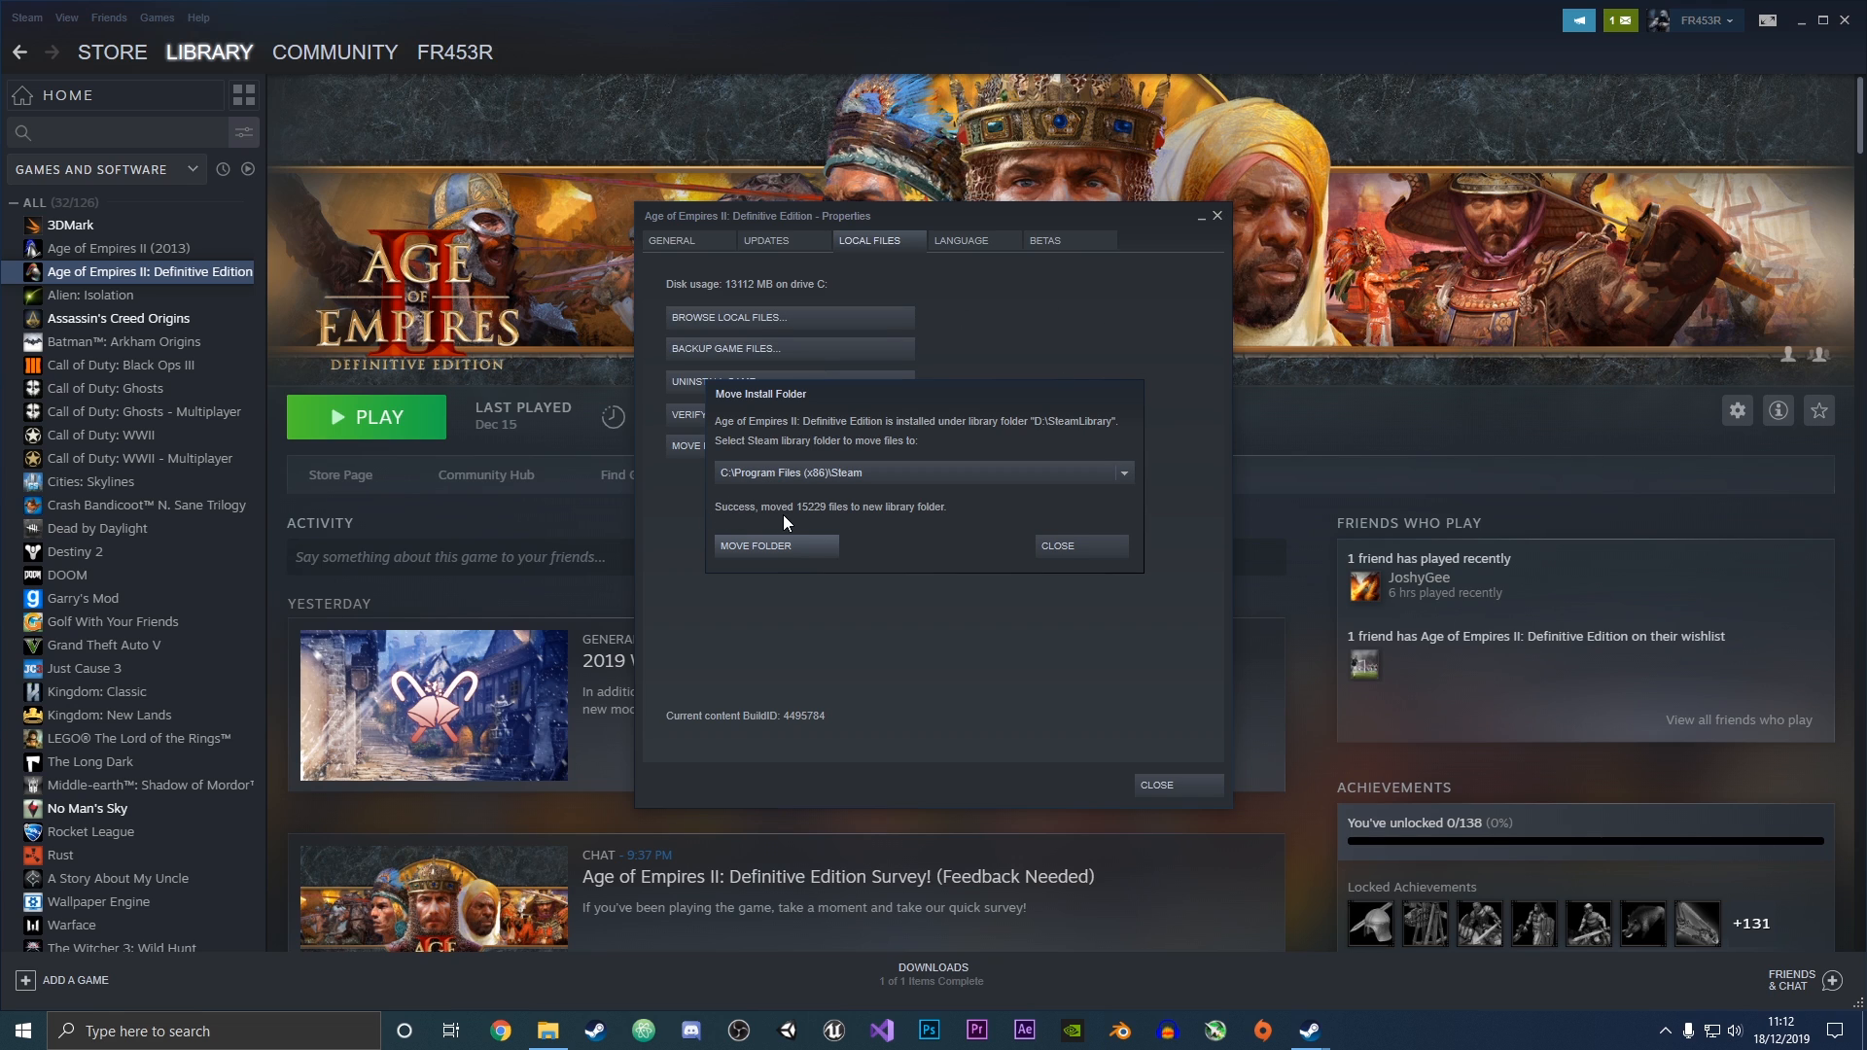
mouse_move(840, 511)
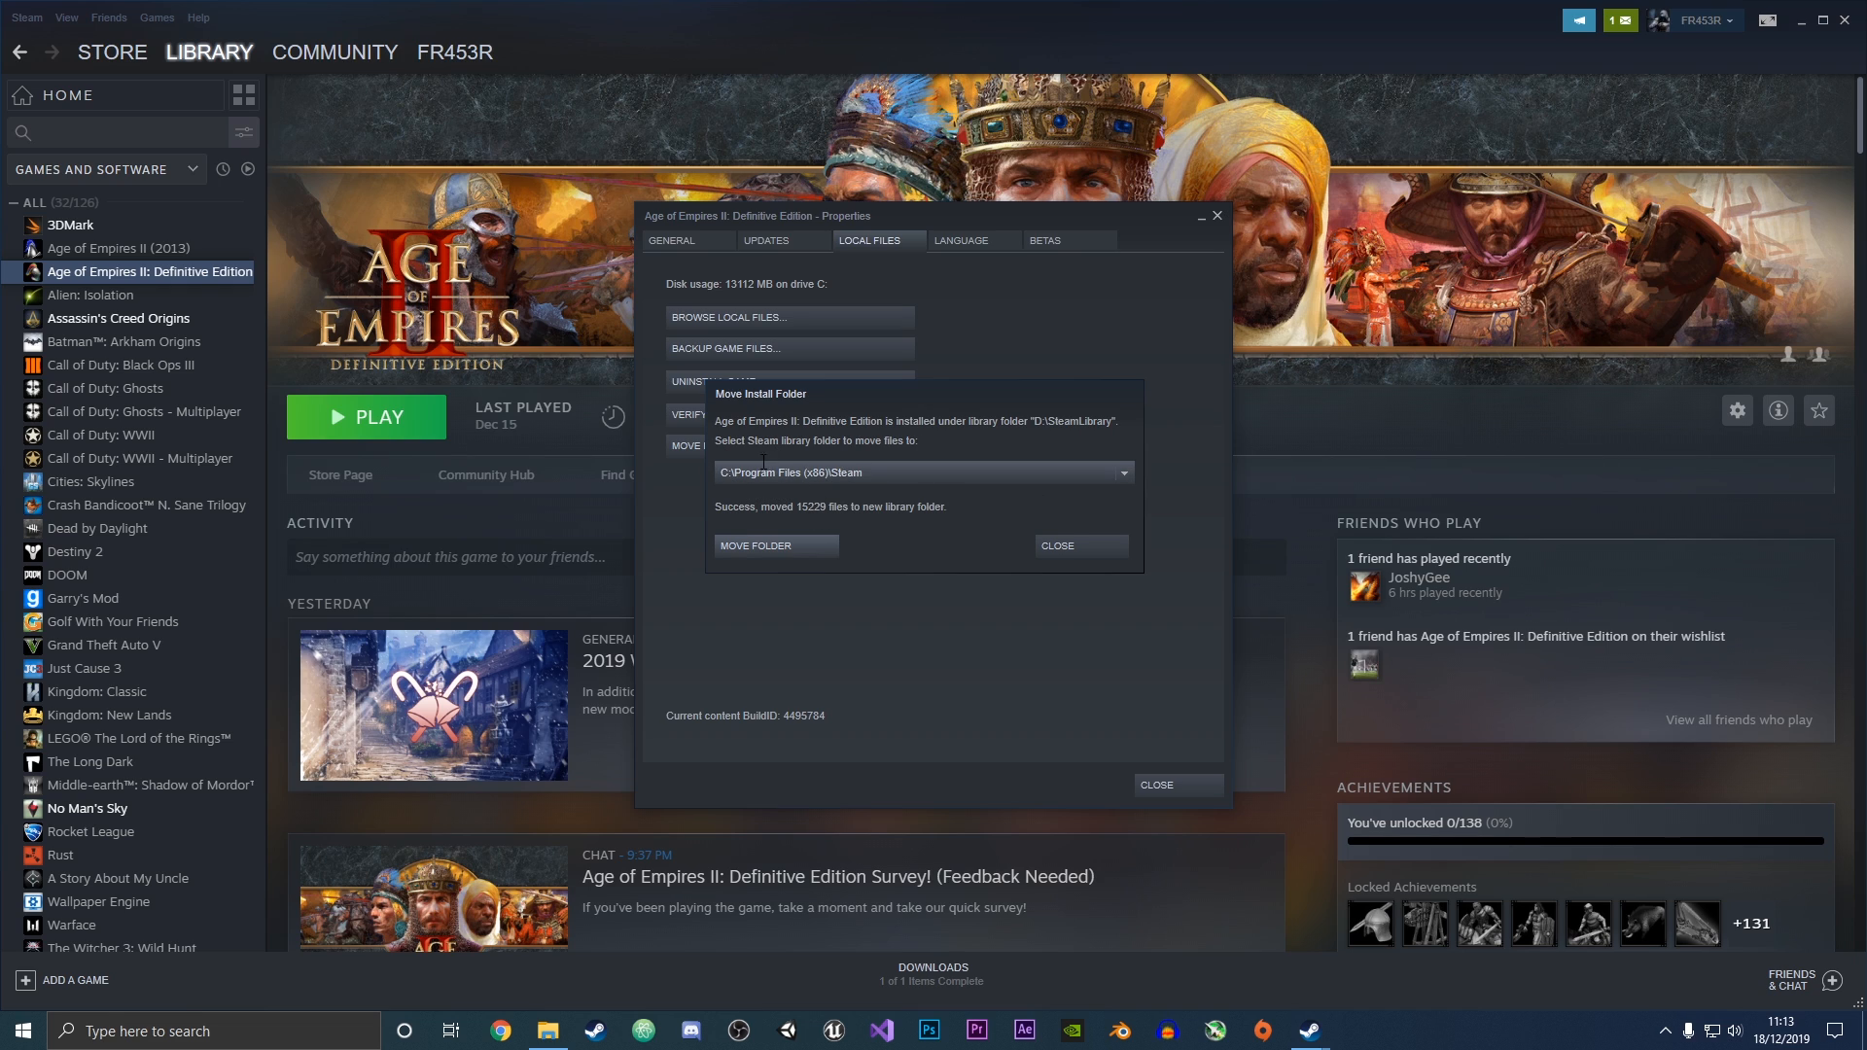
mouse_move(1006, 420)
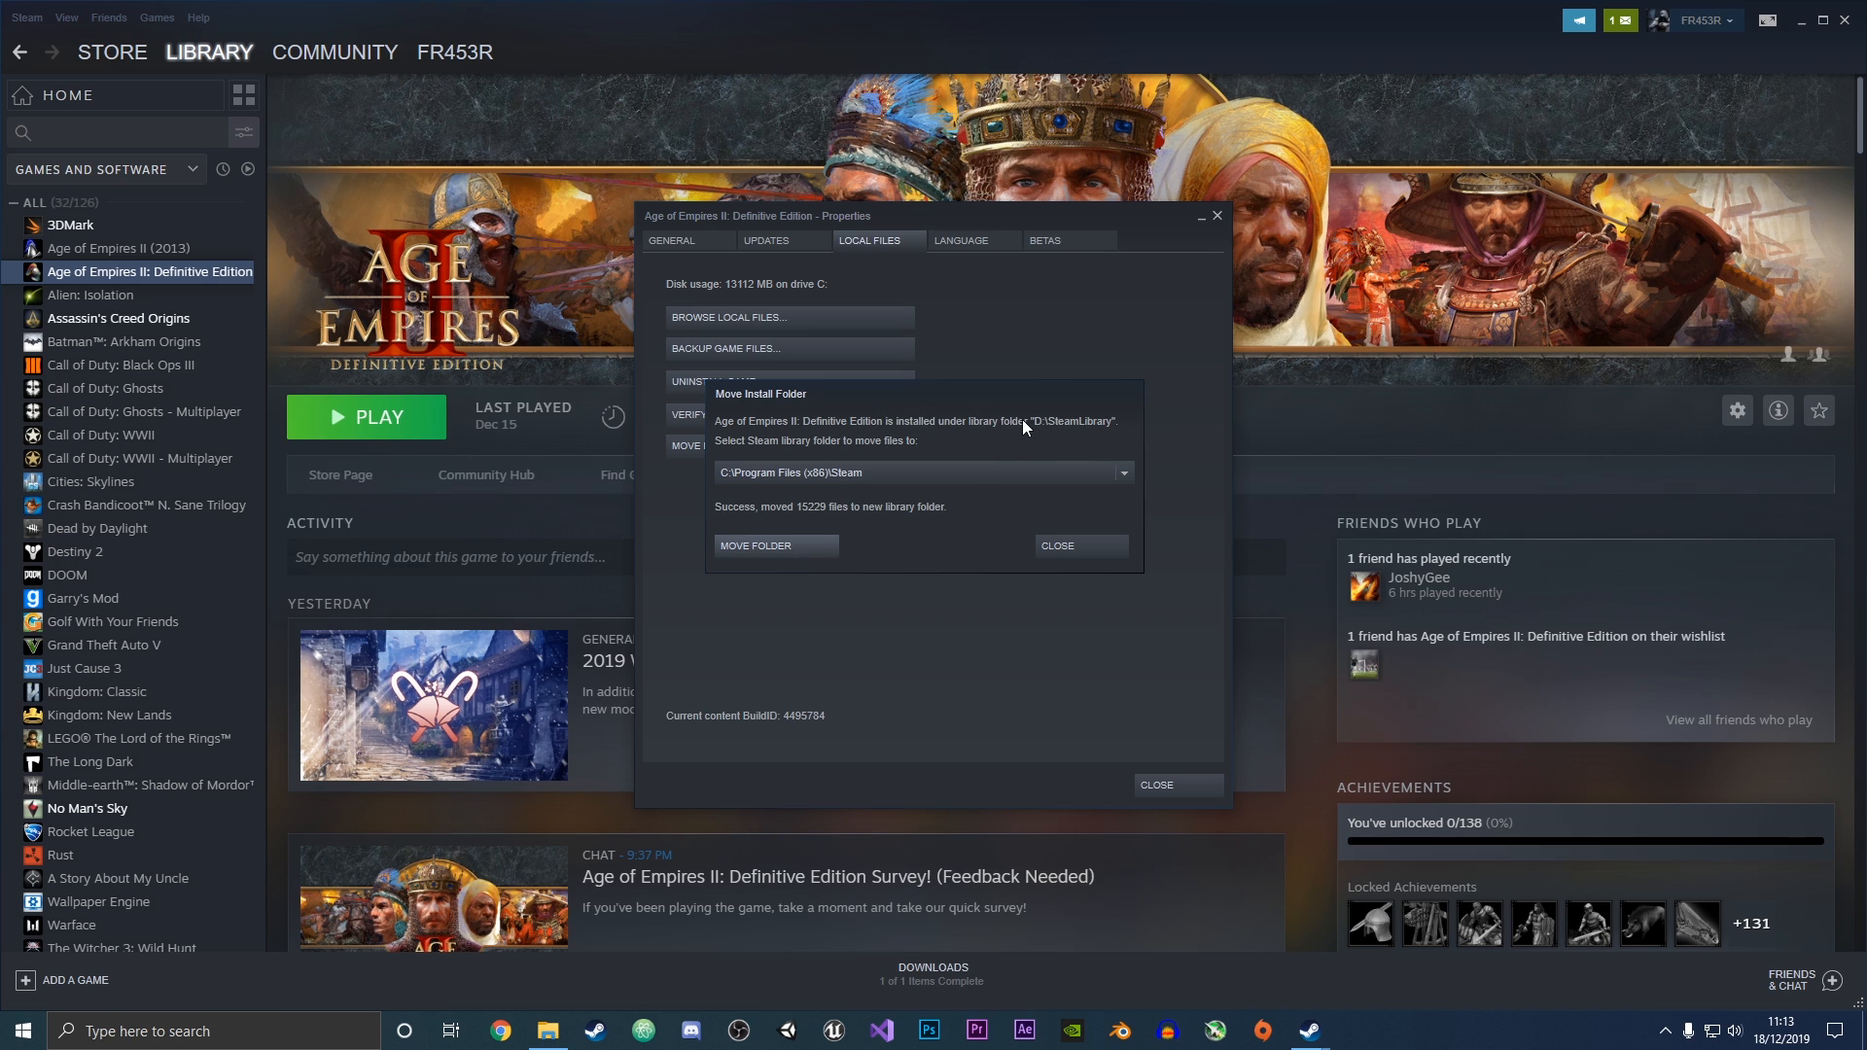
mouse_move(1104, 430)
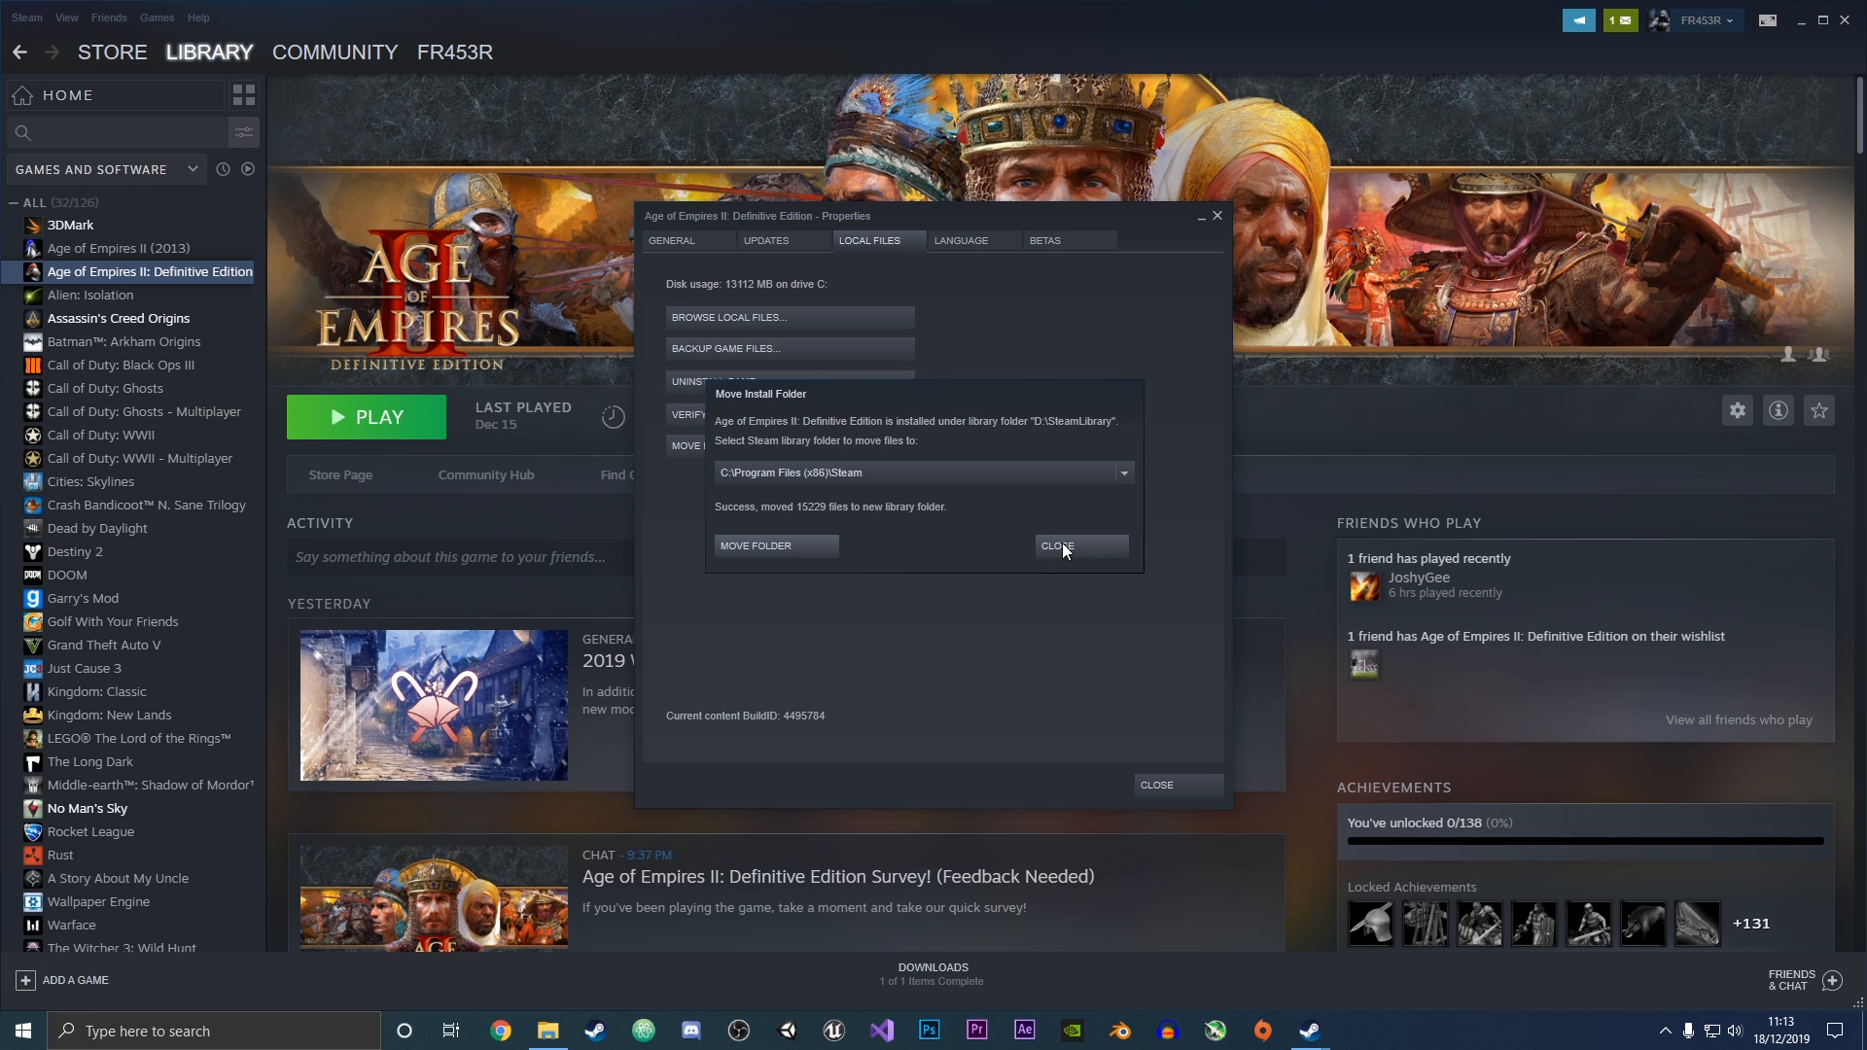
Close the completed Move Install Folder dialog
click(1077, 547)
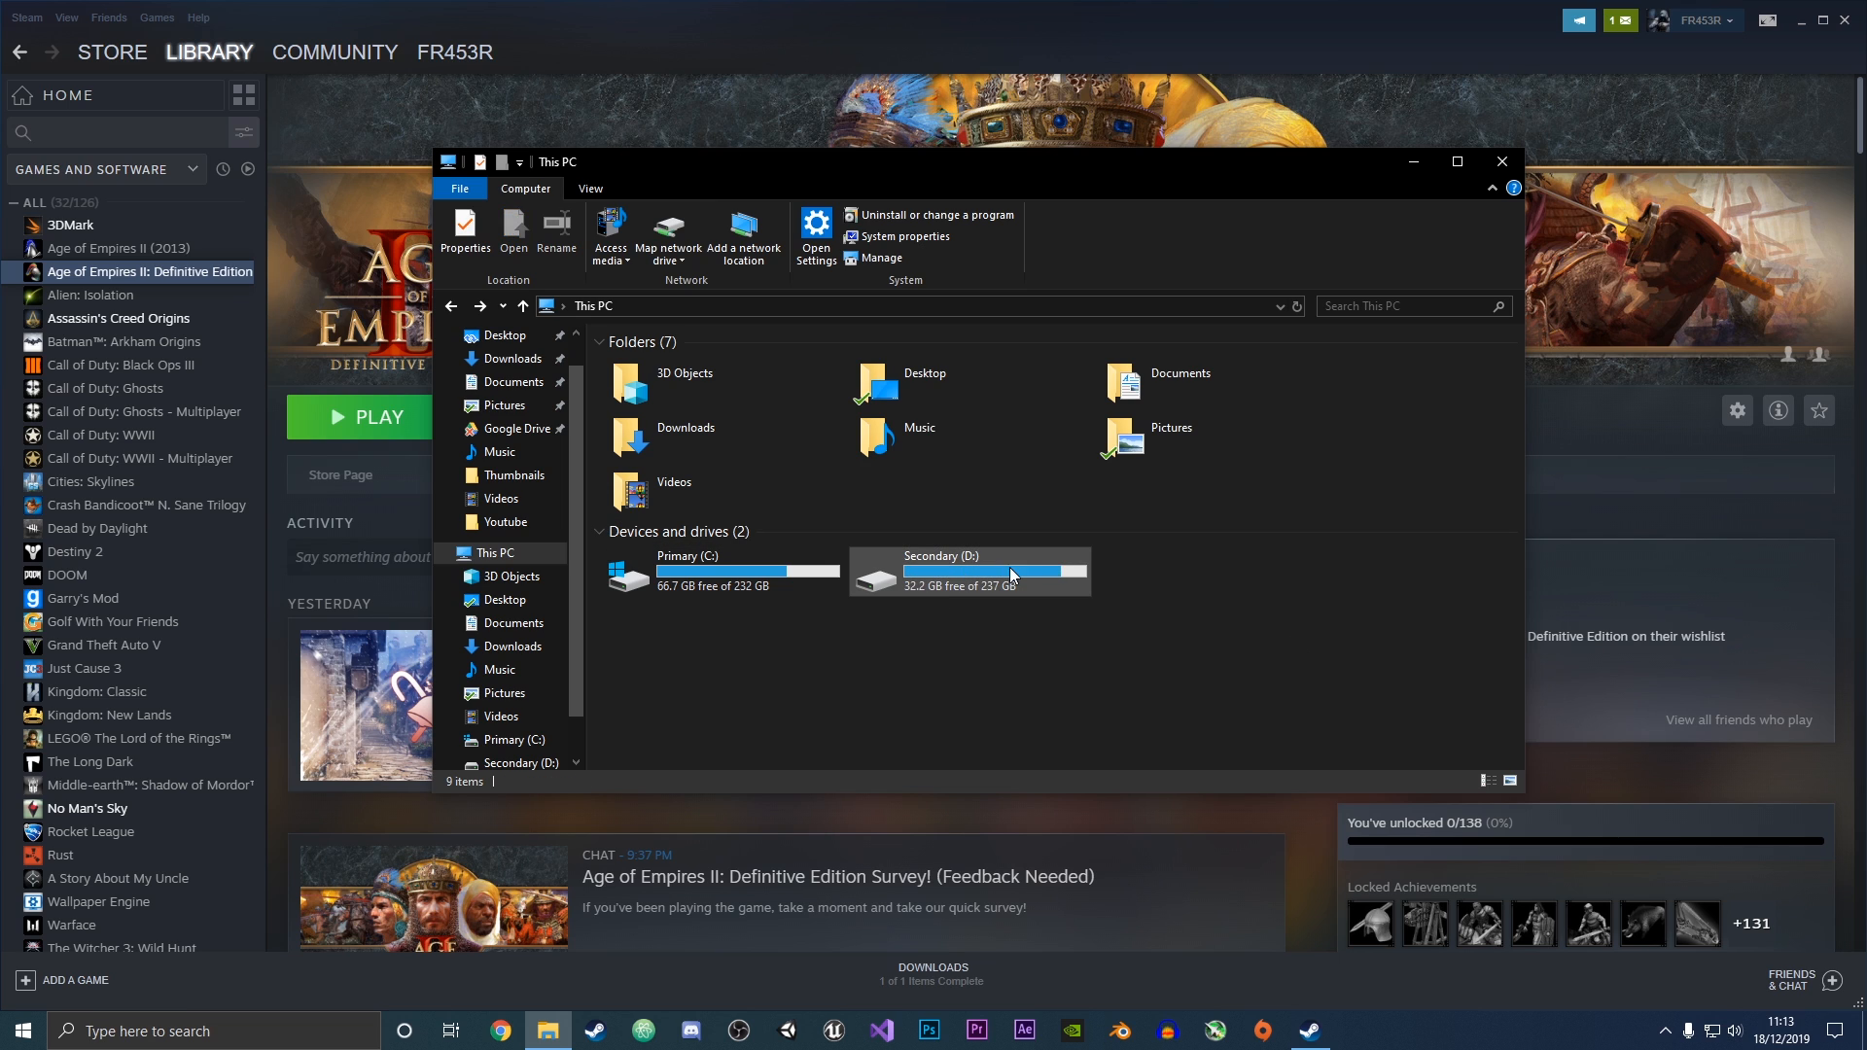
Browse to D:\SteamLibrary\steamapps\common and find the AoE2DE folder
double_click(968, 572)
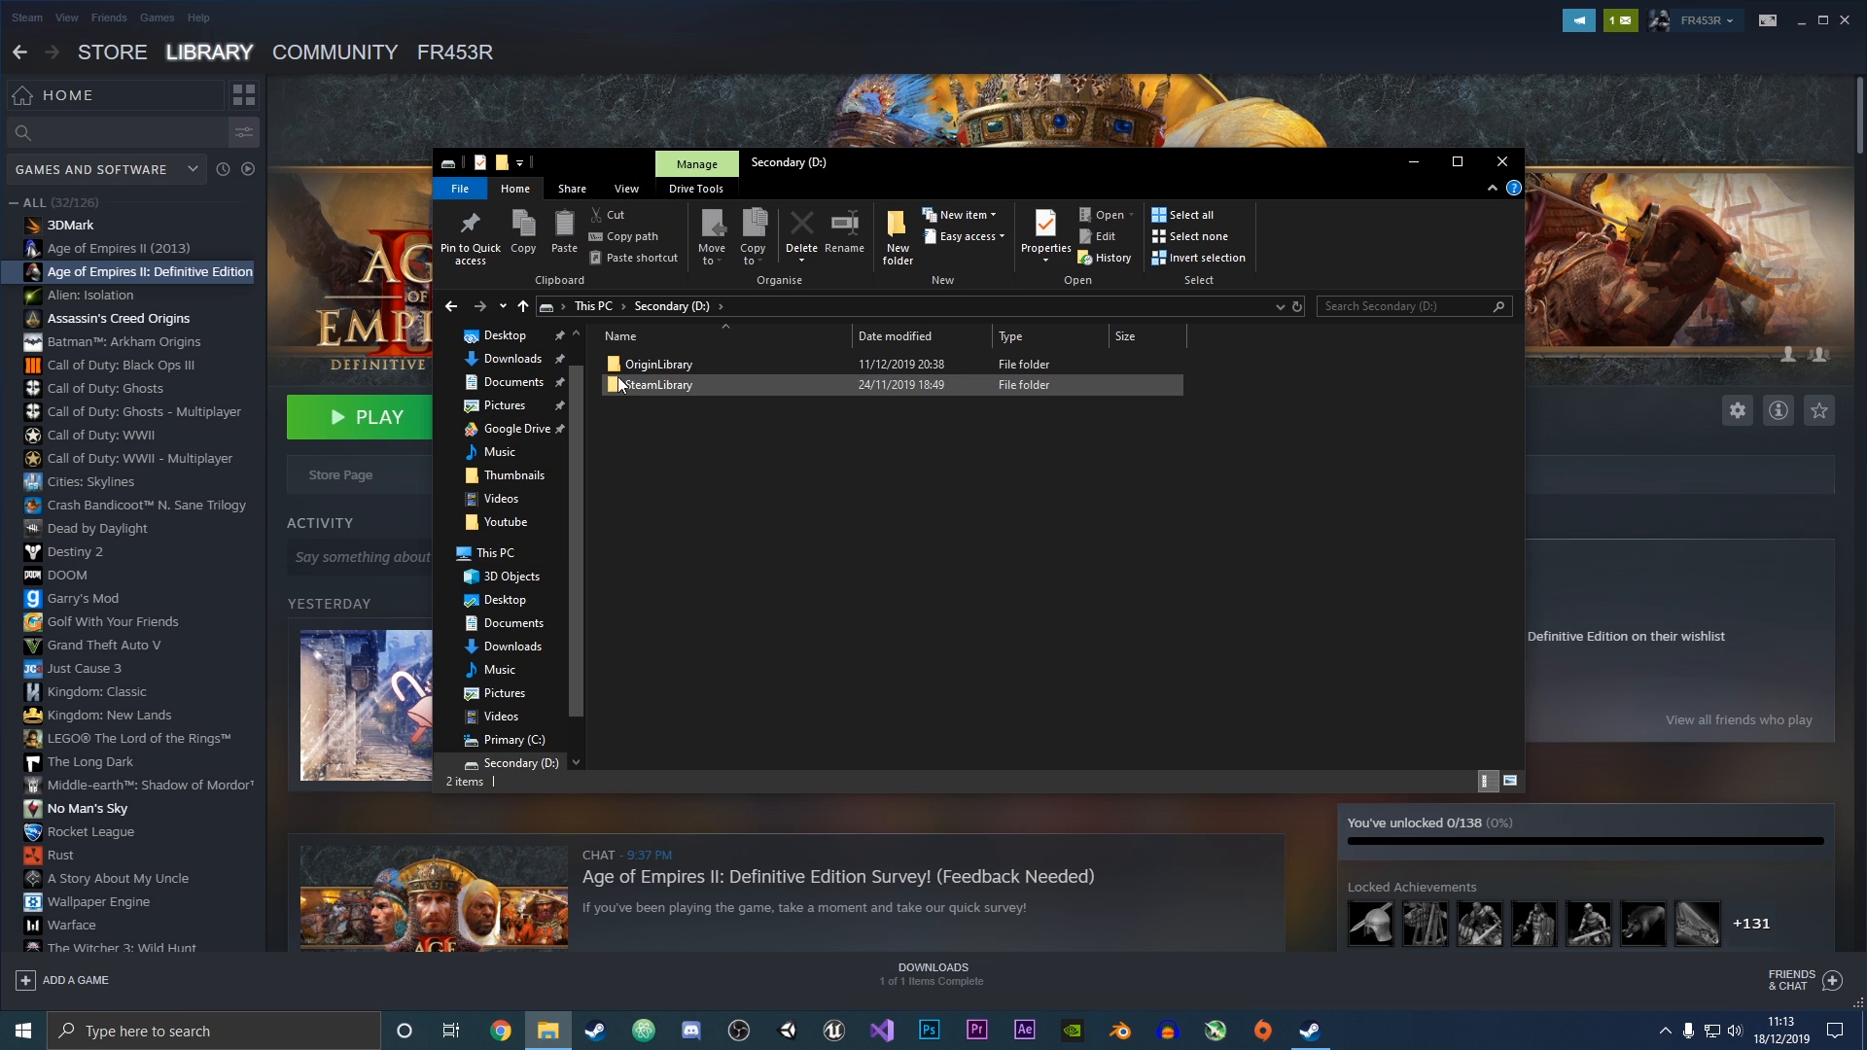
double_click(658, 385)
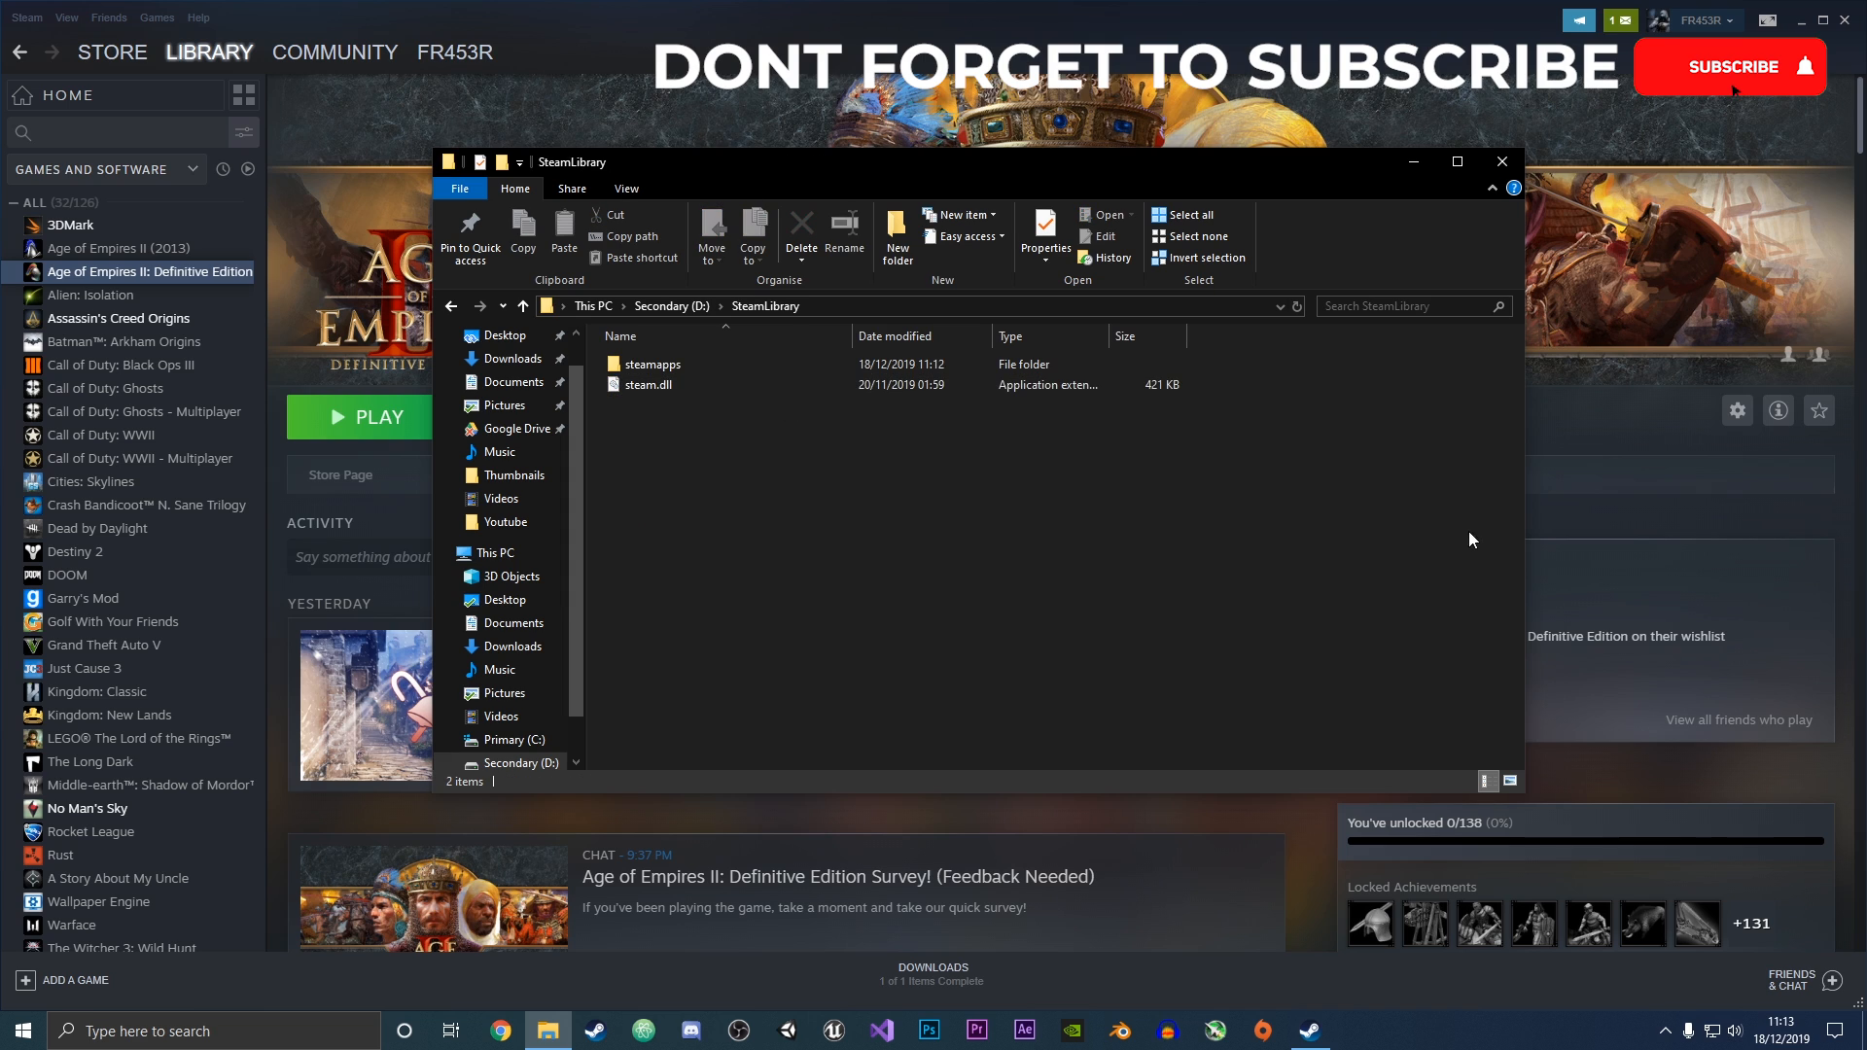
double_click(653, 362)
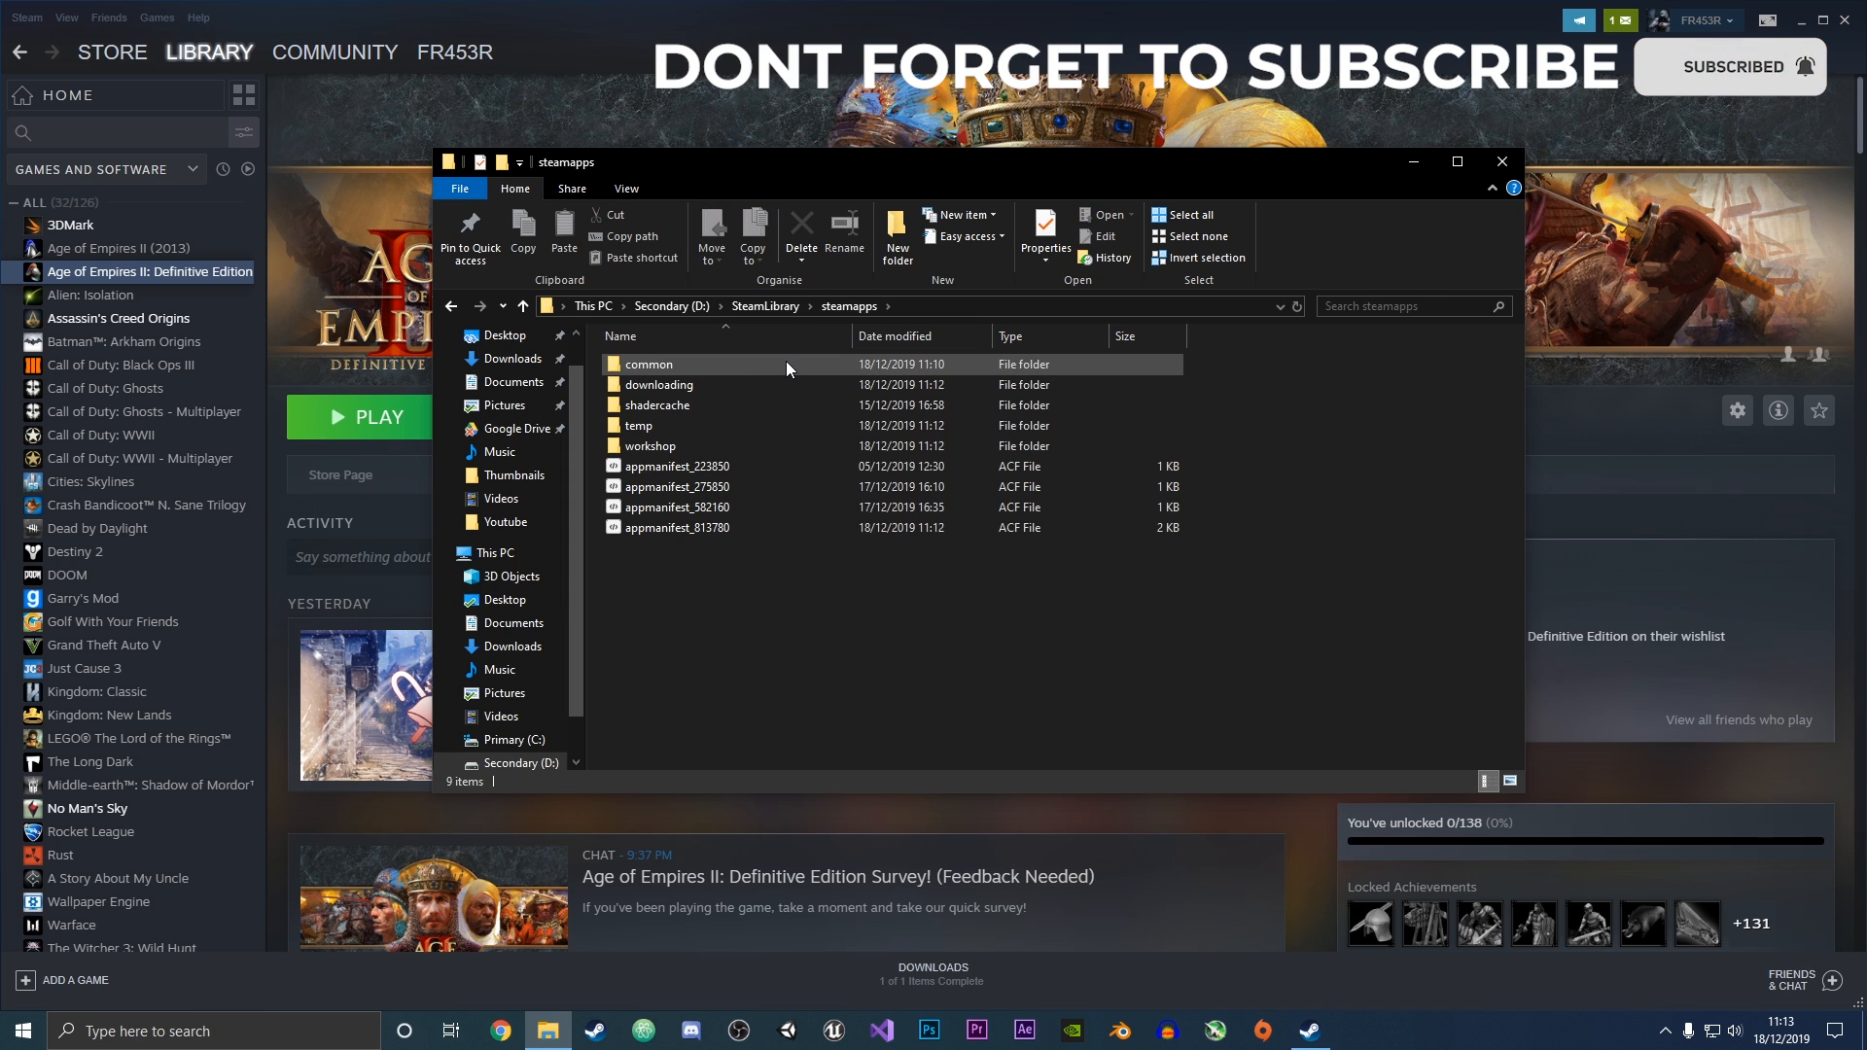
double_click(648, 365)
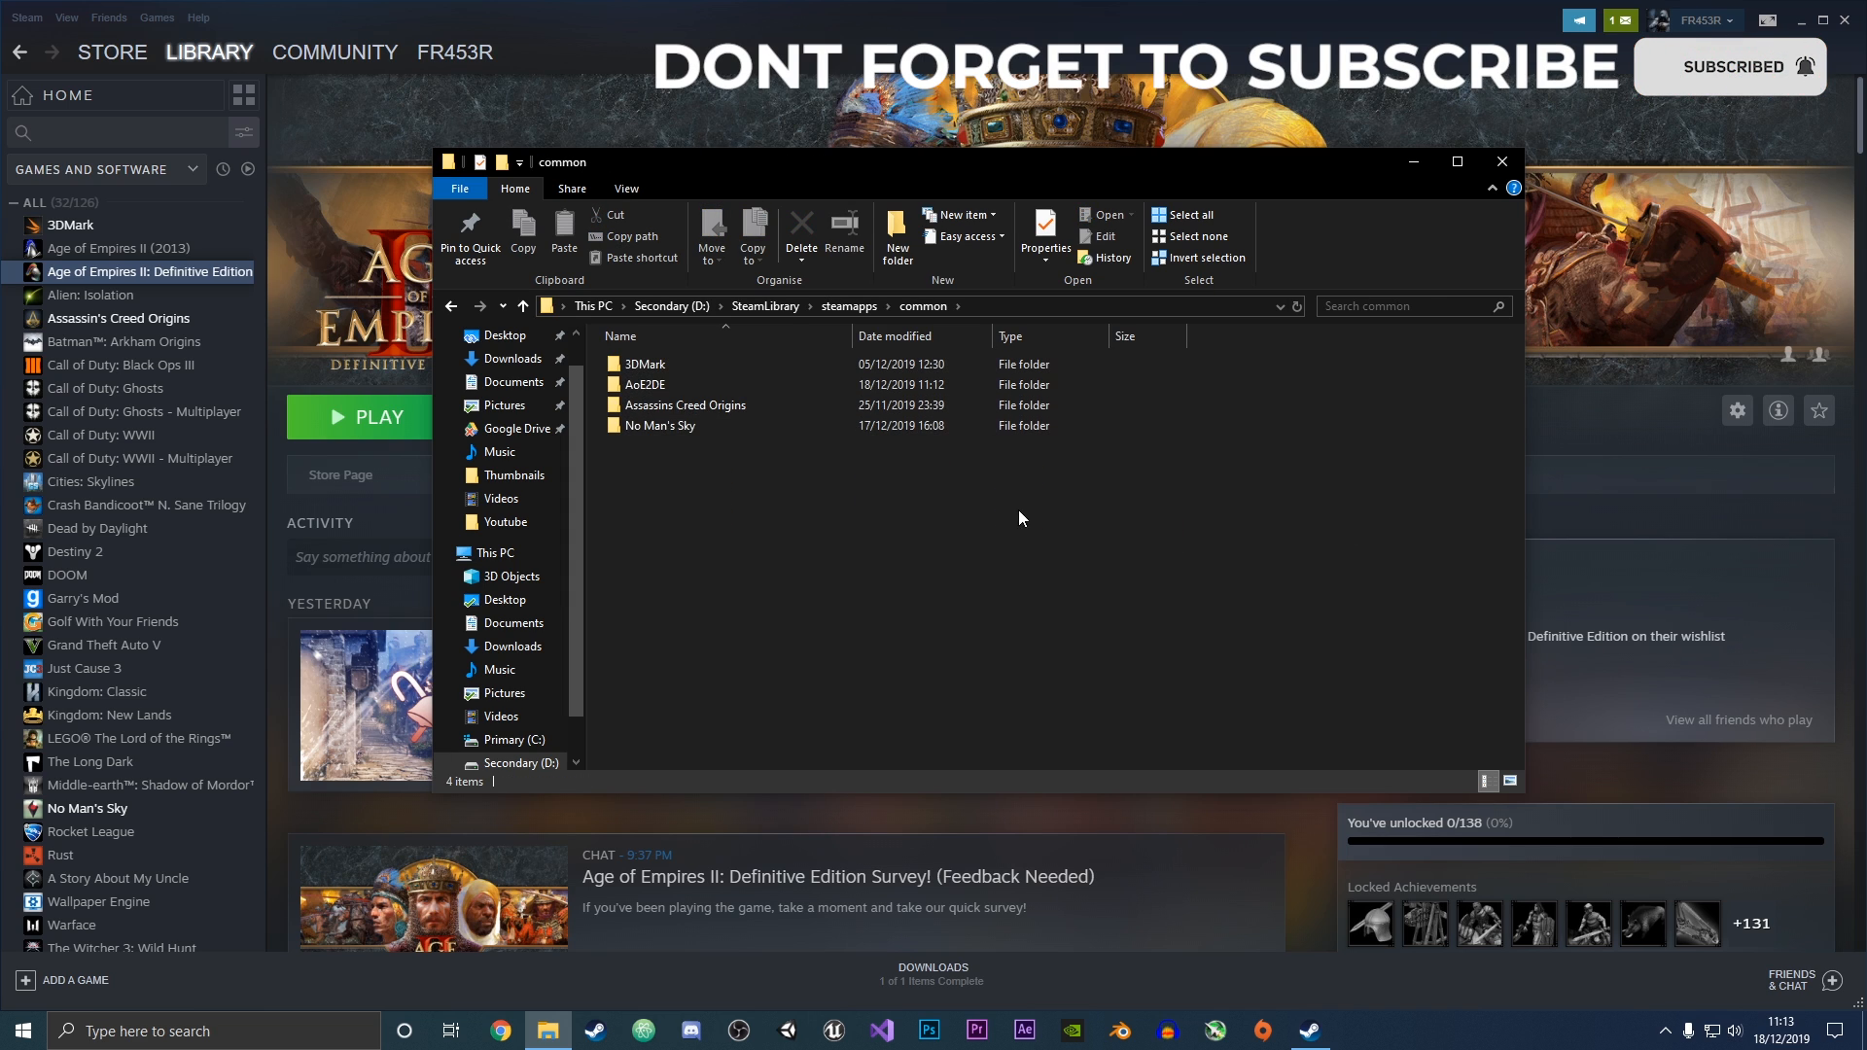